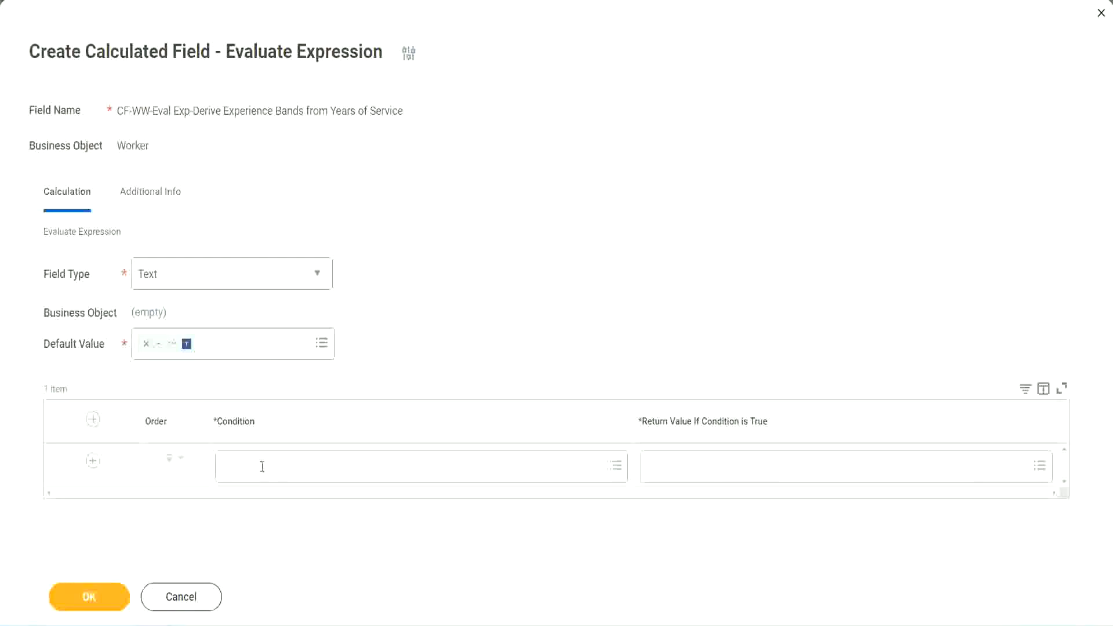
# Browse the field list to set the first condition to Length of Service between 0 and 7 years
pyautogui.click(614, 466)
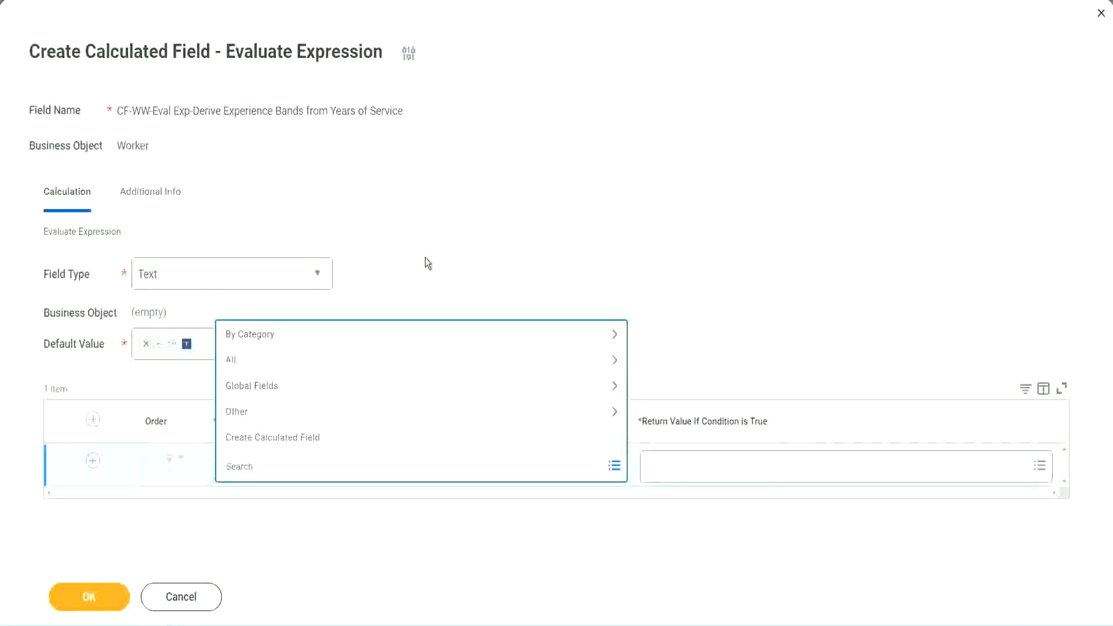
pyautogui.click(388, 261)
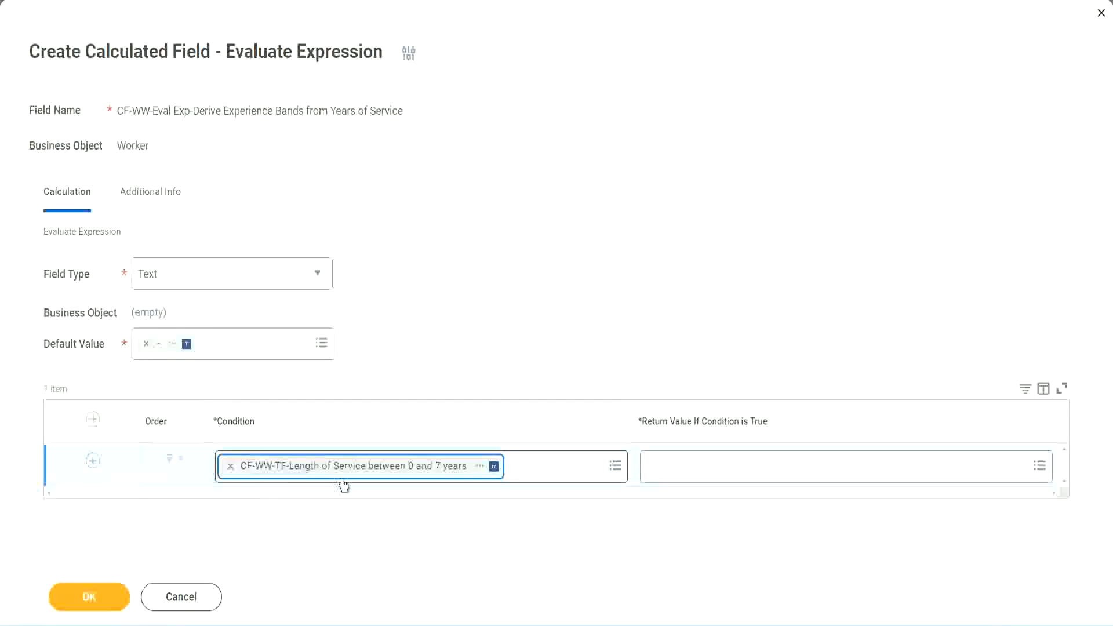
pyautogui.moveTo(516, 327)
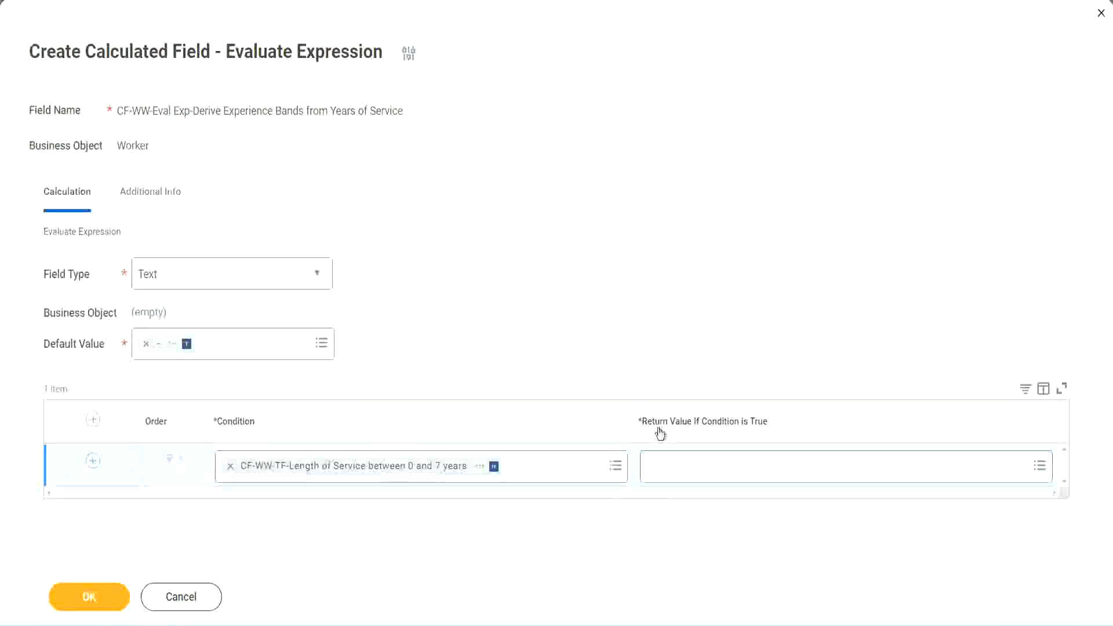
pyautogui.moveTo(756, 426)
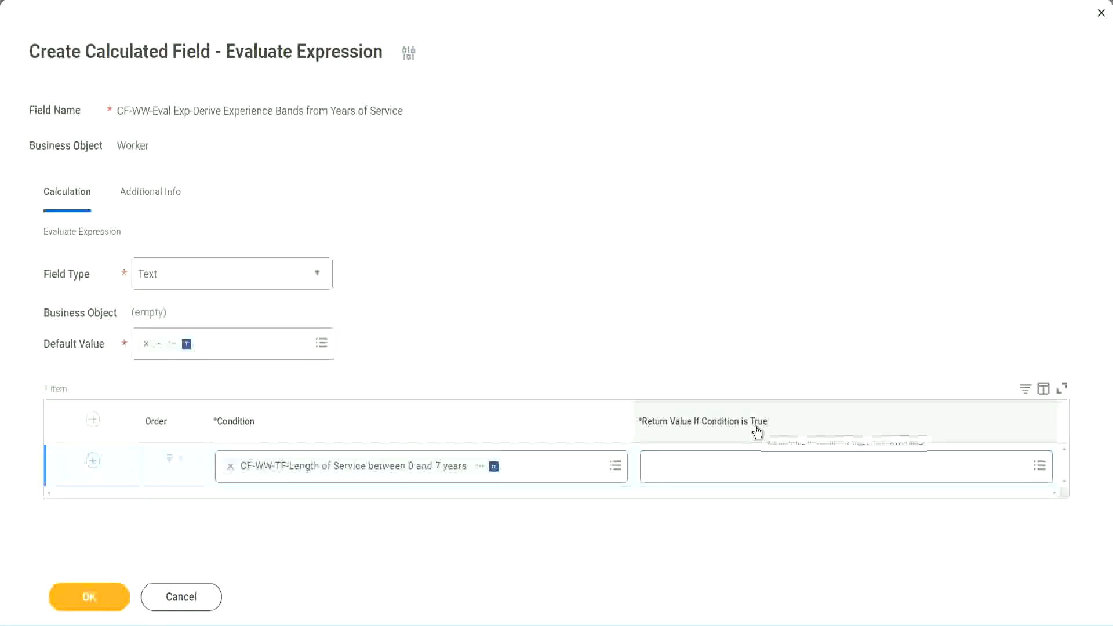
pyautogui.moveTo(756, 431)
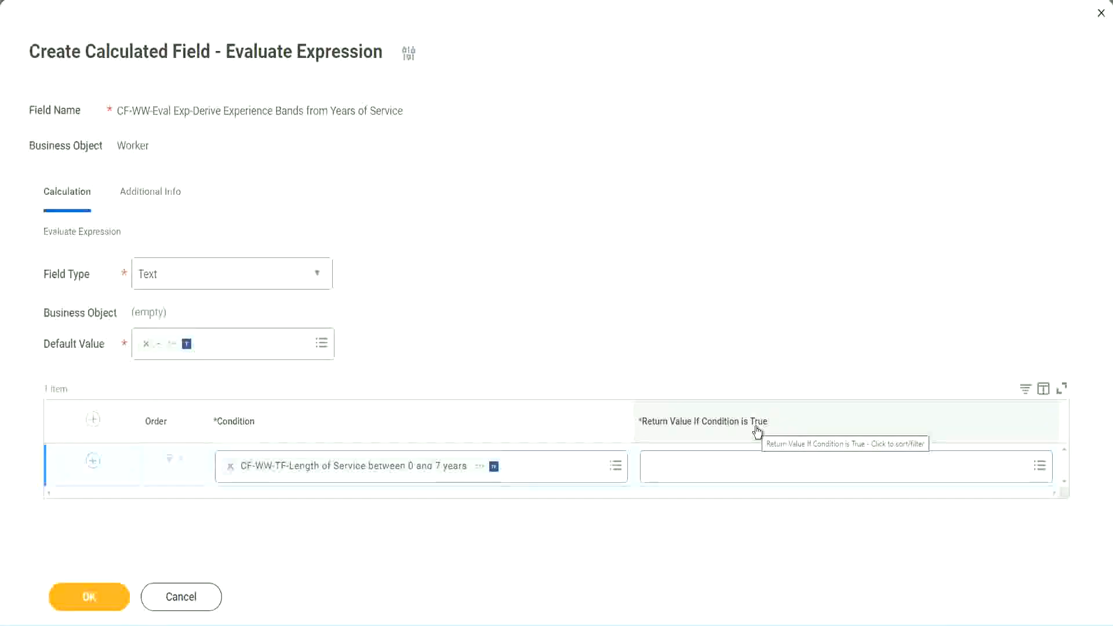
pyautogui.moveTo(376, 506)
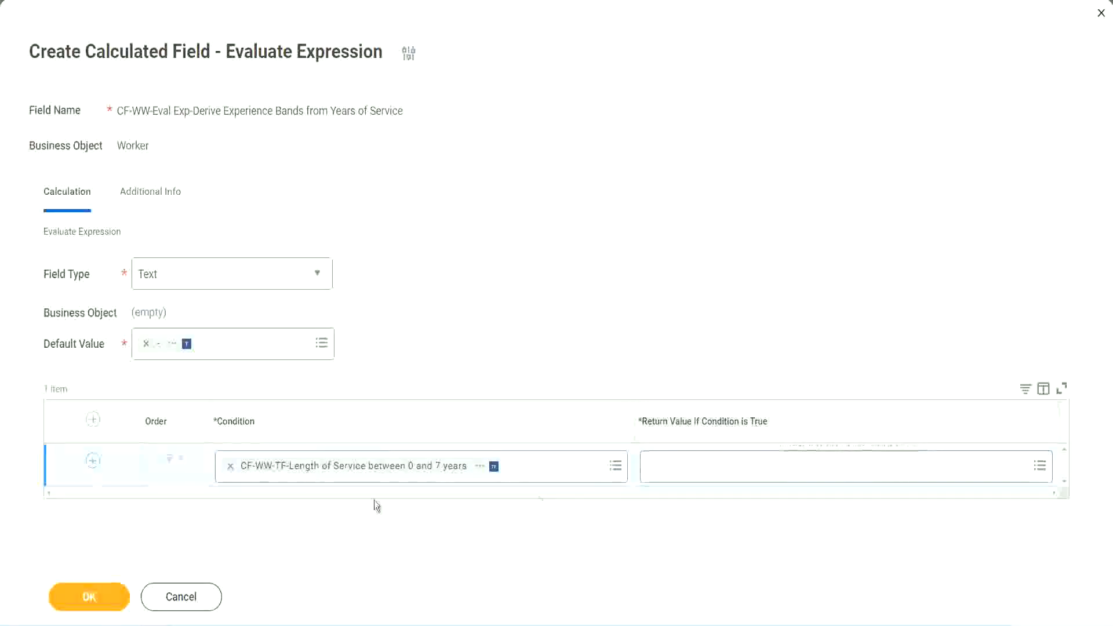
pyautogui.moveTo(422, 481)
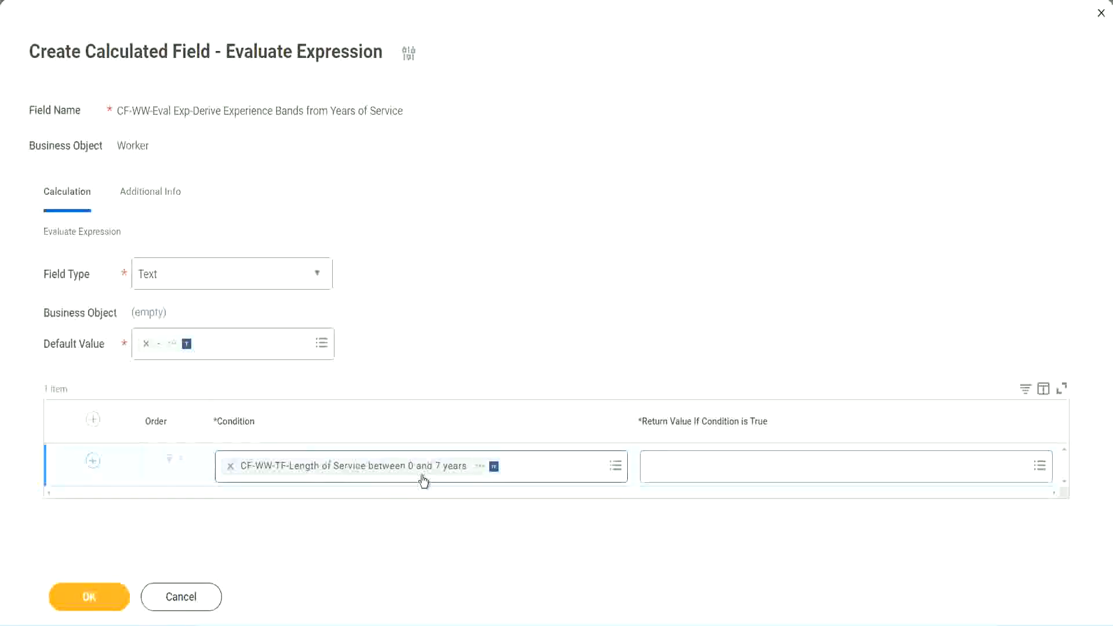
pyautogui.moveTo(422, 478)
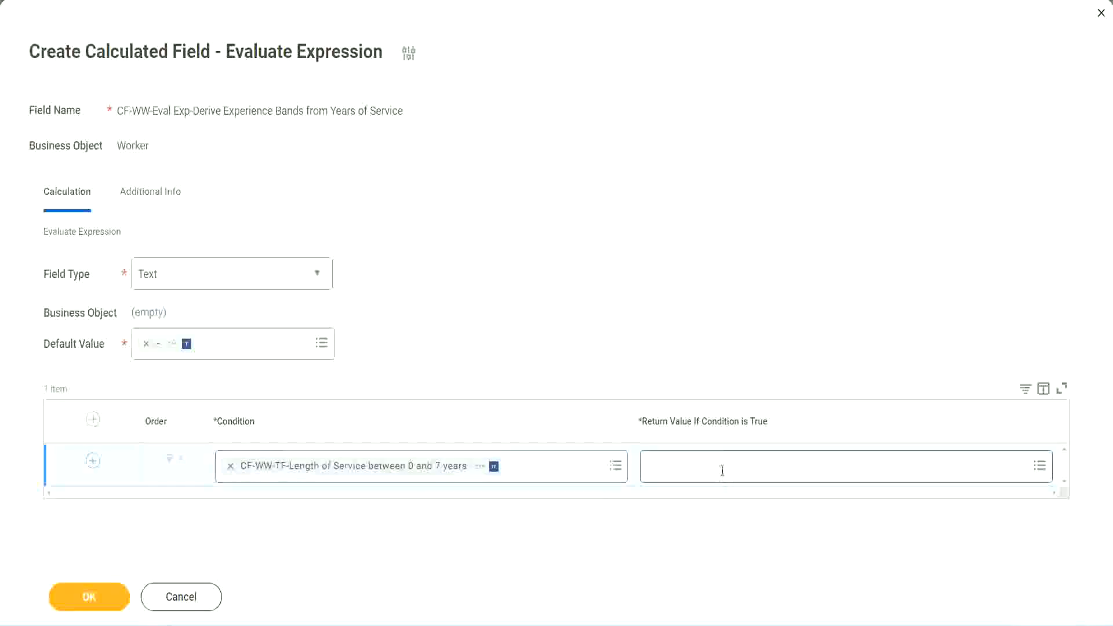
pyautogui.click(1039, 467)
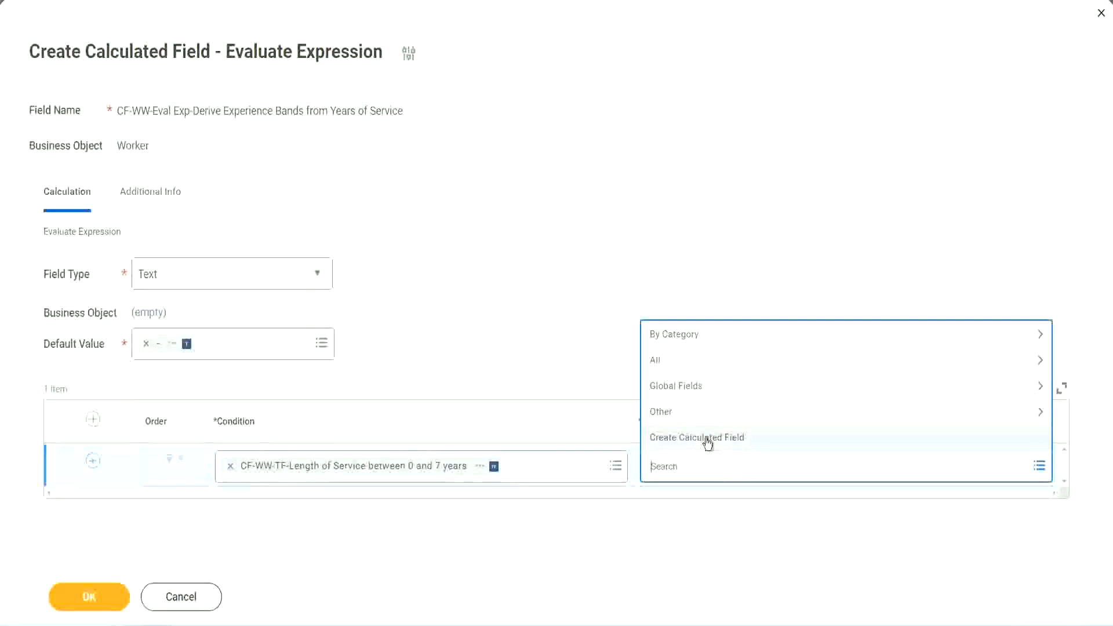
pyautogui.moveTo(645, 288)
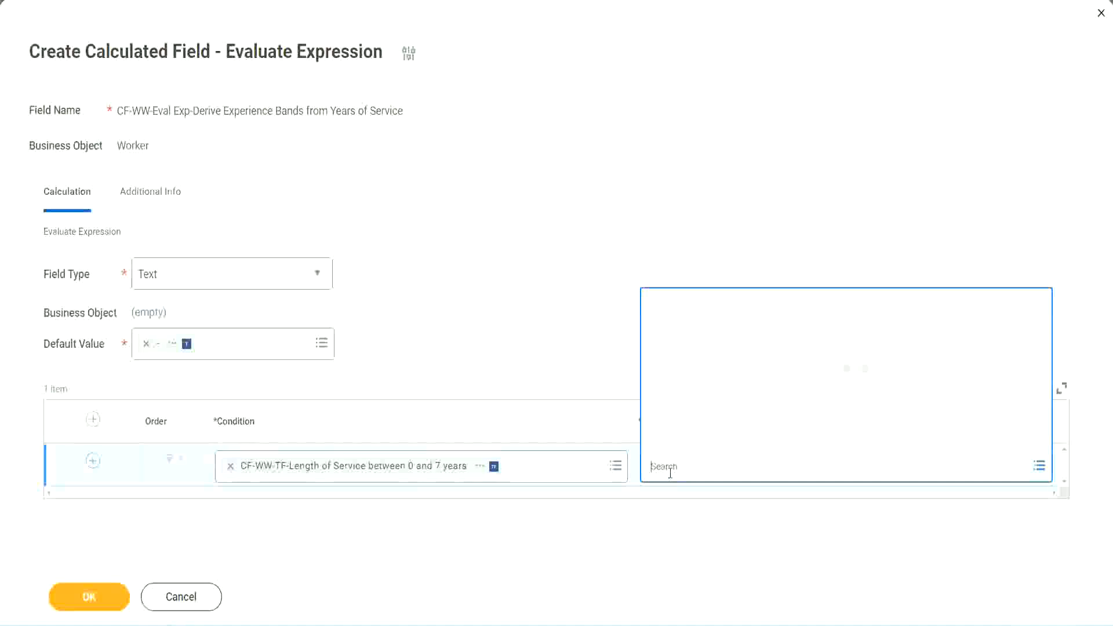
pyautogui.write('Amaterue')
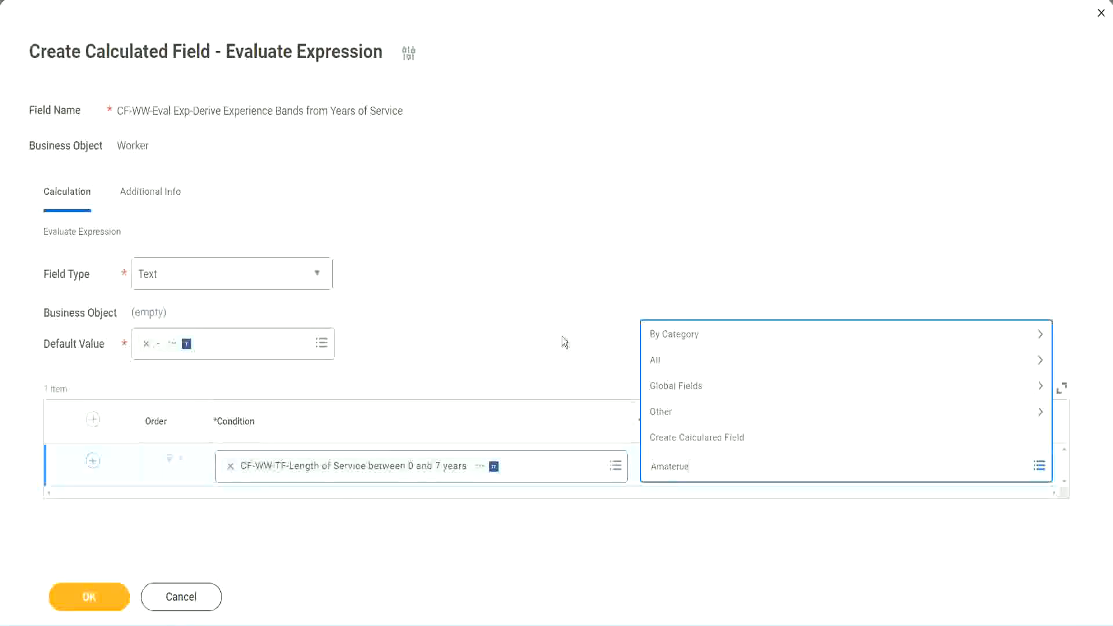
pyautogui.click(564, 341)
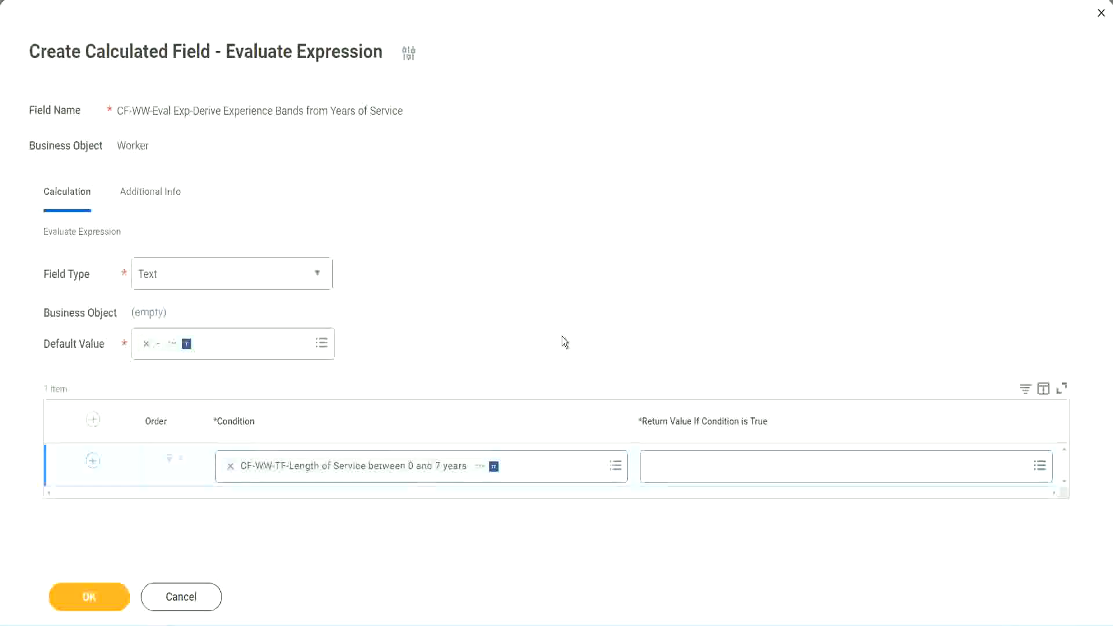
pyautogui.click(1040, 467)
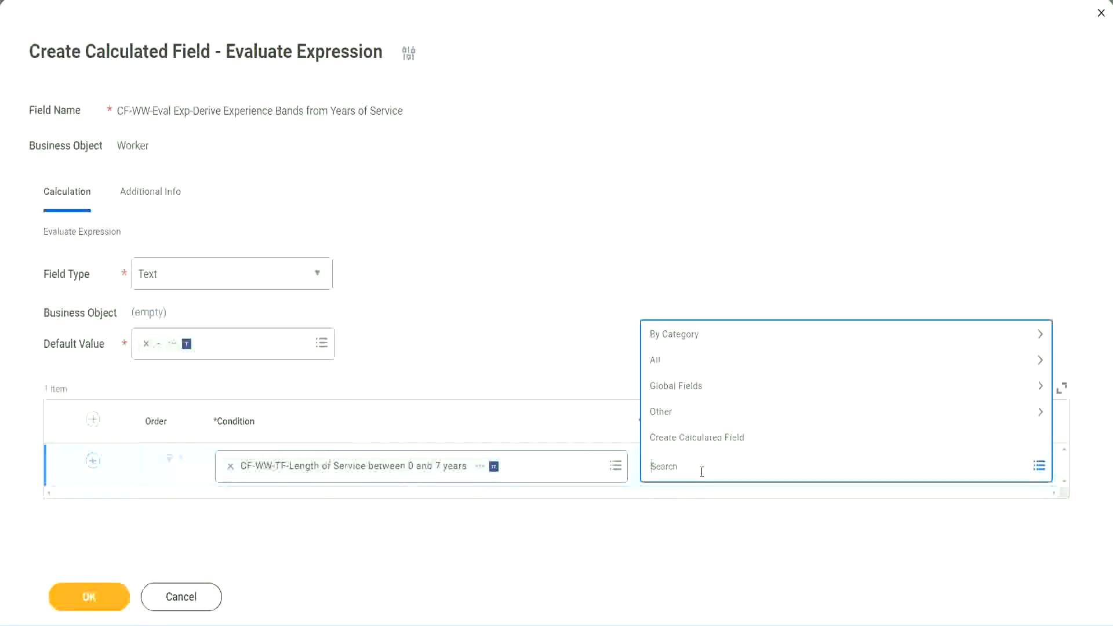
pyautogui.moveTo(562, 340)
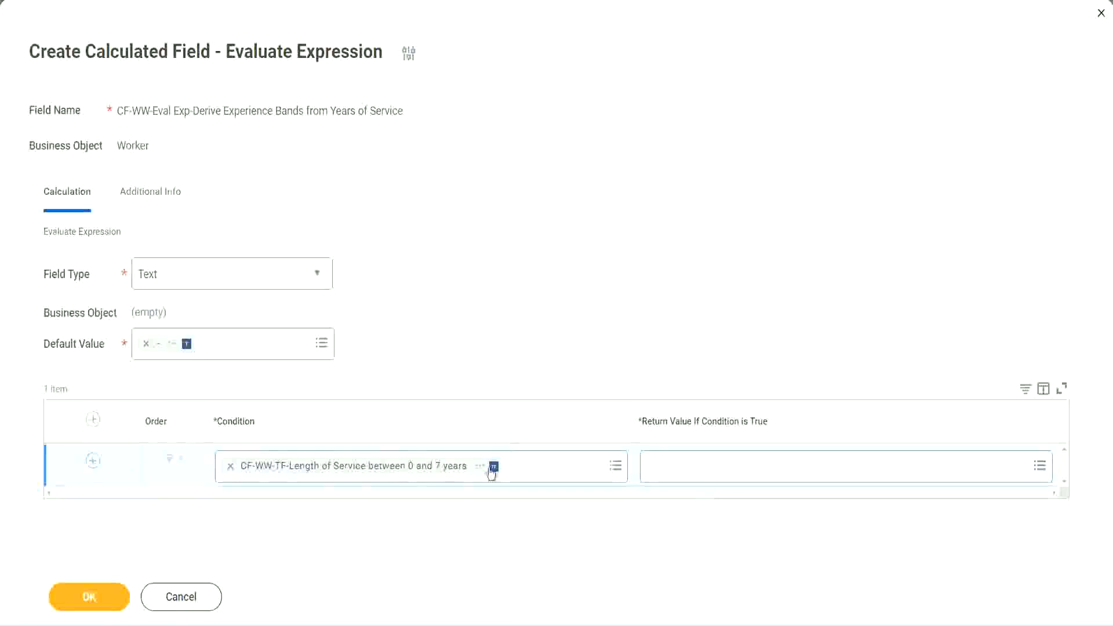
pyautogui.moveTo(520, 532)
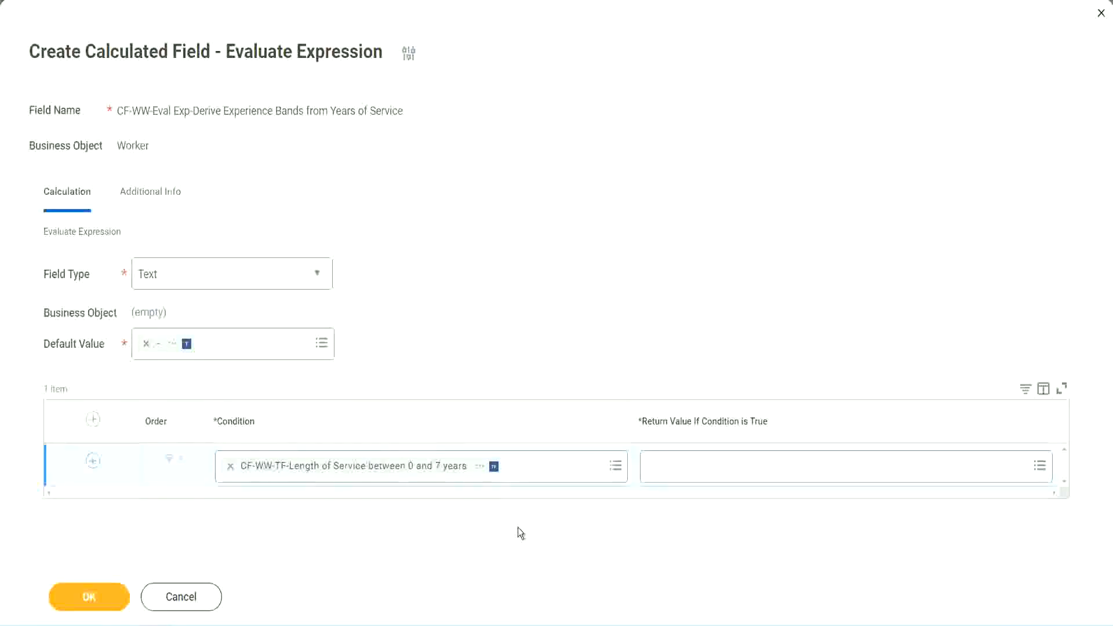
pyautogui.moveTo(560, 337)
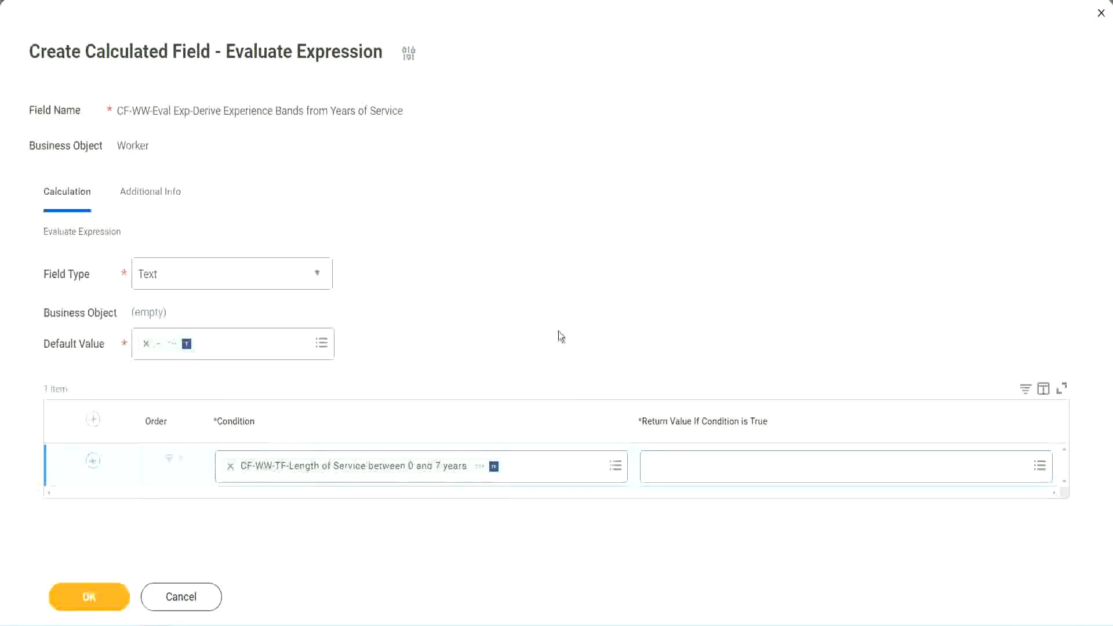
pyautogui.moveTo(676, 420)
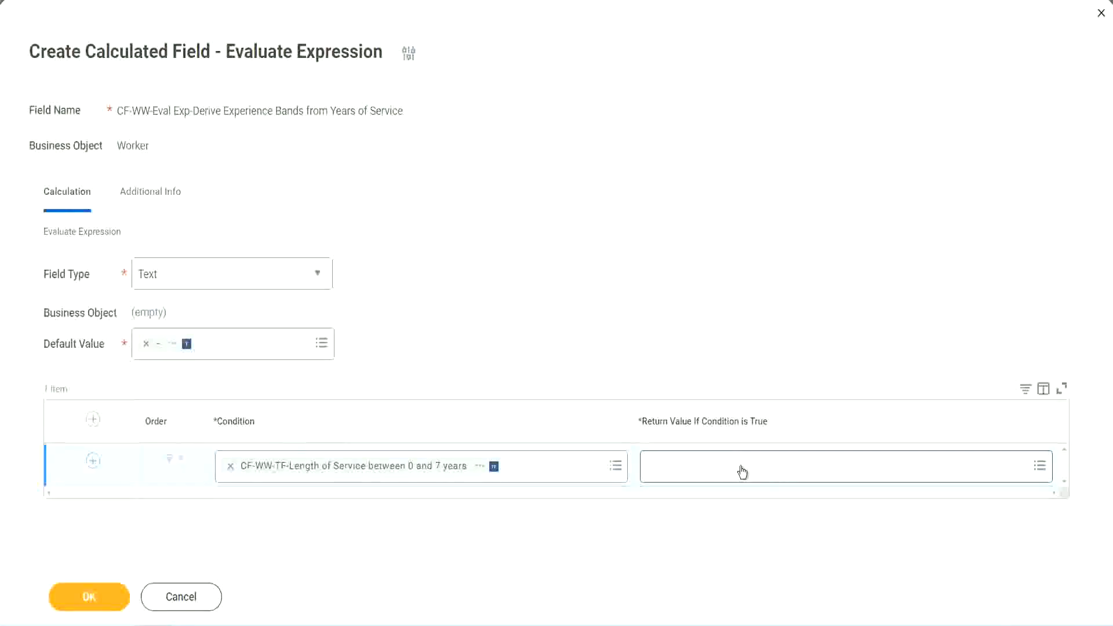
pyautogui.moveTo(672, 431)
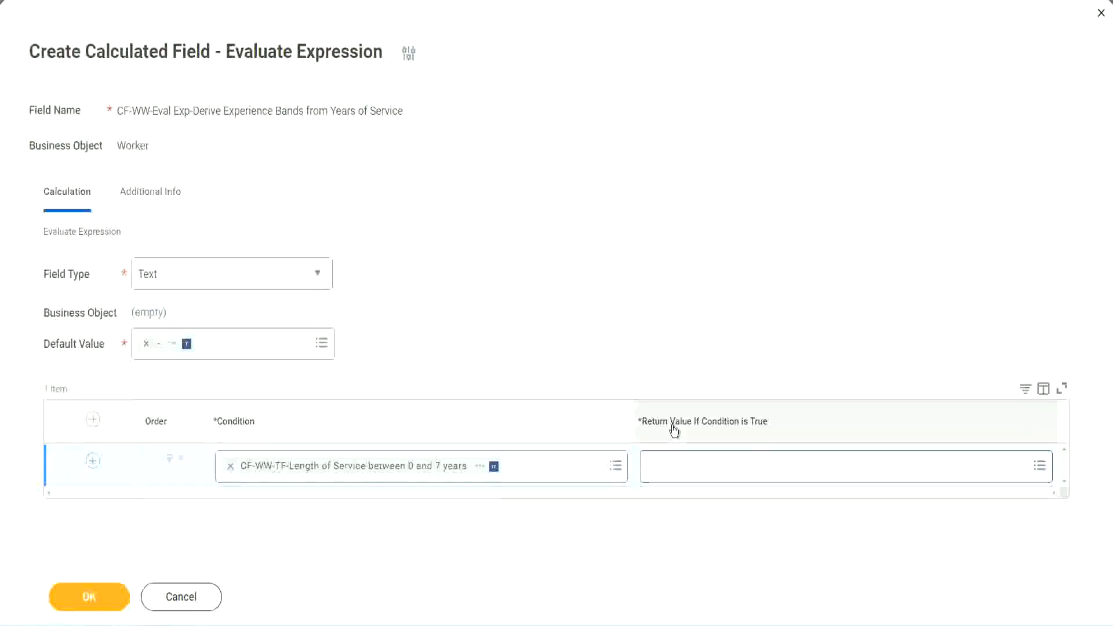
# Start a new calculated field and enter its name CF-WW-TC-Amateur
pyautogui.click(837, 466)
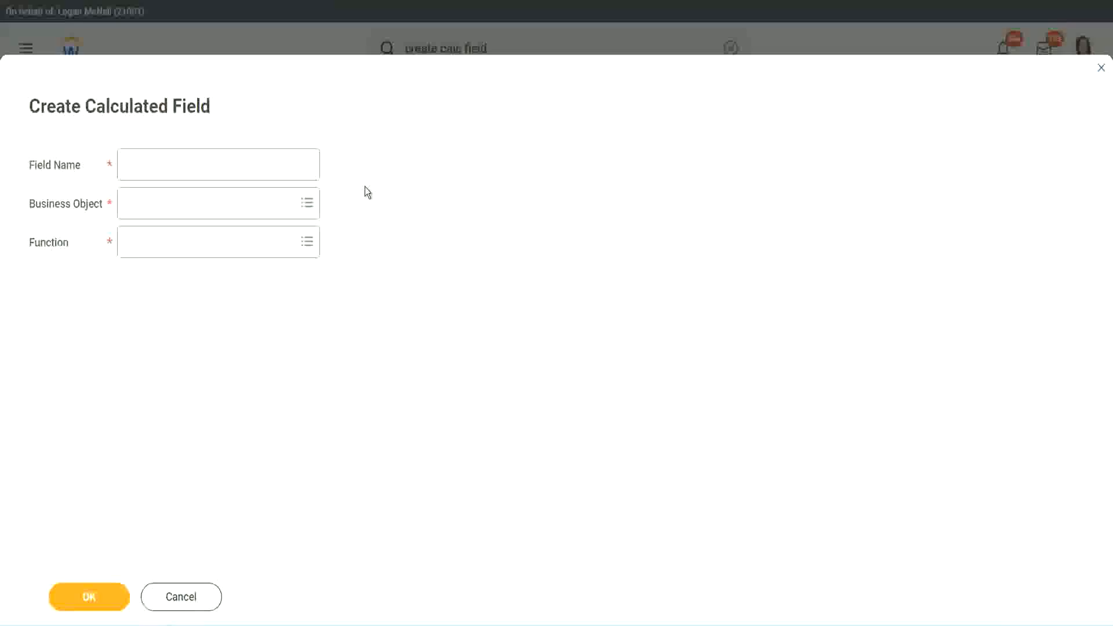
pyautogui.click(218, 164)
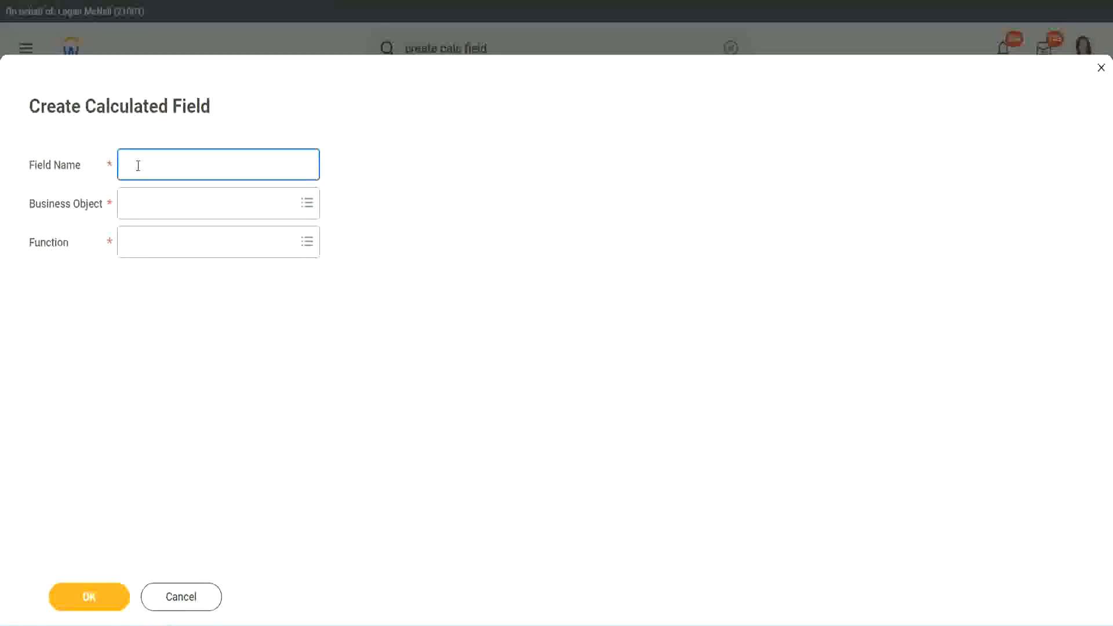
pyautogui.write('CFT')
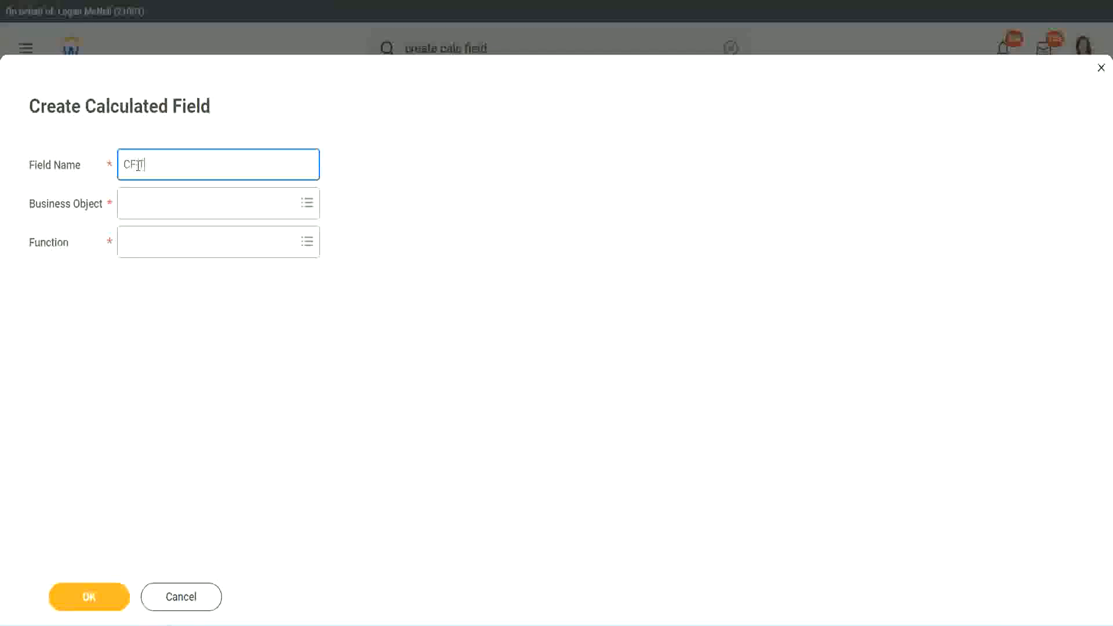
pyautogui.write('TC-Amateur')
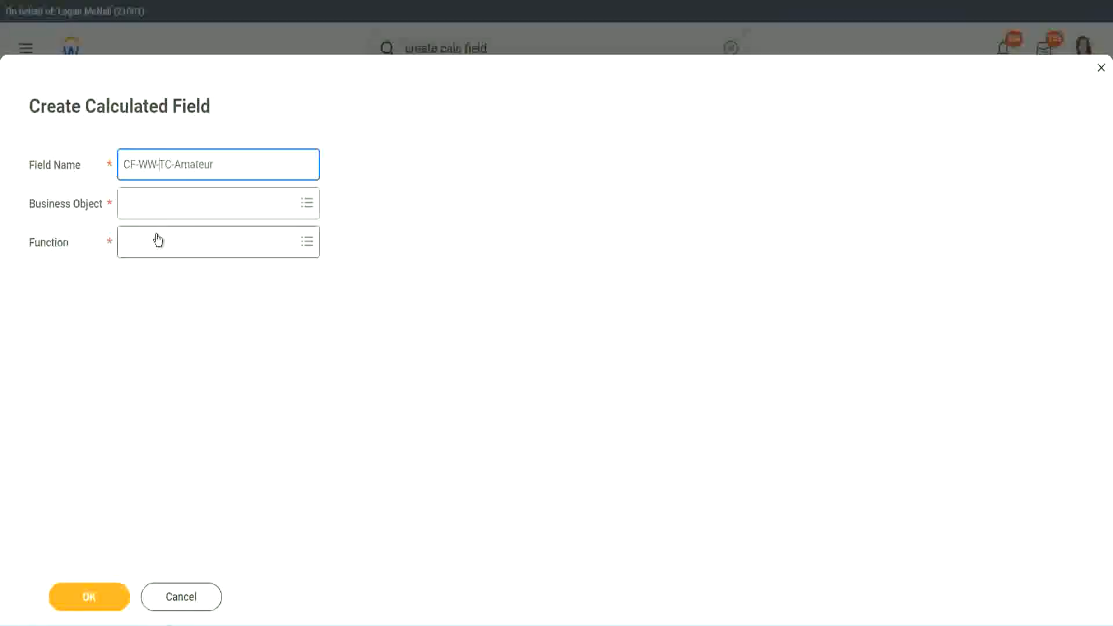
# Search the Business Object prompt for 'worker', then clear it and search 'global'
pyautogui.click(213, 204)
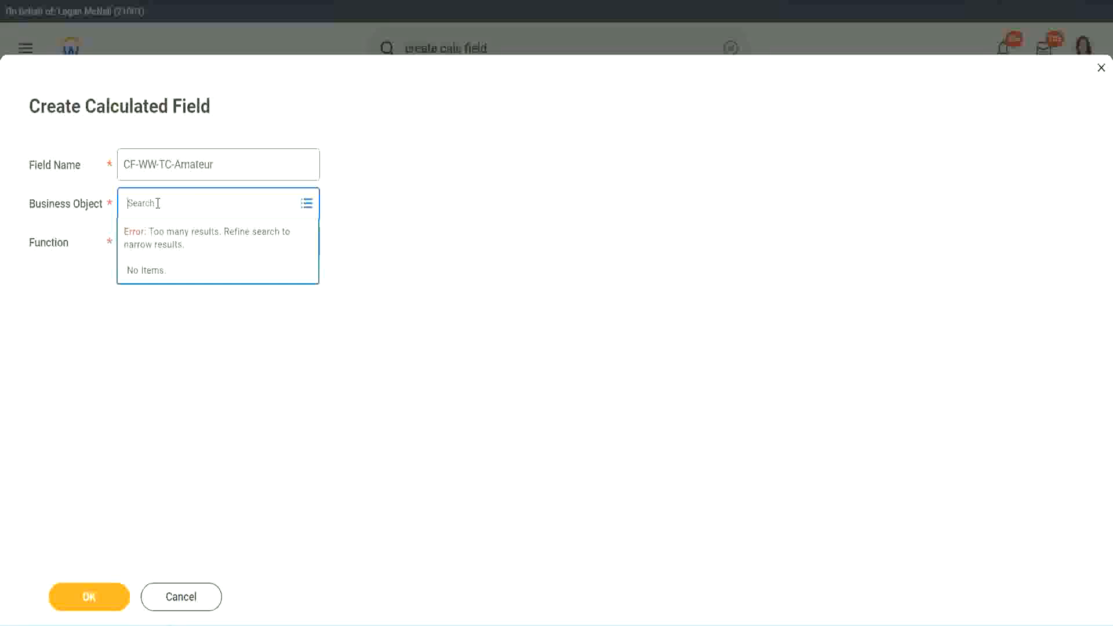
pyautogui.write('worker')
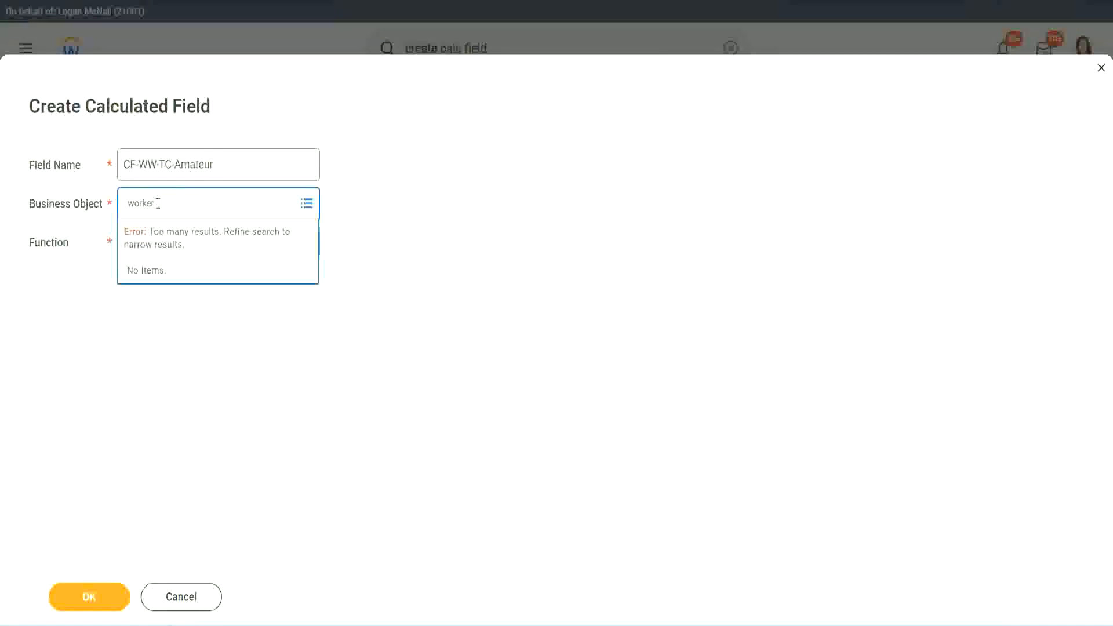
pyautogui.press('Backspace')
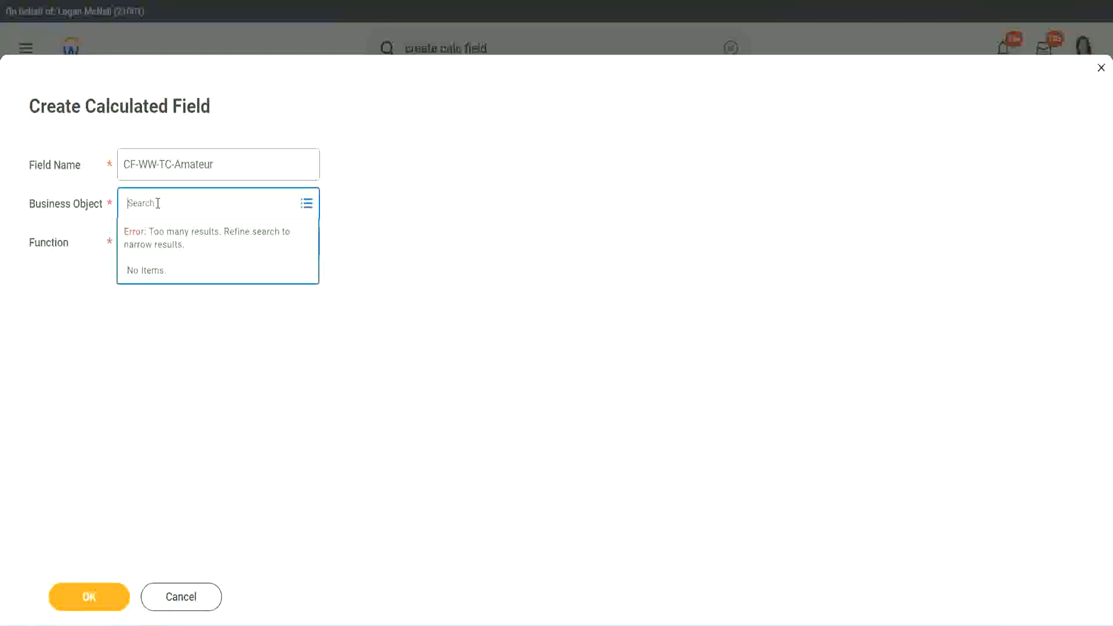
pyautogui.write('global')
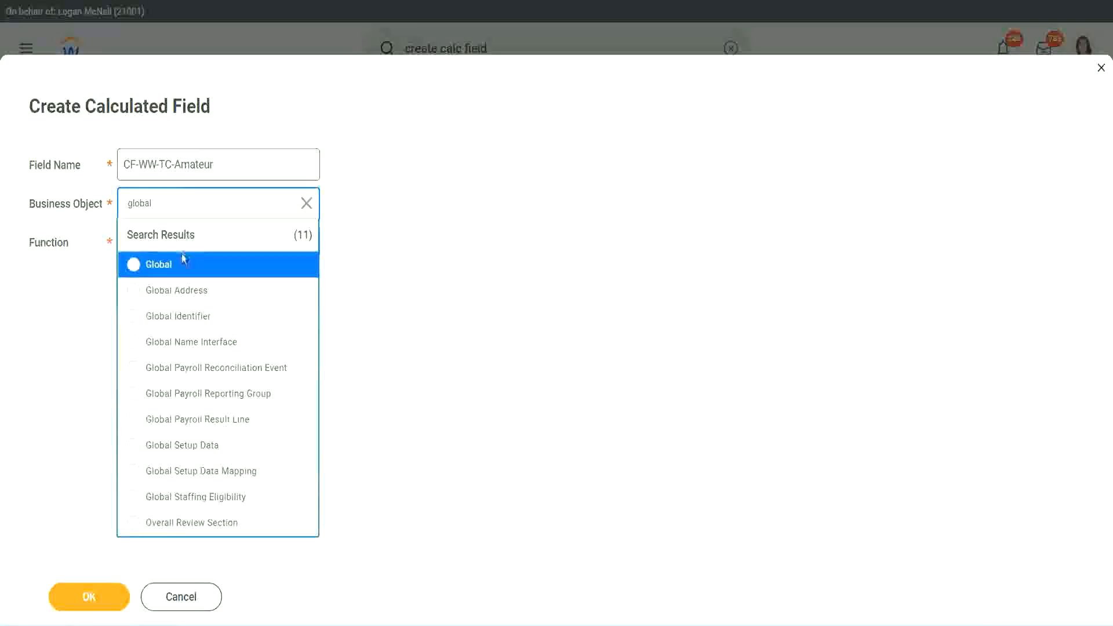
# Choose Global as business object, confirm the name CF-WW-TC-Amateur, and look up the Text Constant function
pyautogui.click(159, 264)
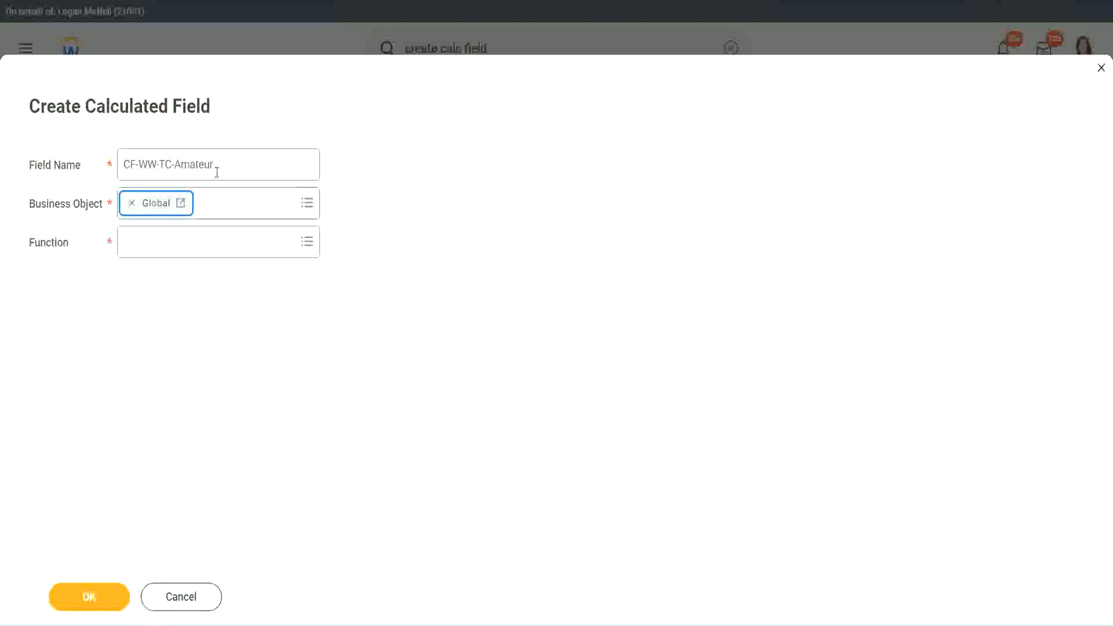
pyautogui.click(218, 164)
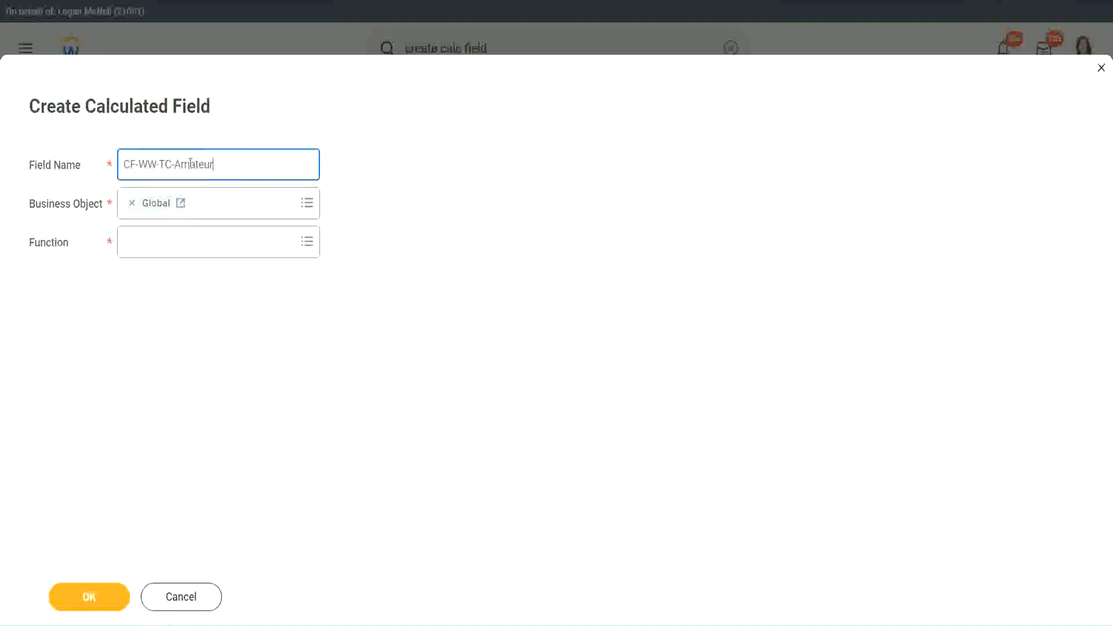
pyautogui.doubleClick(193, 164)
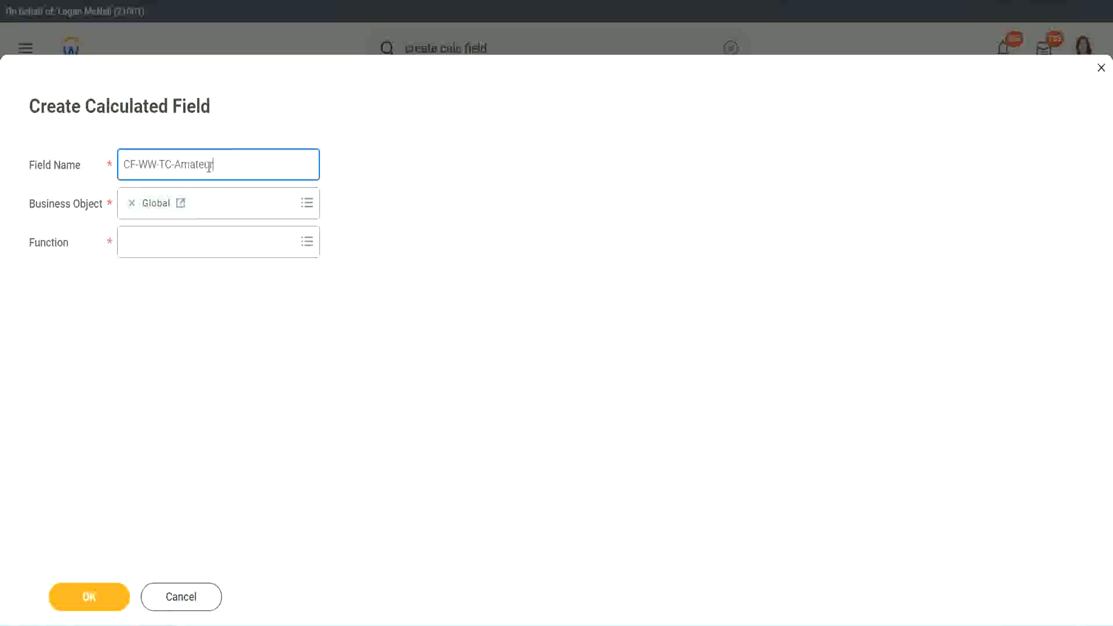
pyautogui.doubleClick(192, 165)
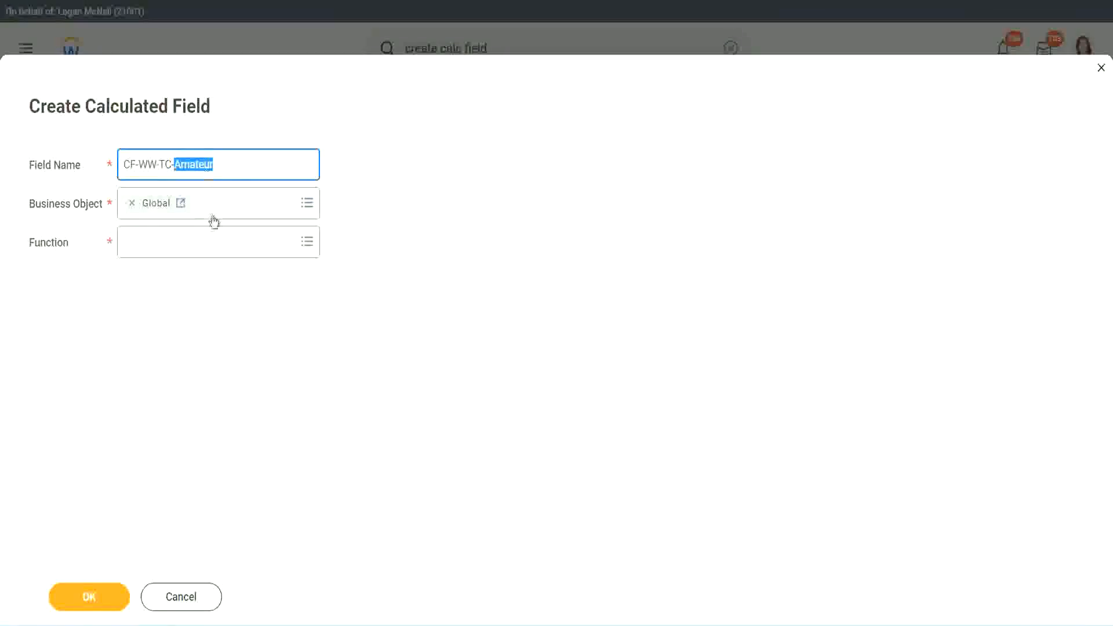
pyautogui.moveTo(153, 213)
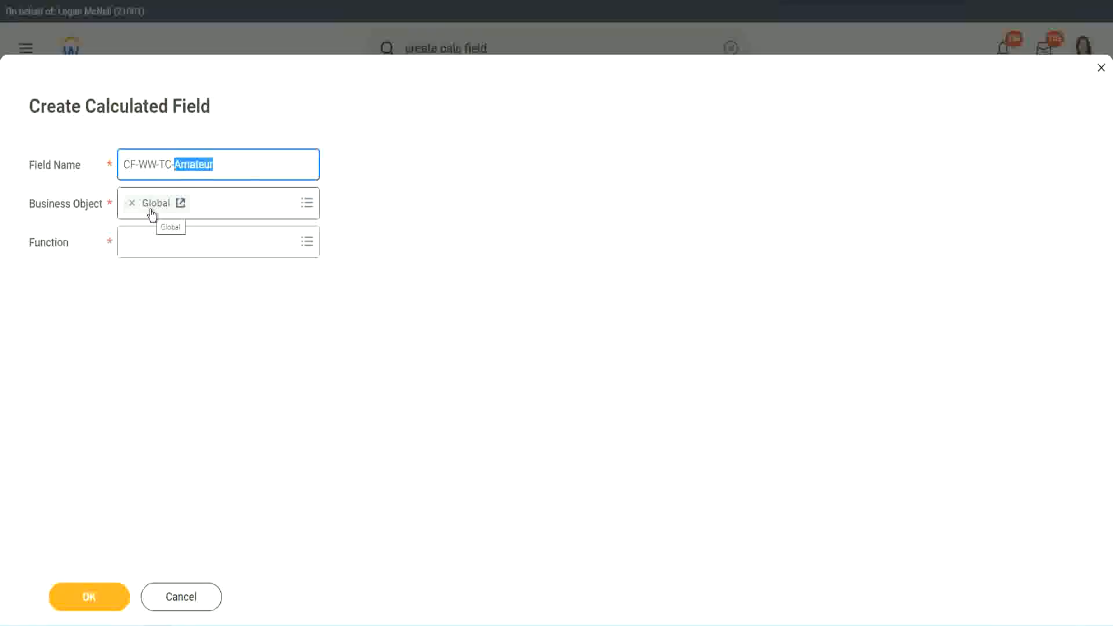
pyautogui.click(213, 241)
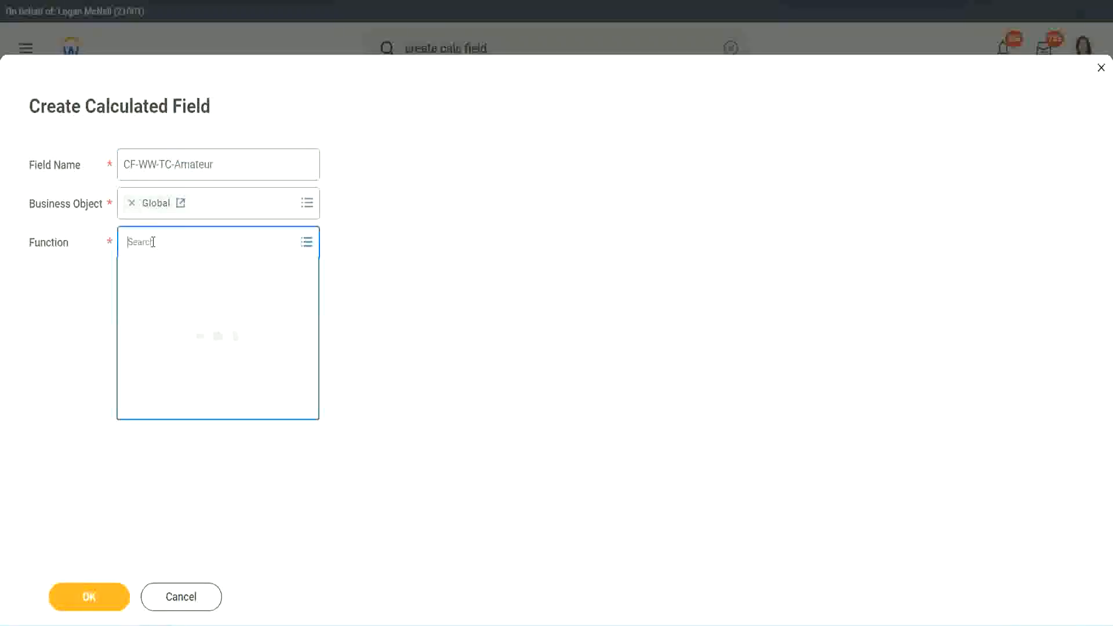
pyautogui.write('text cons')
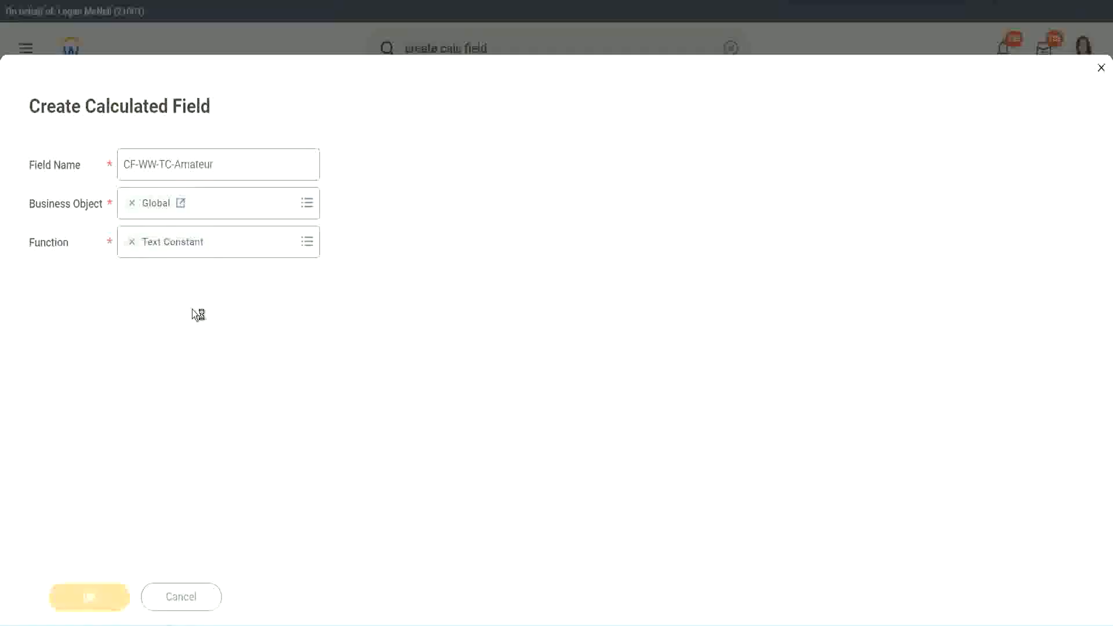
# Enter Amateur as the Text Constant value for CF-WW-TC-Amateur
pyautogui.click(89, 596)
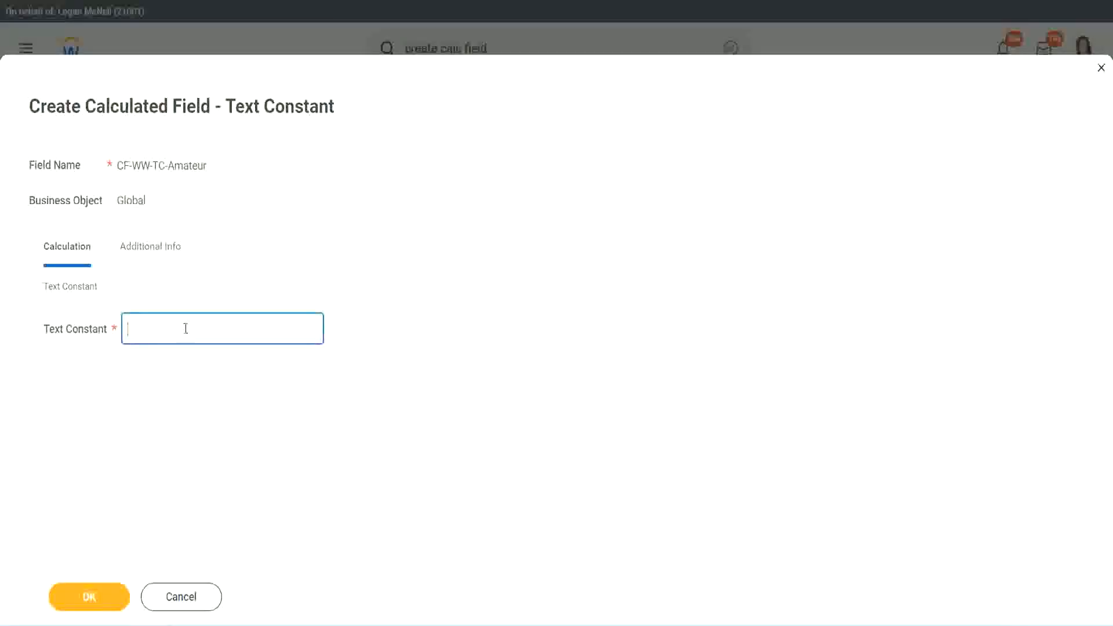
pyautogui.write('Amateur')
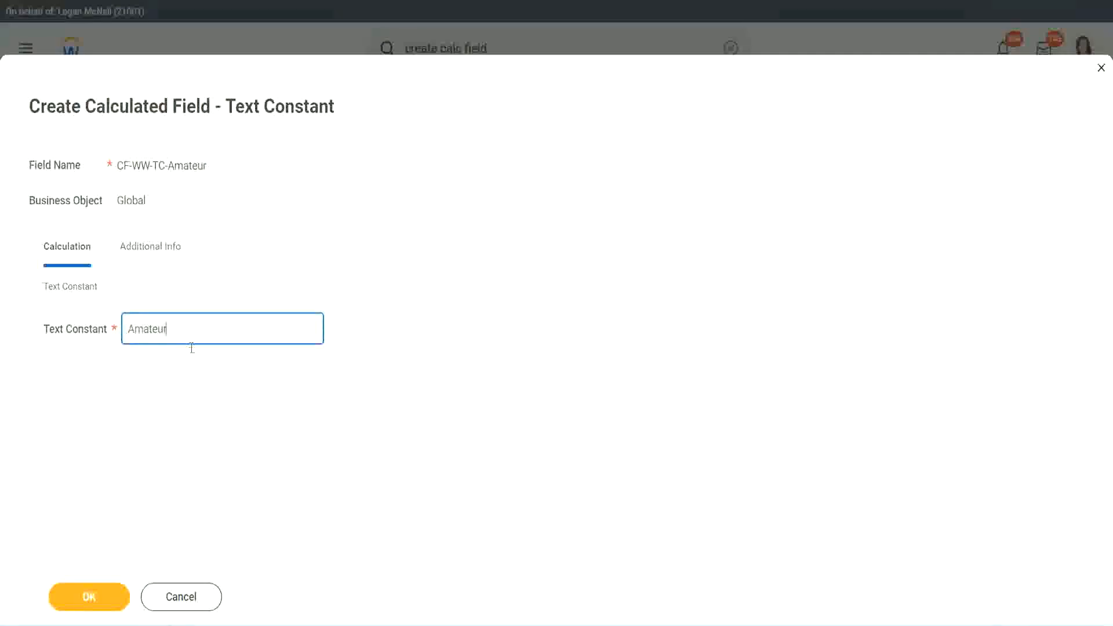
pyautogui.moveTo(204, 405)
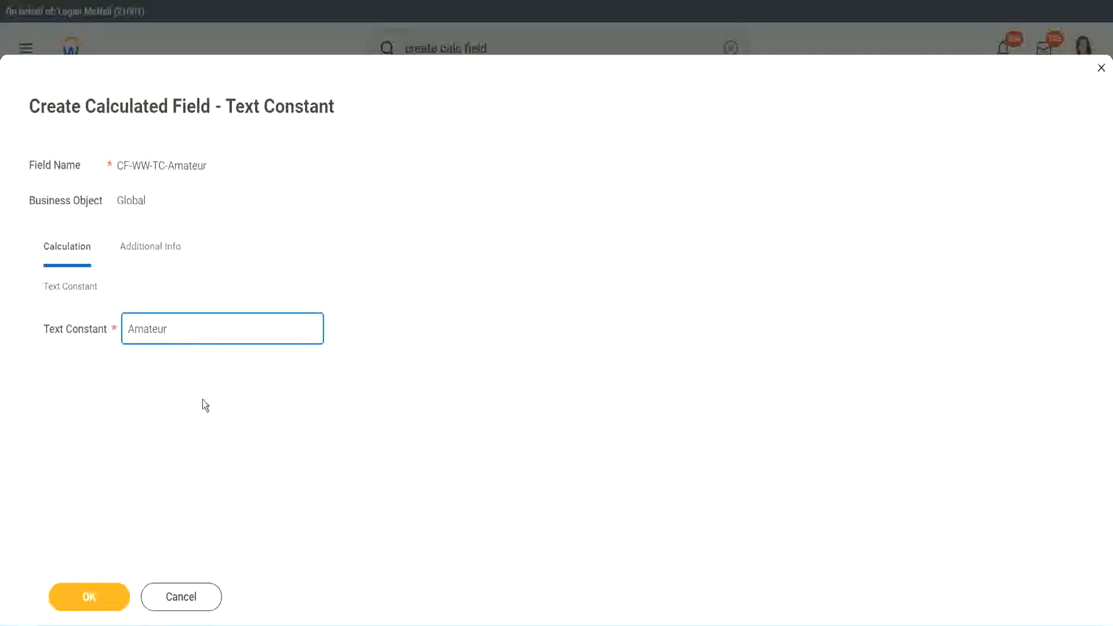
pyautogui.moveTo(233, 375)
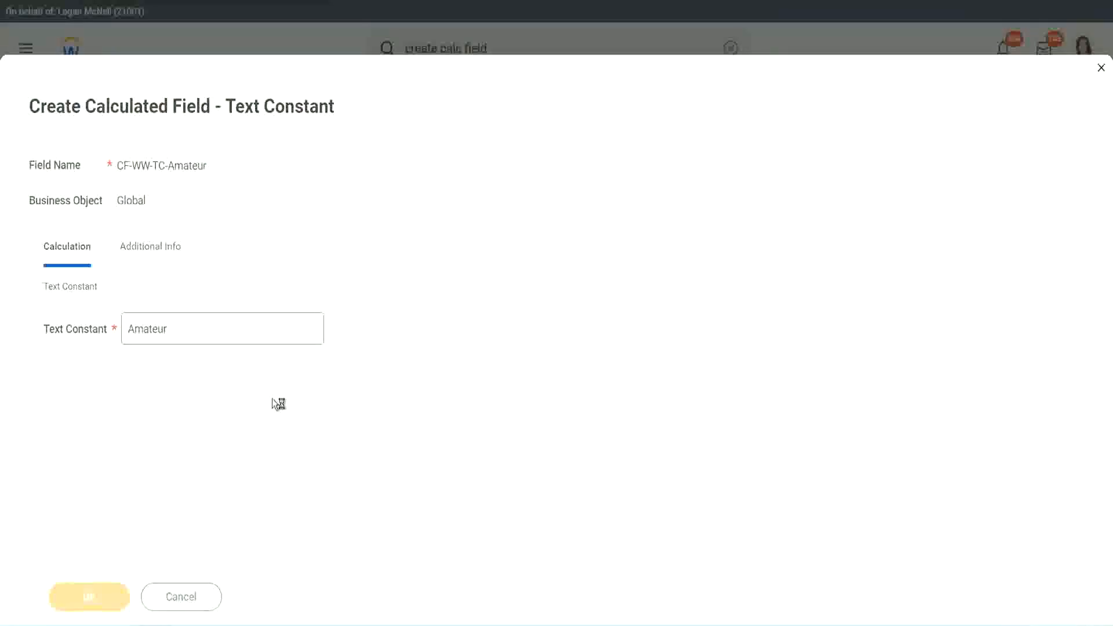
pyautogui.moveTo(233, 216)
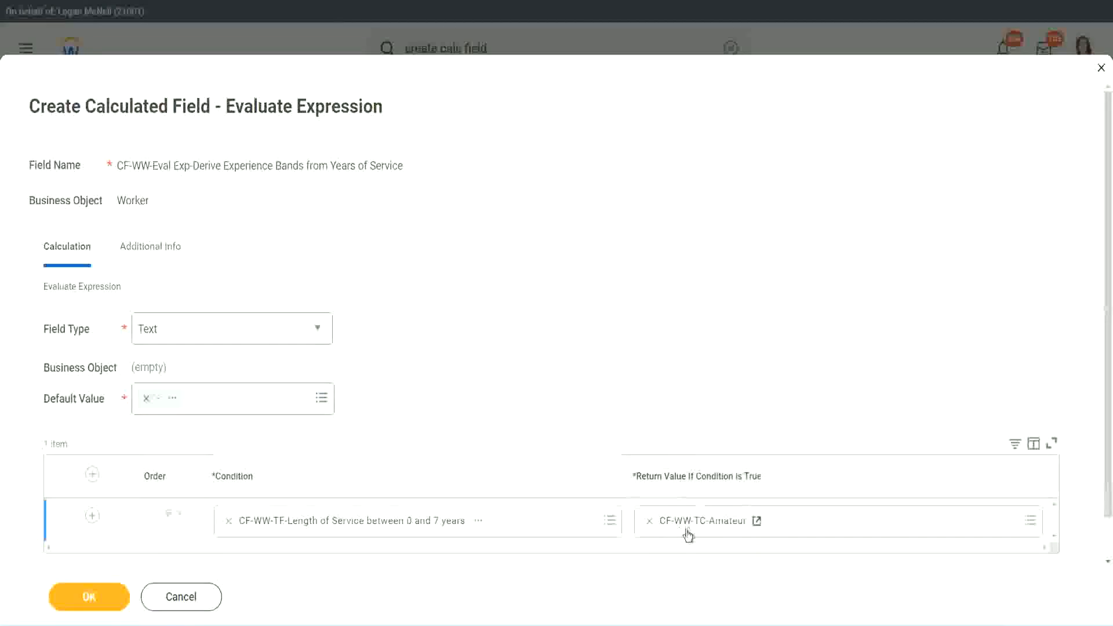
pyautogui.moveTo(77, 539)
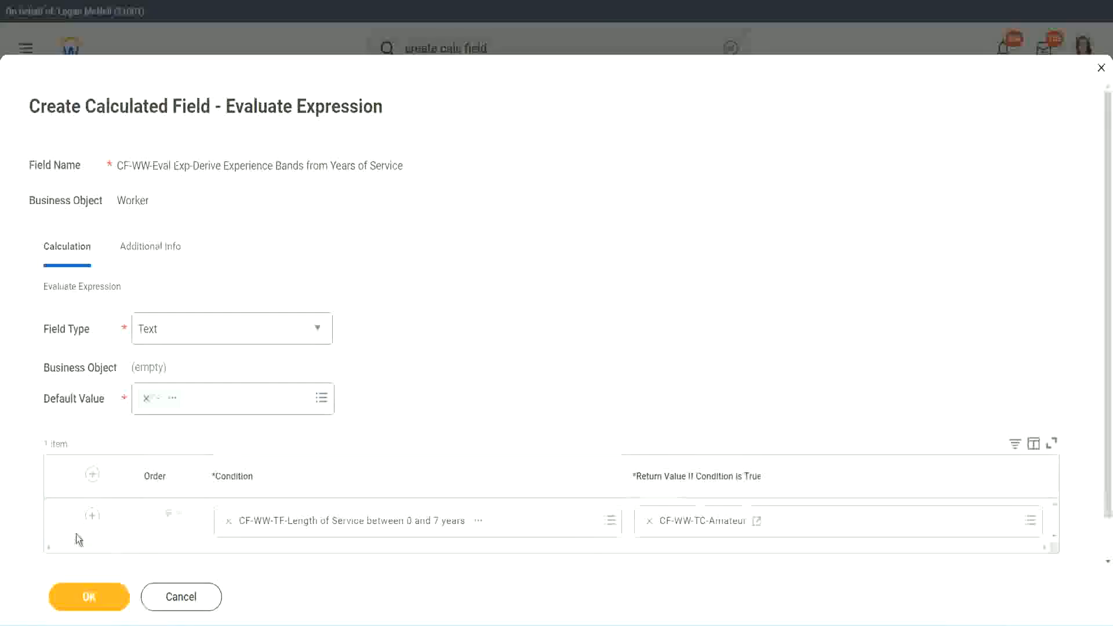
# Add condition rows using the CF-WW-TF Length of Service 8–15, 16–30 and over-31 years fields
pyautogui.click(837, 520)
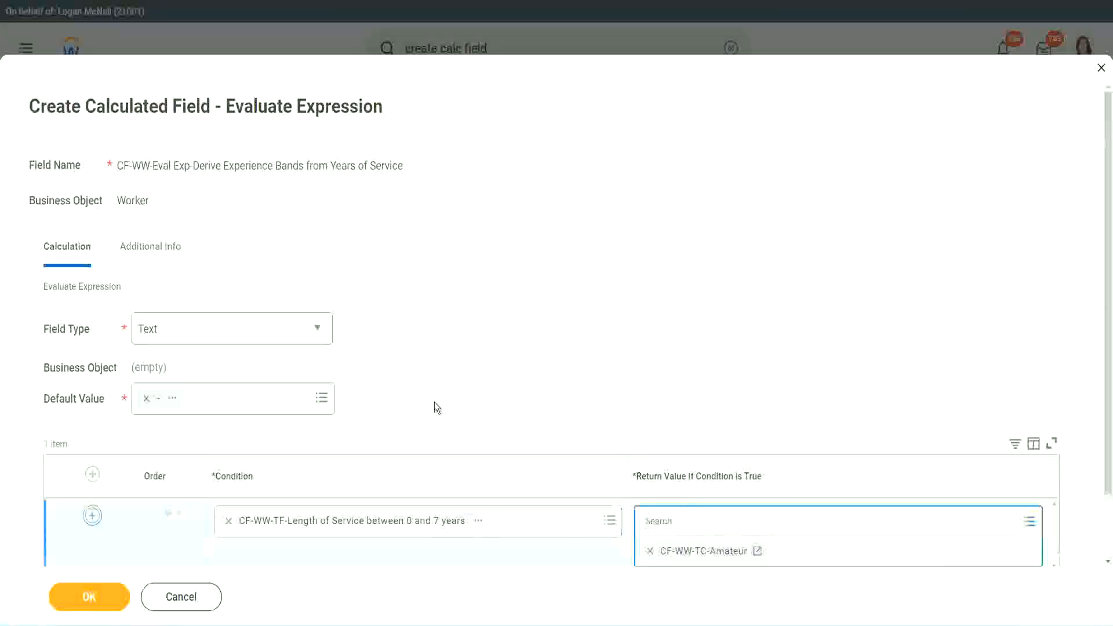
pyautogui.click(92, 515)
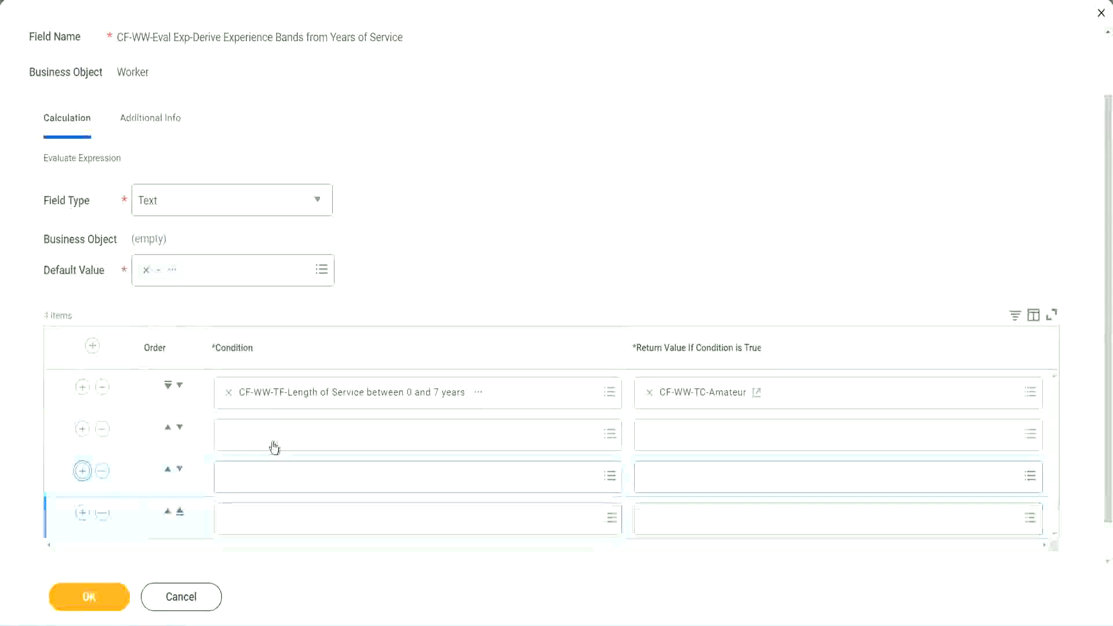
pyautogui.click(412, 435)
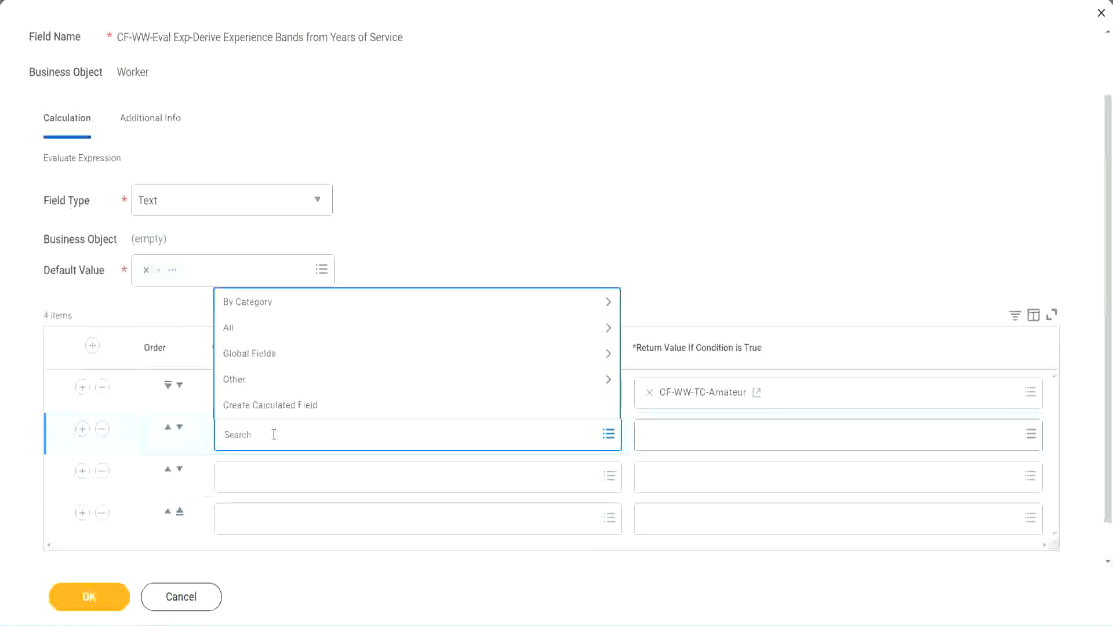
pyautogui.write('cf-ww')
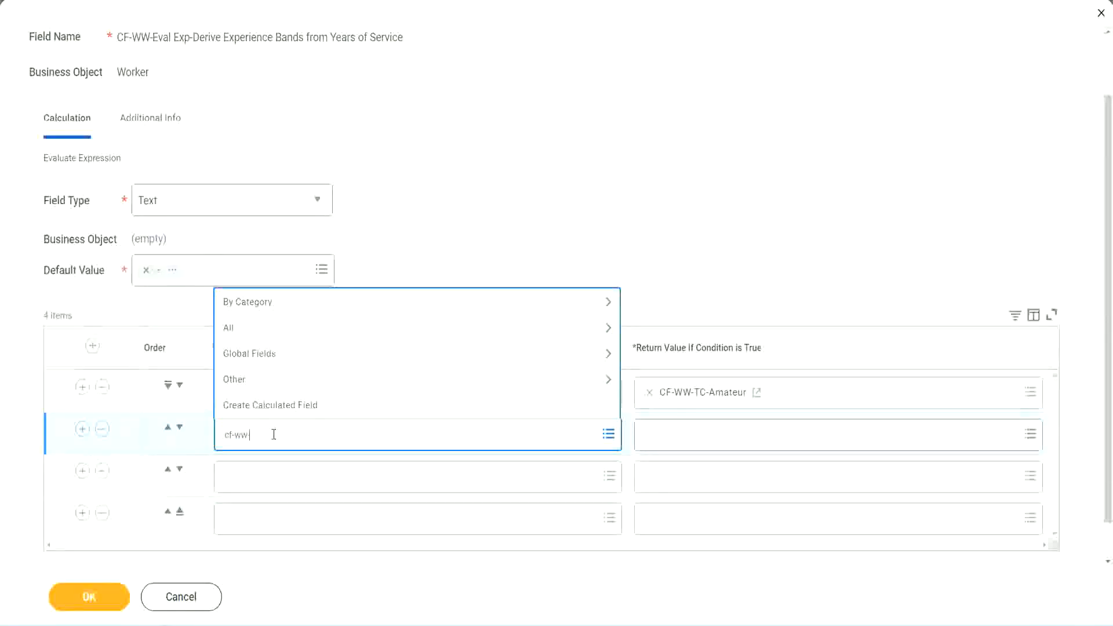
pyautogui.write('-tf')
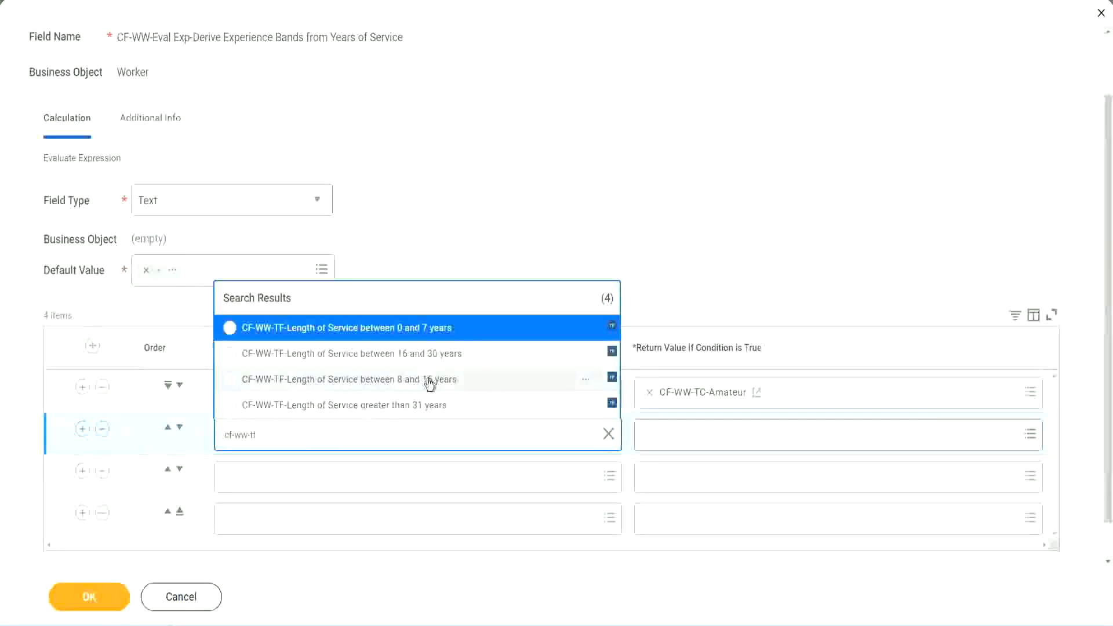
pyautogui.click(350, 379)
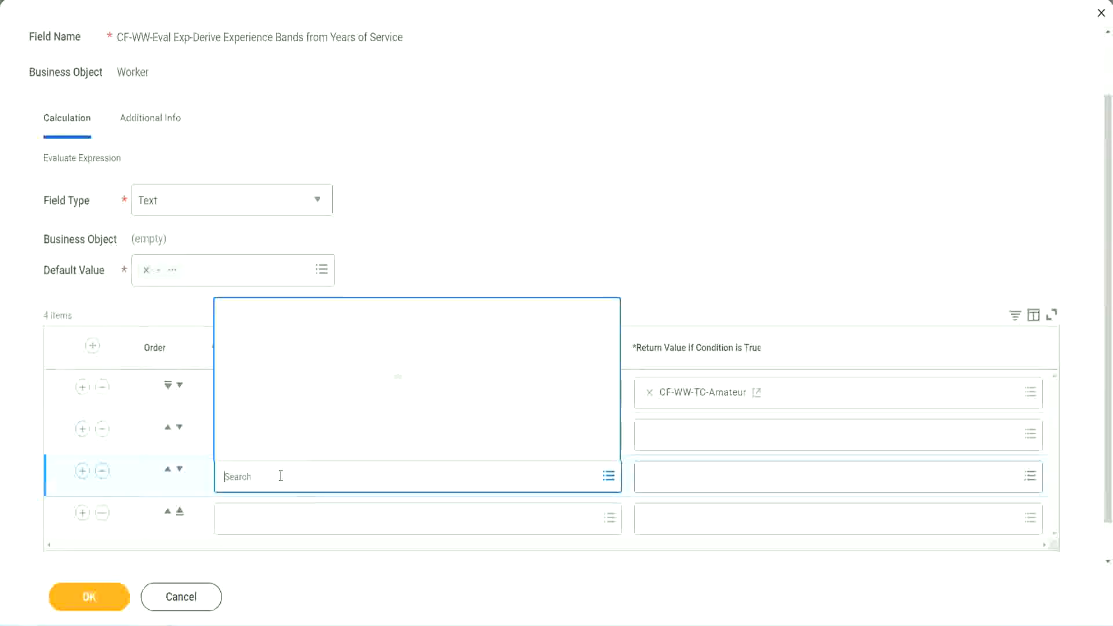
pyautogui.write('cf-ww-tf')
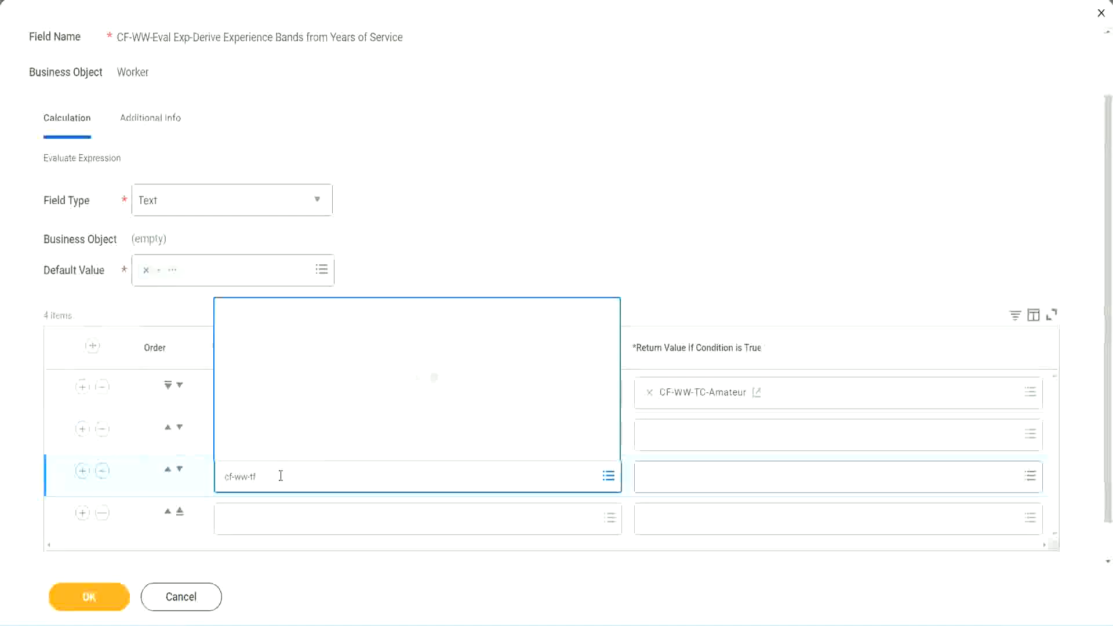
pyautogui.write('cf-ww-tf')
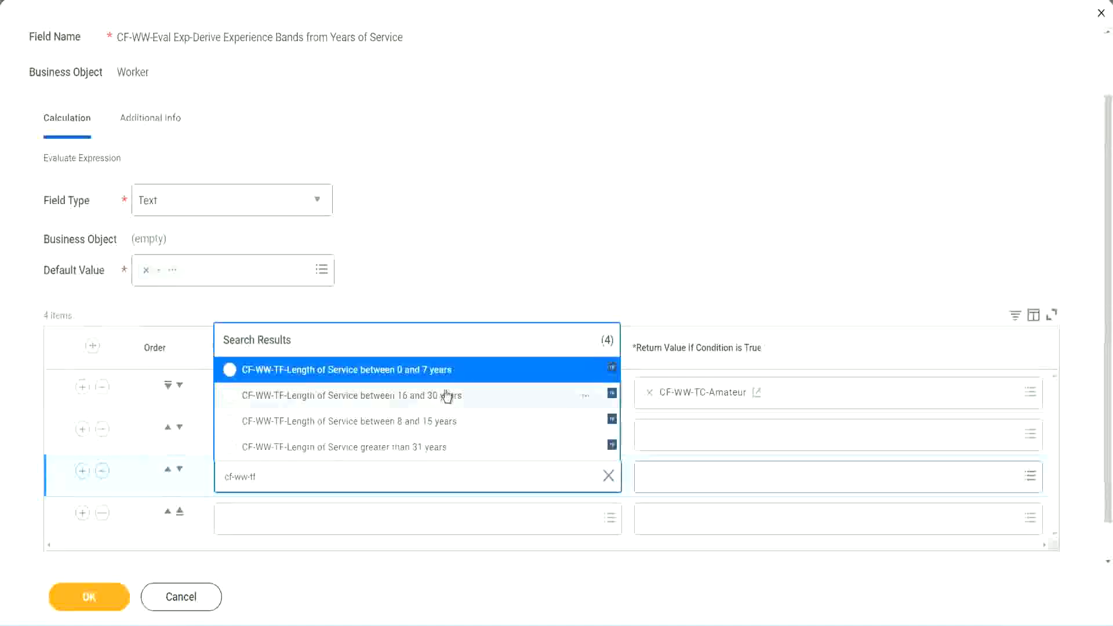
pyautogui.click(349, 396)
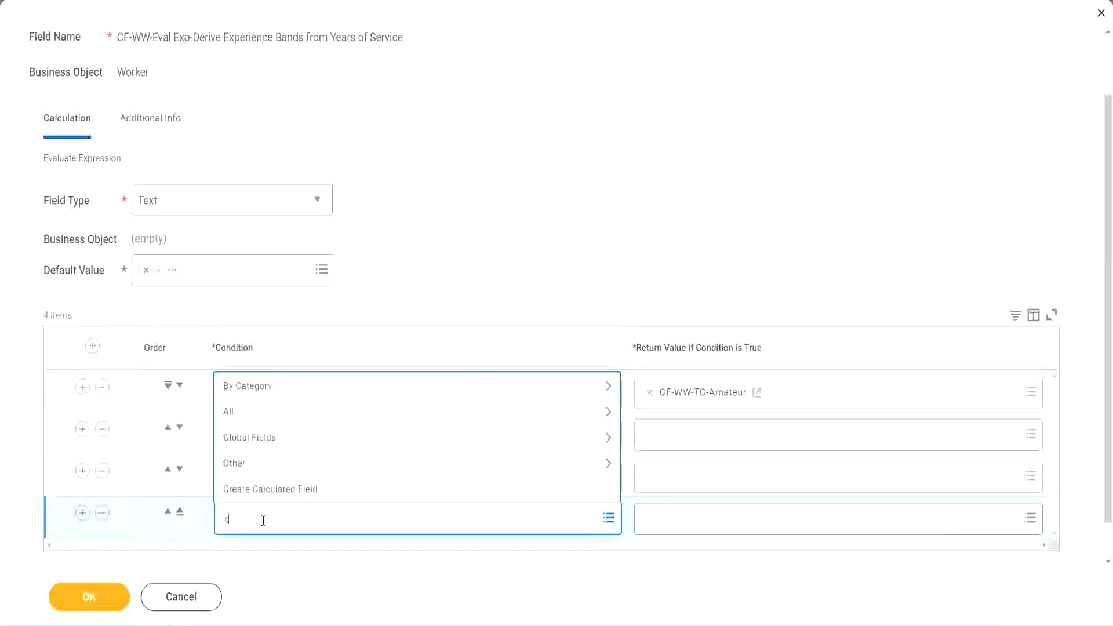
pyautogui.write('cf-ww')
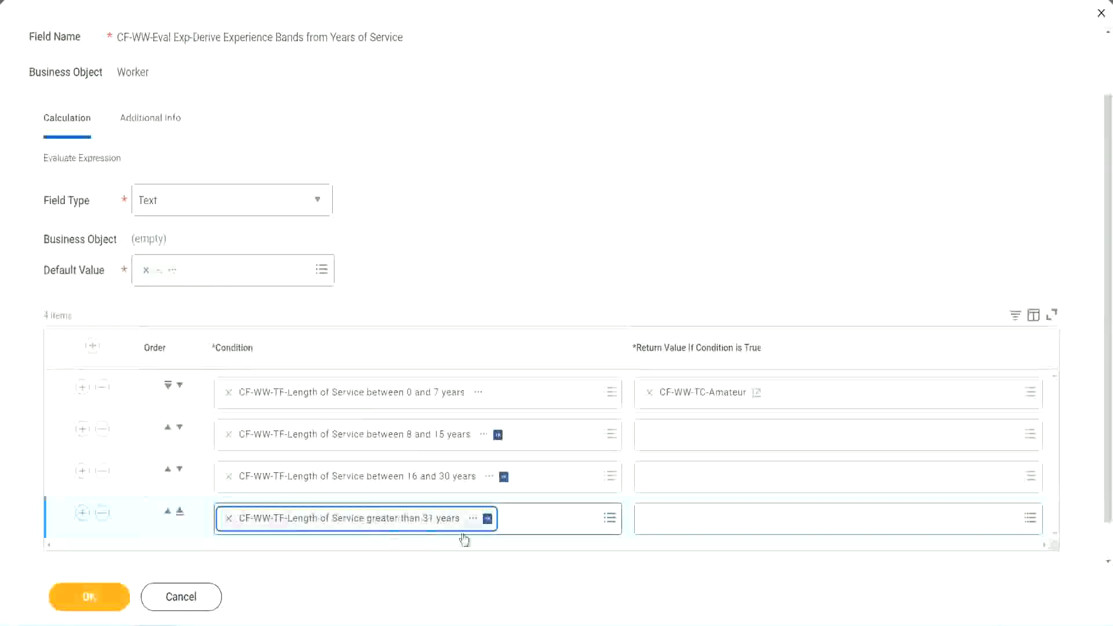
pyautogui.moveTo(501, 245)
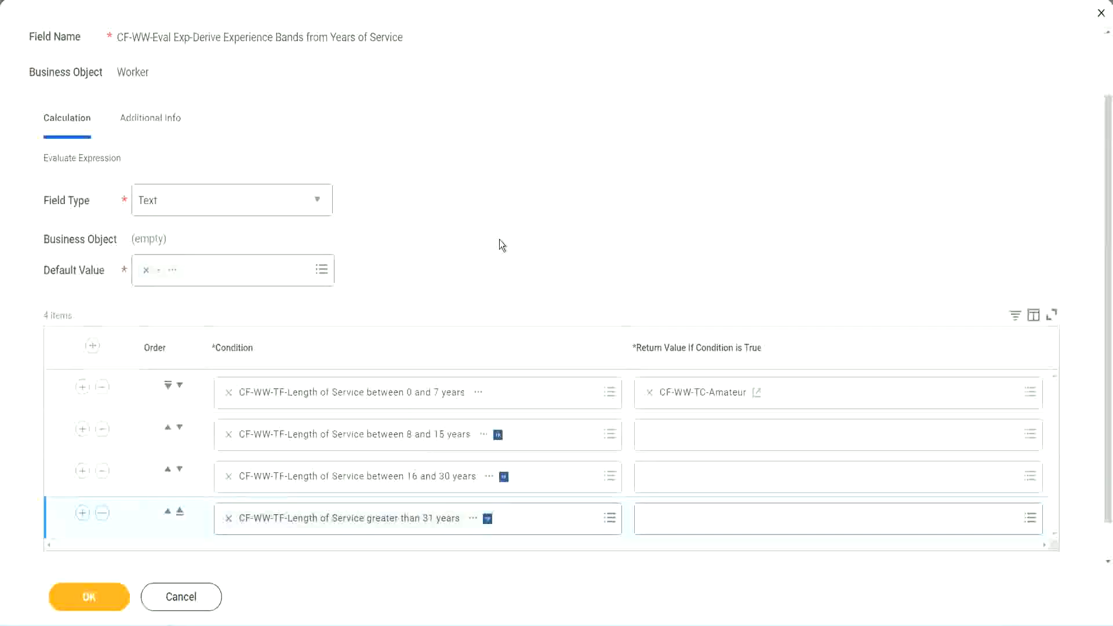
pyautogui.moveTo(486, 236)
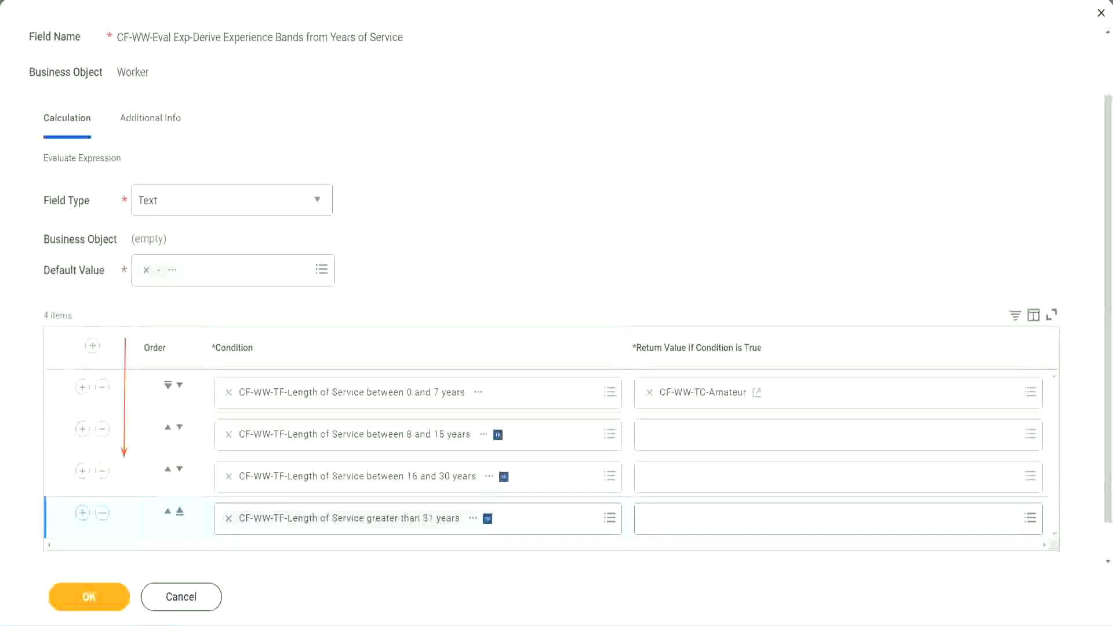
pyautogui.moveTo(419, 448)
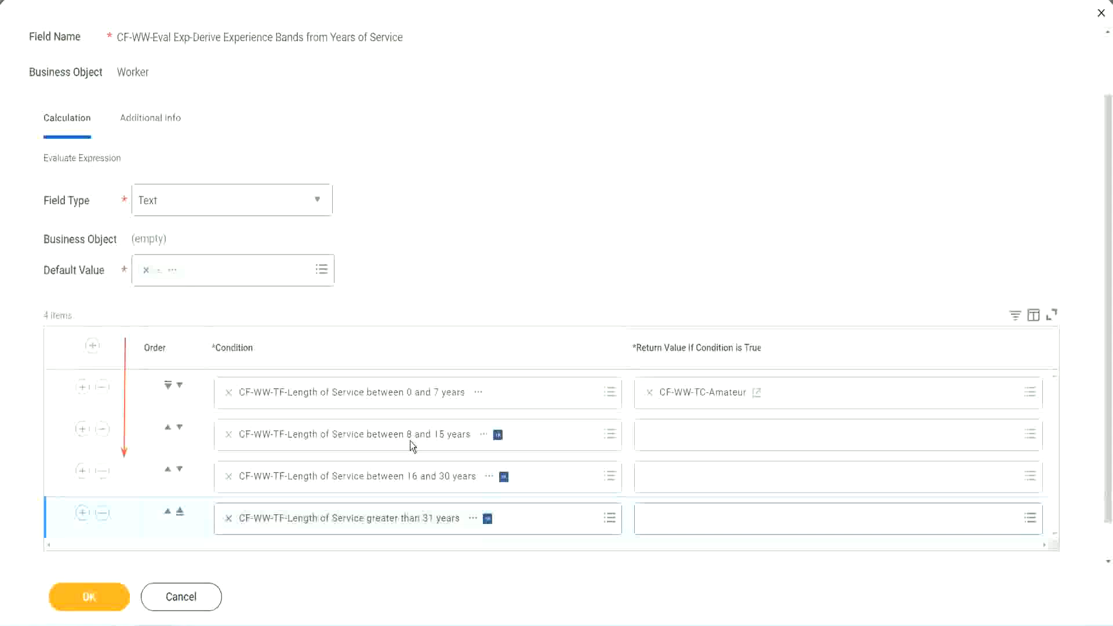
pyautogui.moveTo(270, 418)
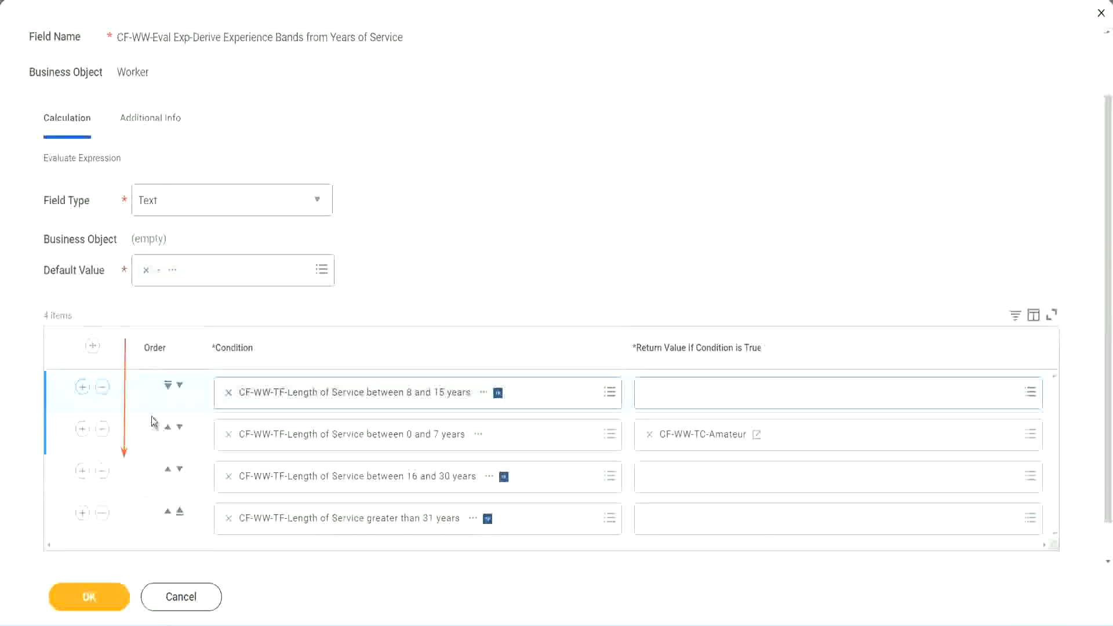
pyautogui.moveTo(176, 407)
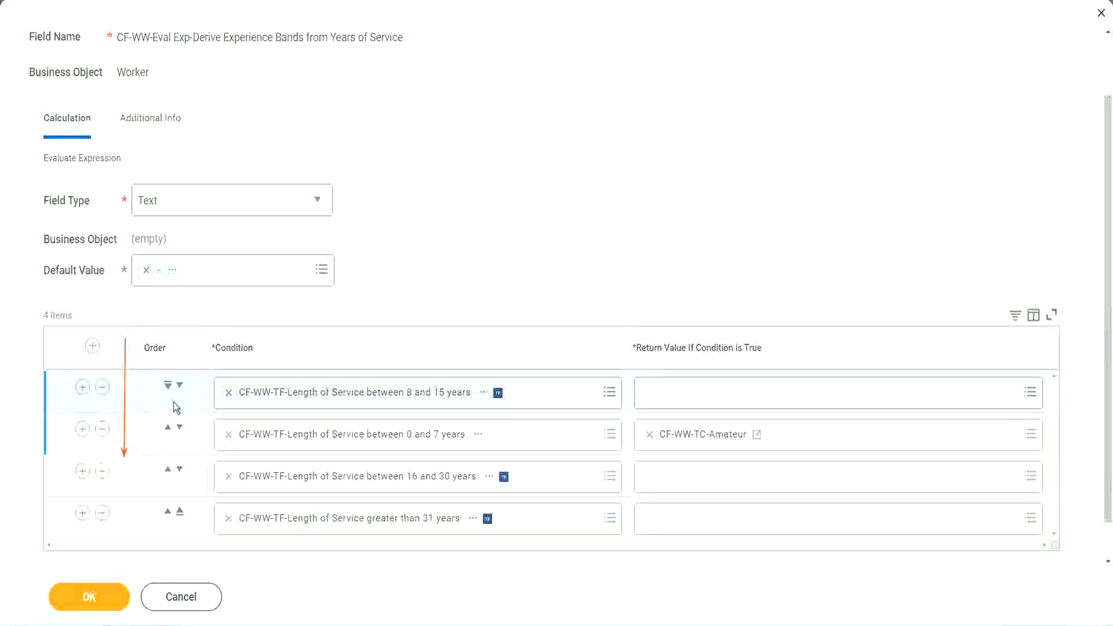
# Reorder the conditions so the 0–7 years row is first again
pyautogui.click(180, 385)
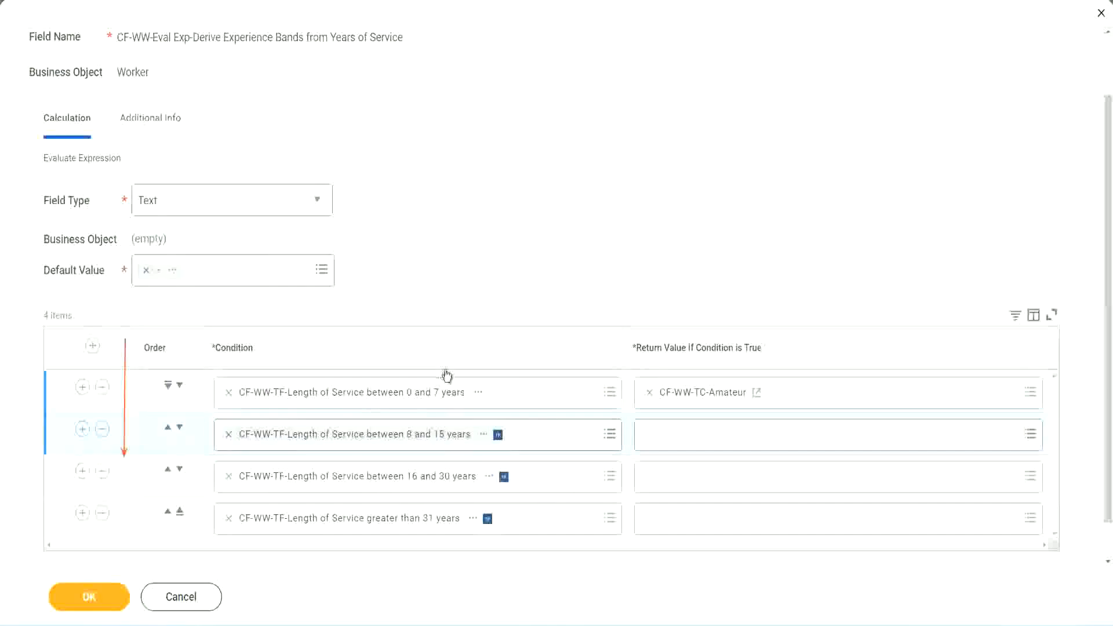
pyautogui.moveTo(416, 534)
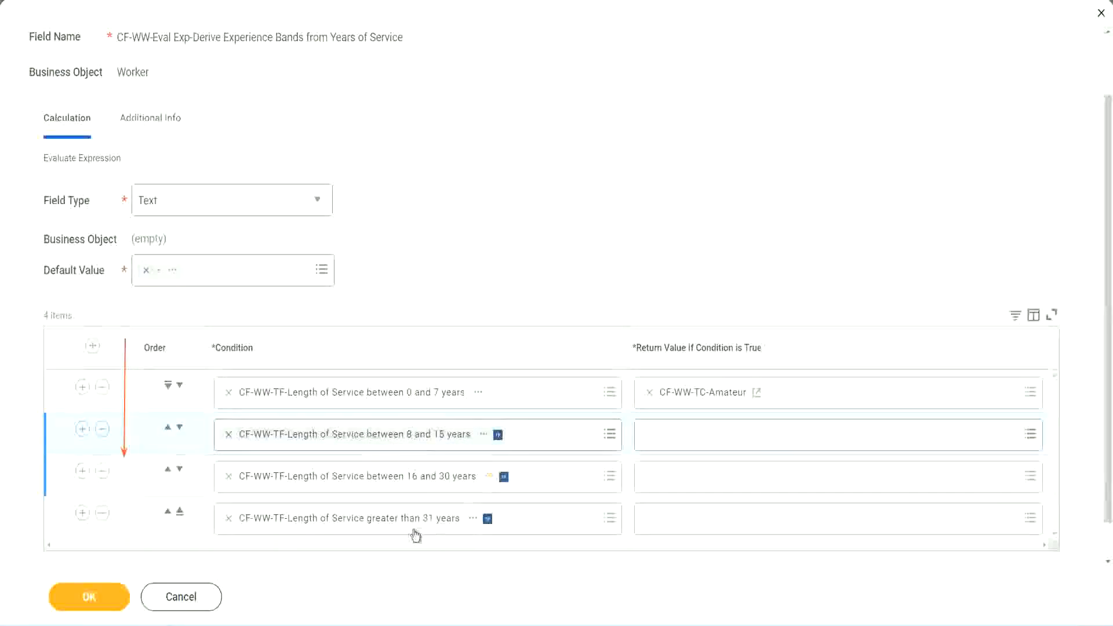
pyautogui.moveTo(389, 399)
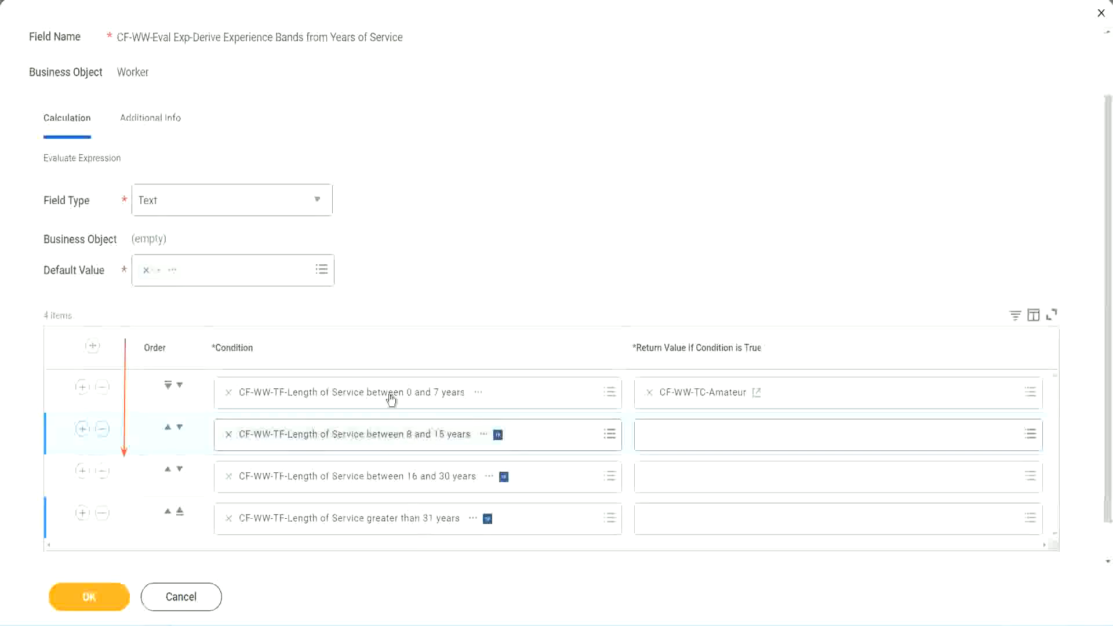
pyautogui.moveTo(485, 270)
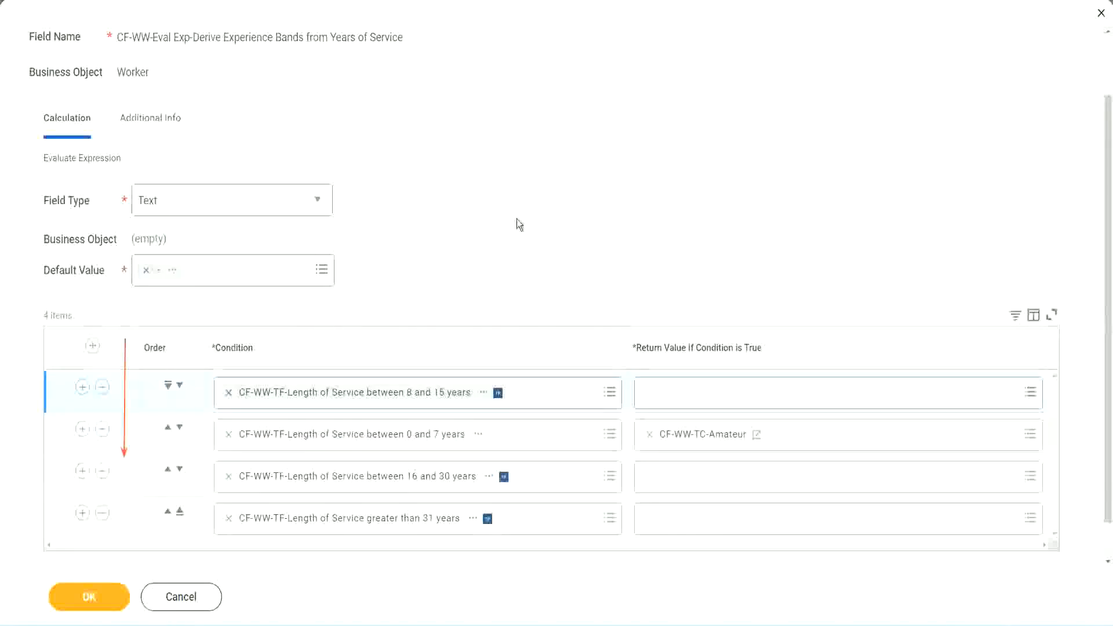
pyautogui.moveTo(458, 371)
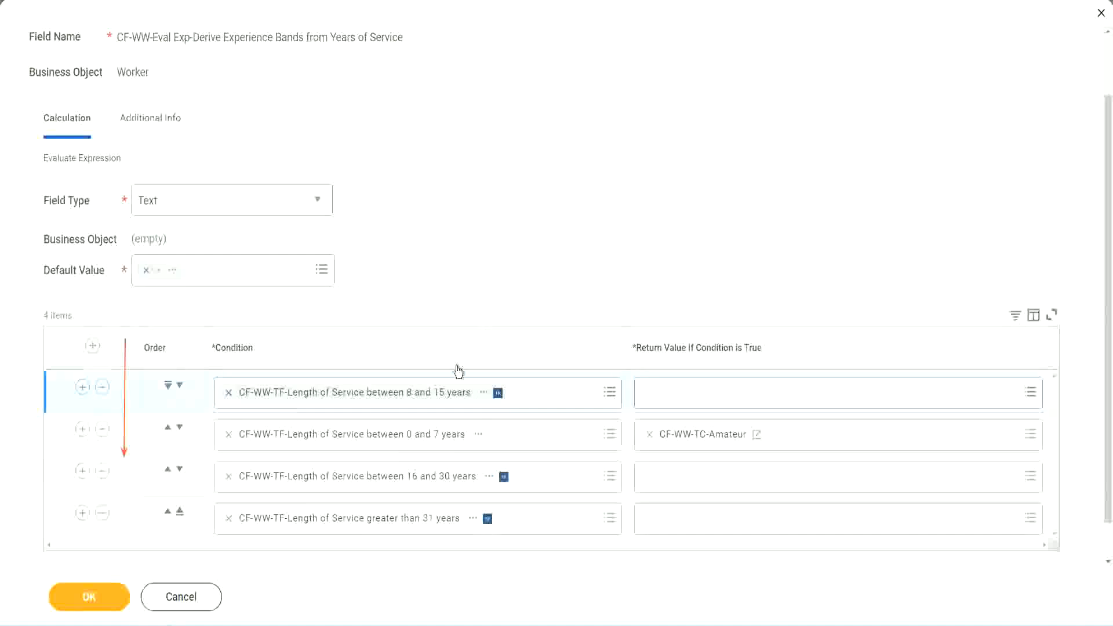
pyautogui.moveTo(478, 208)
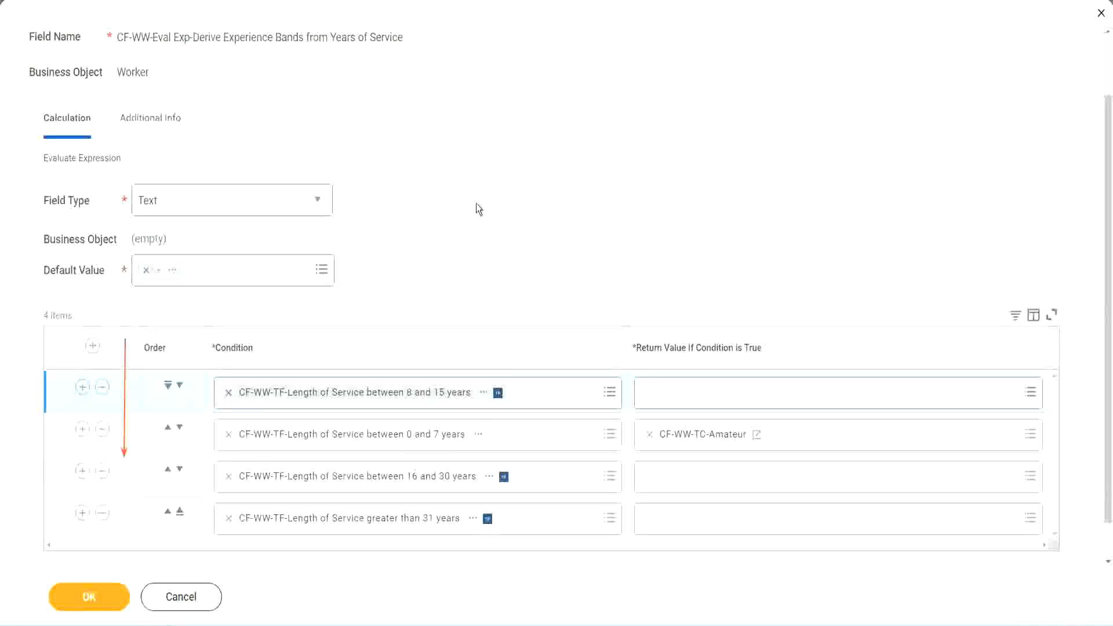
pyautogui.moveTo(450, 252)
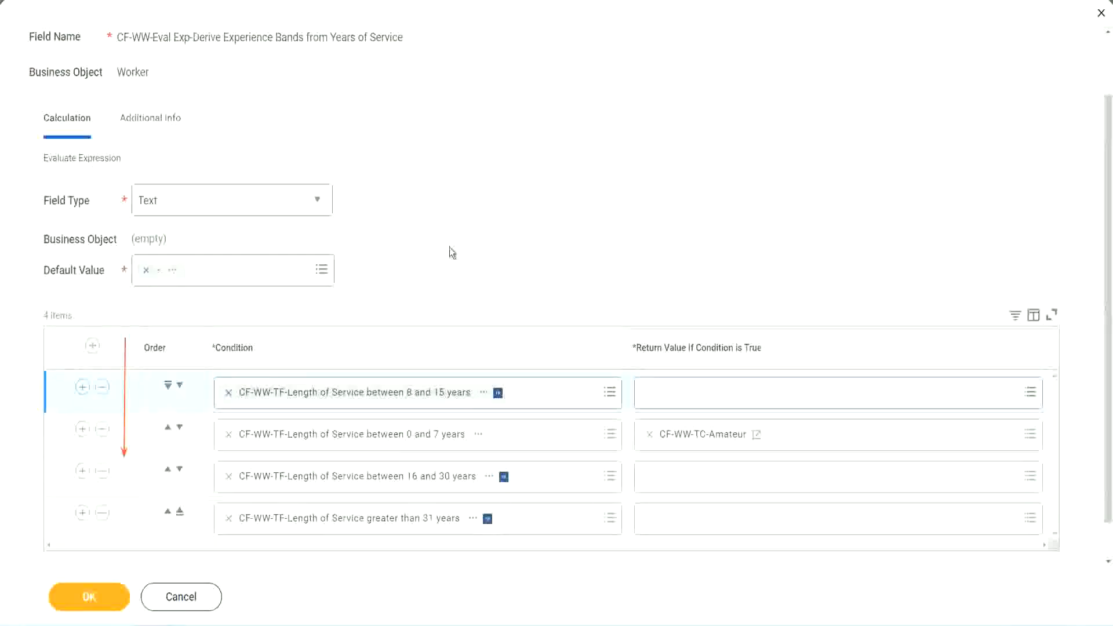
pyautogui.moveTo(428, 397)
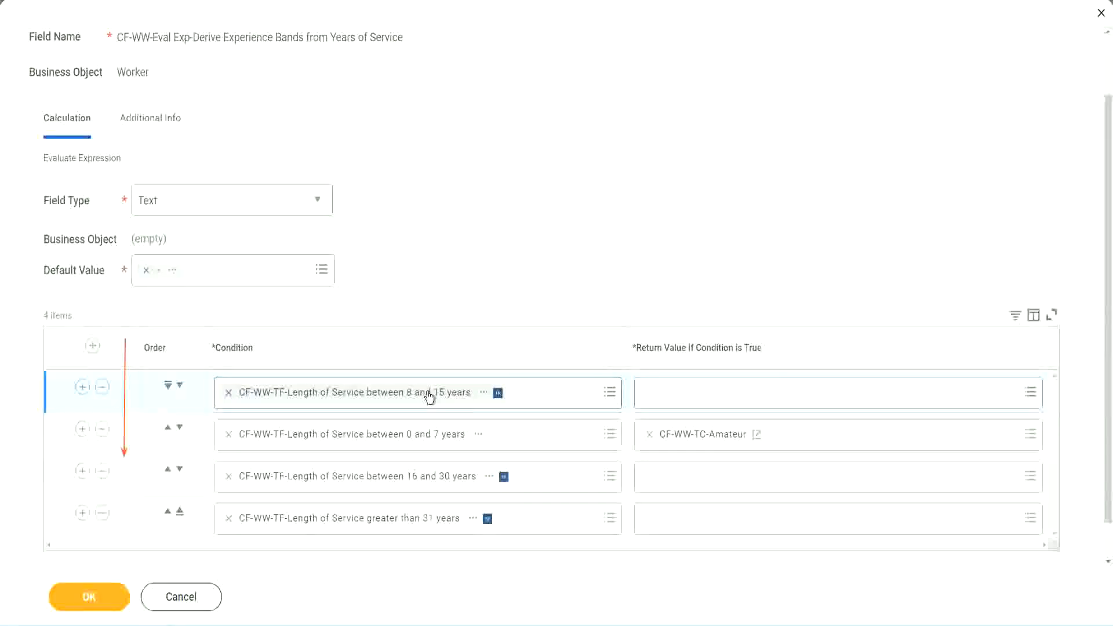
pyautogui.moveTo(429, 395)
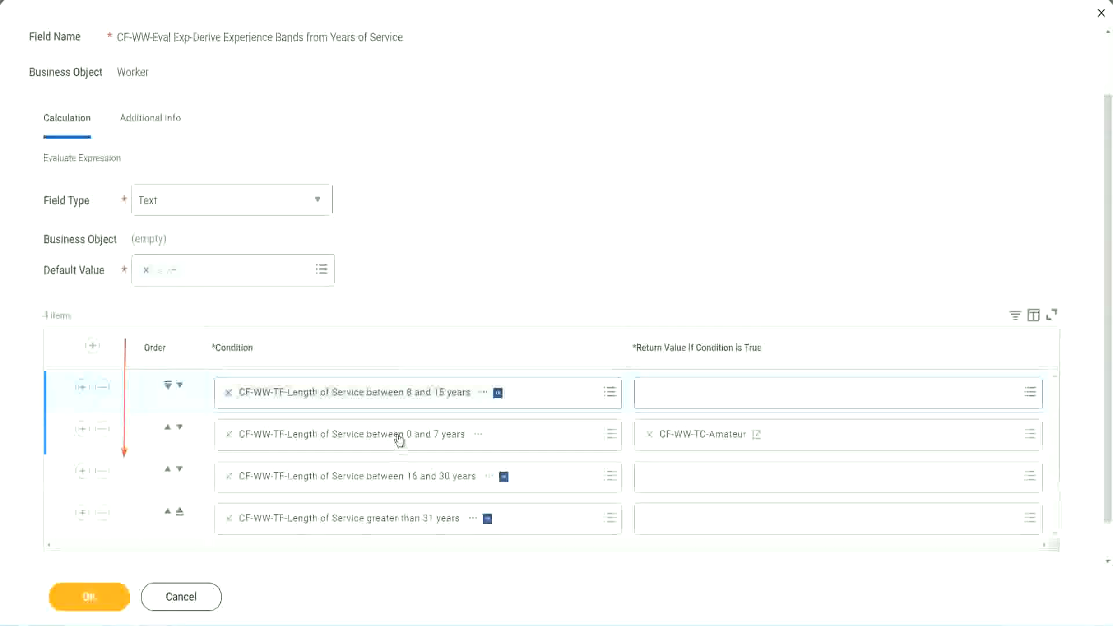
pyautogui.moveTo(399, 435)
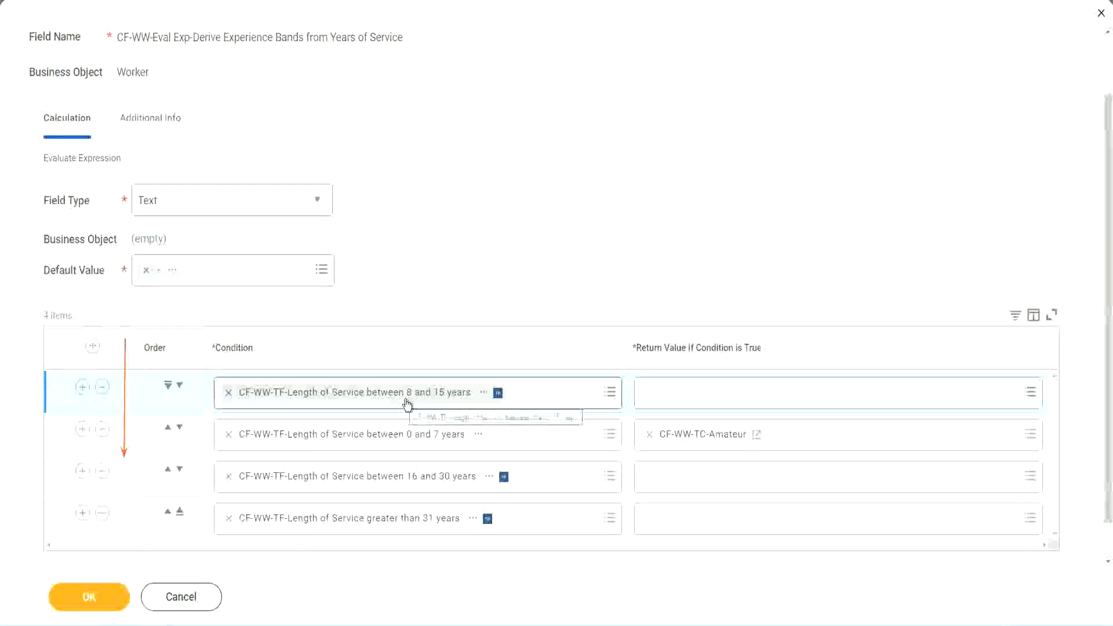
pyautogui.moveTo(406, 404)
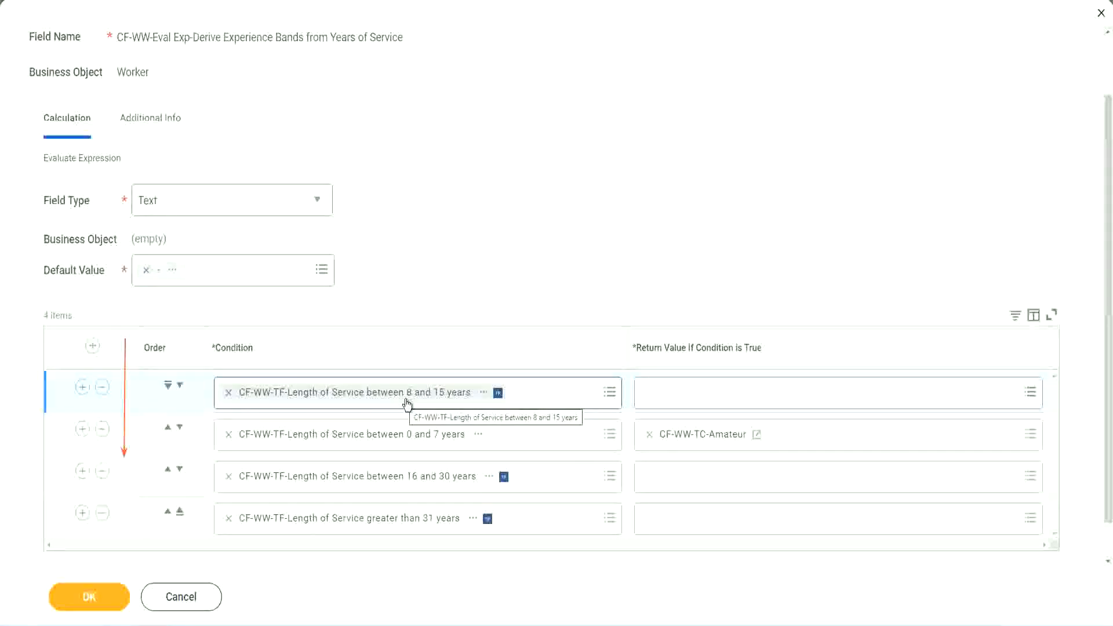
pyautogui.moveTo(410, 277)
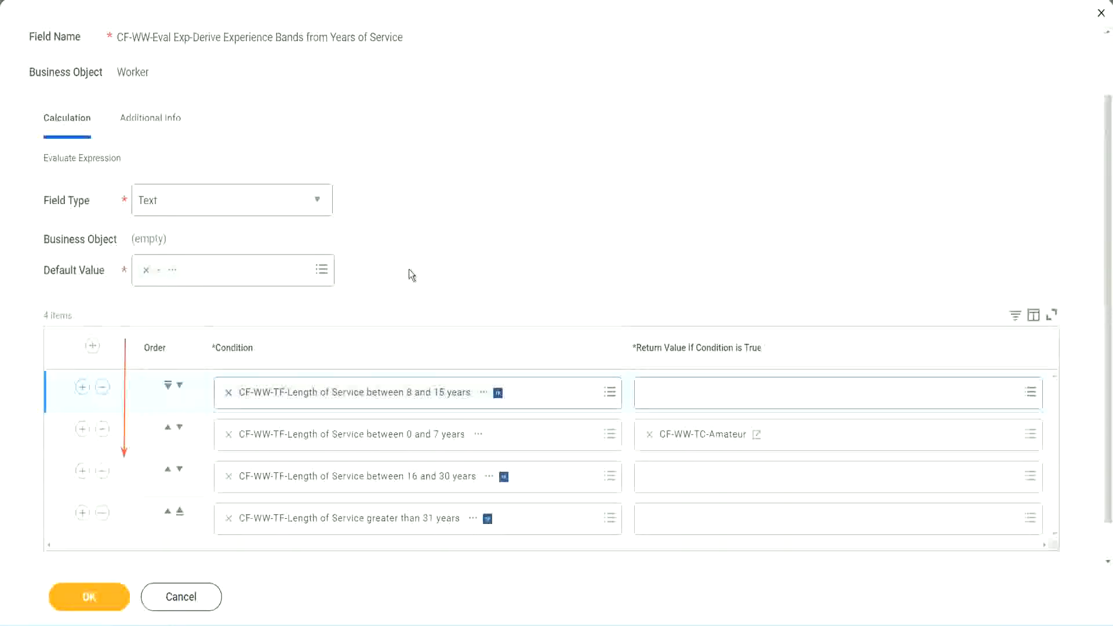
pyautogui.moveTo(493, 298)
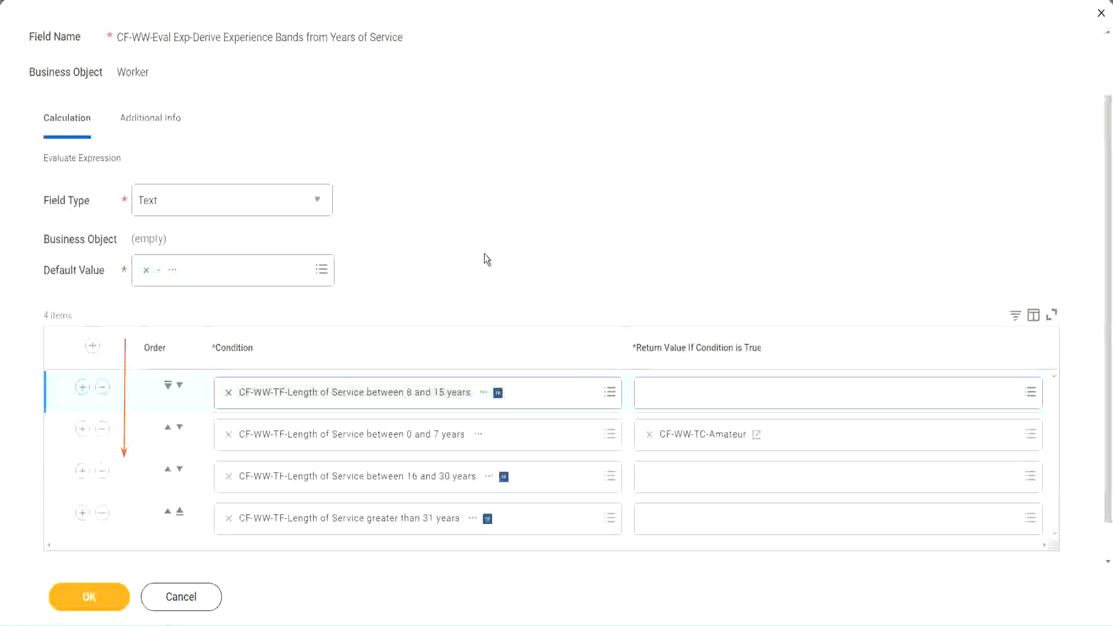
pyautogui.moveTo(463, 270)
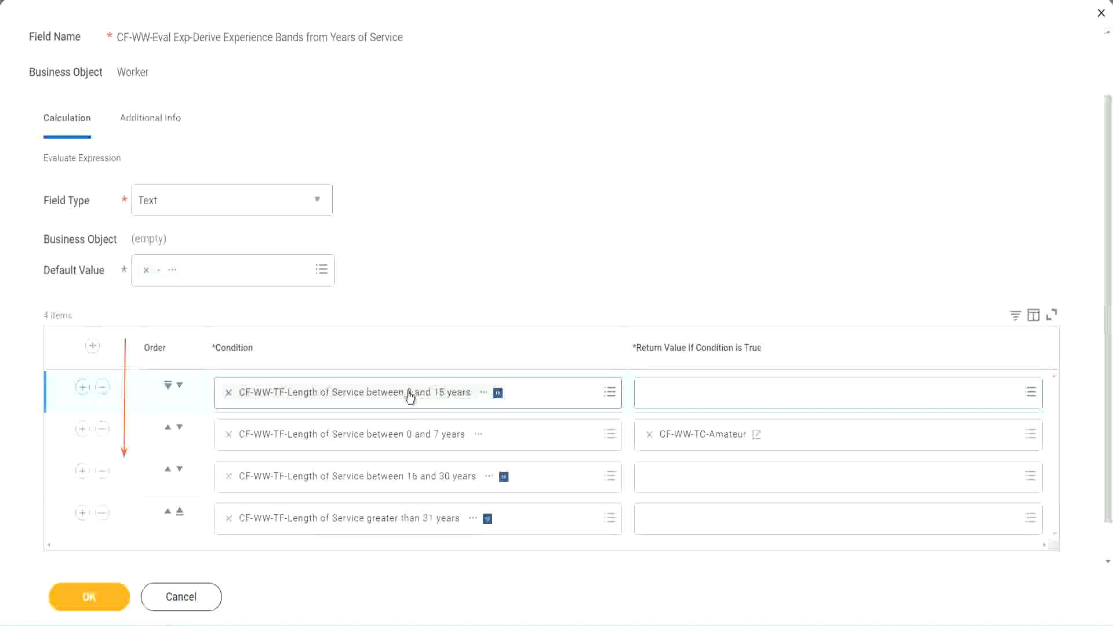
pyautogui.moveTo(401, 398)
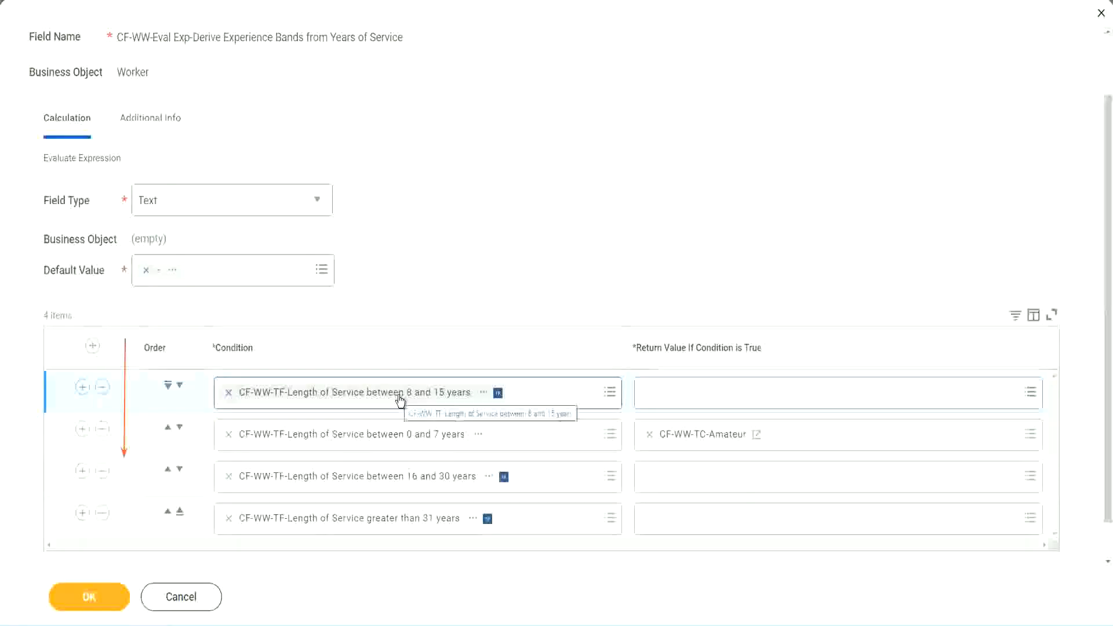
pyautogui.moveTo(447, 261)
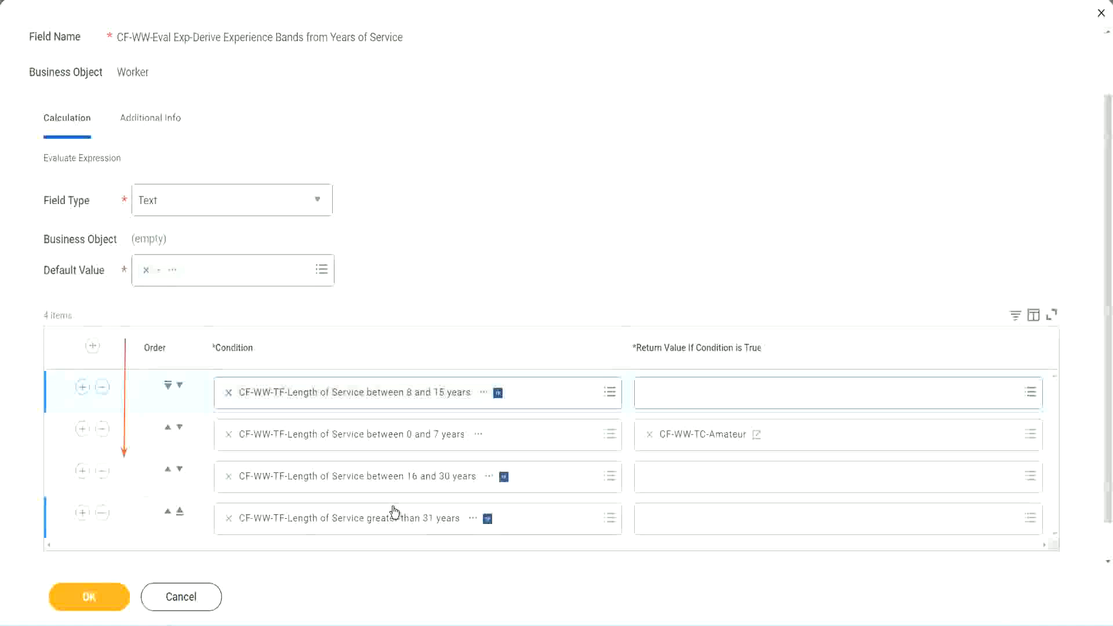
pyautogui.moveTo(390, 501)
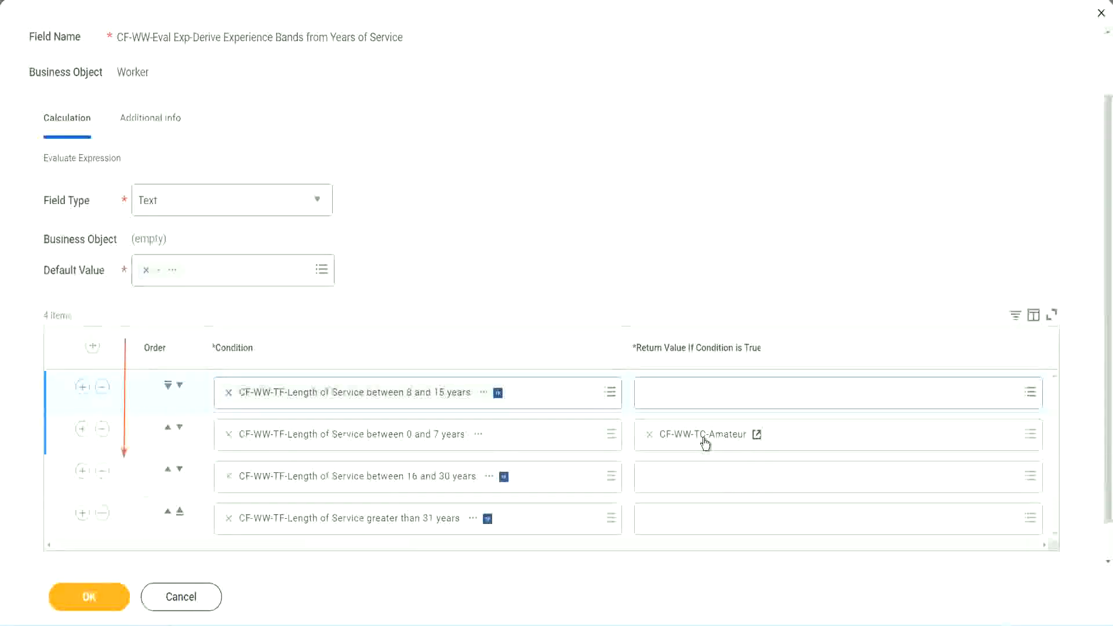
pyautogui.moveTo(105, 423)
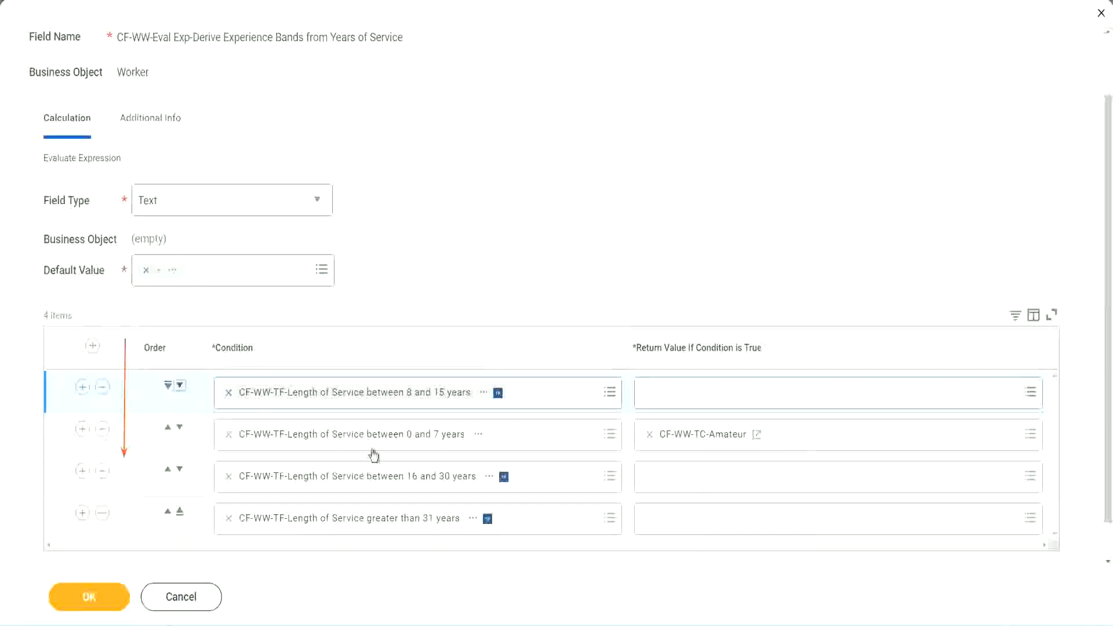
# Move 8–15 years back below 0–7 years and start a new calculated field for its return value
pyautogui.click(180, 385)
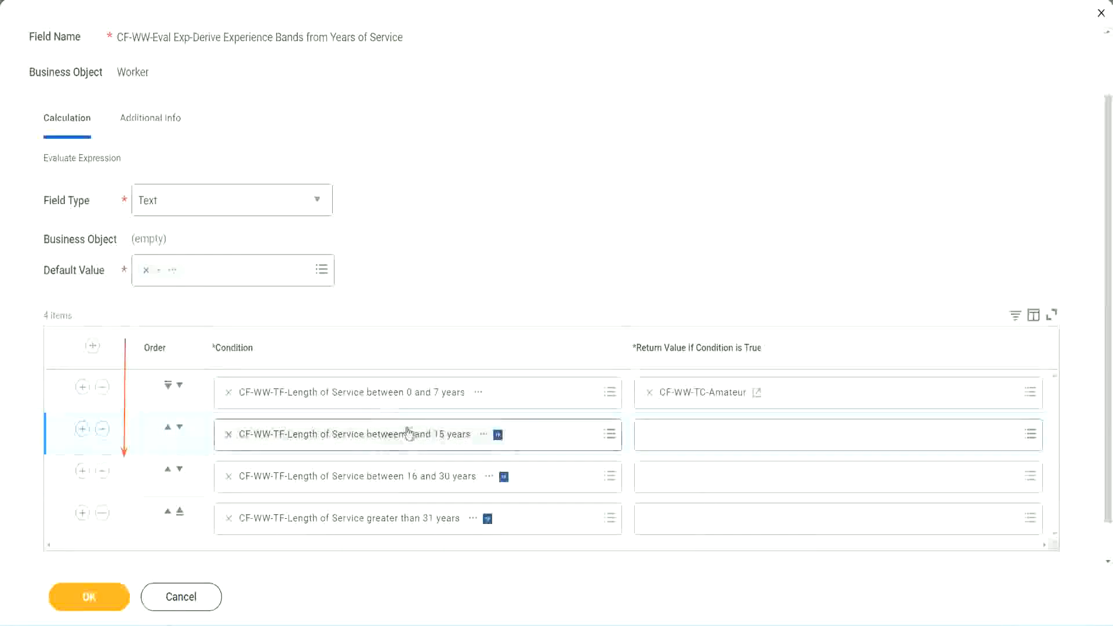
pyautogui.click(837, 435)
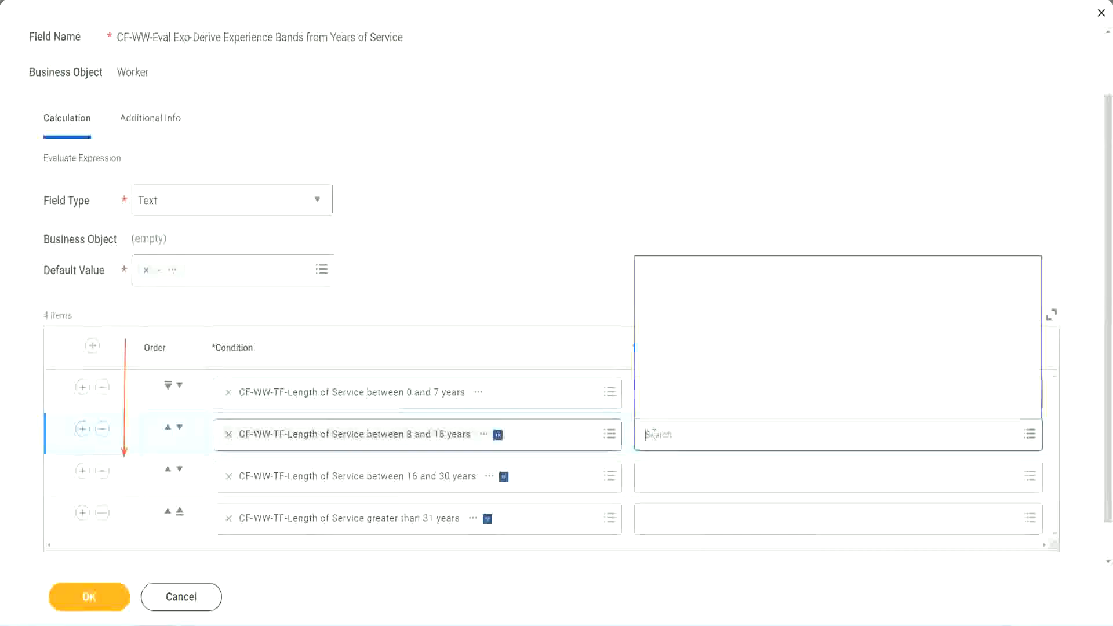
pyautogui.click(1028, 434)
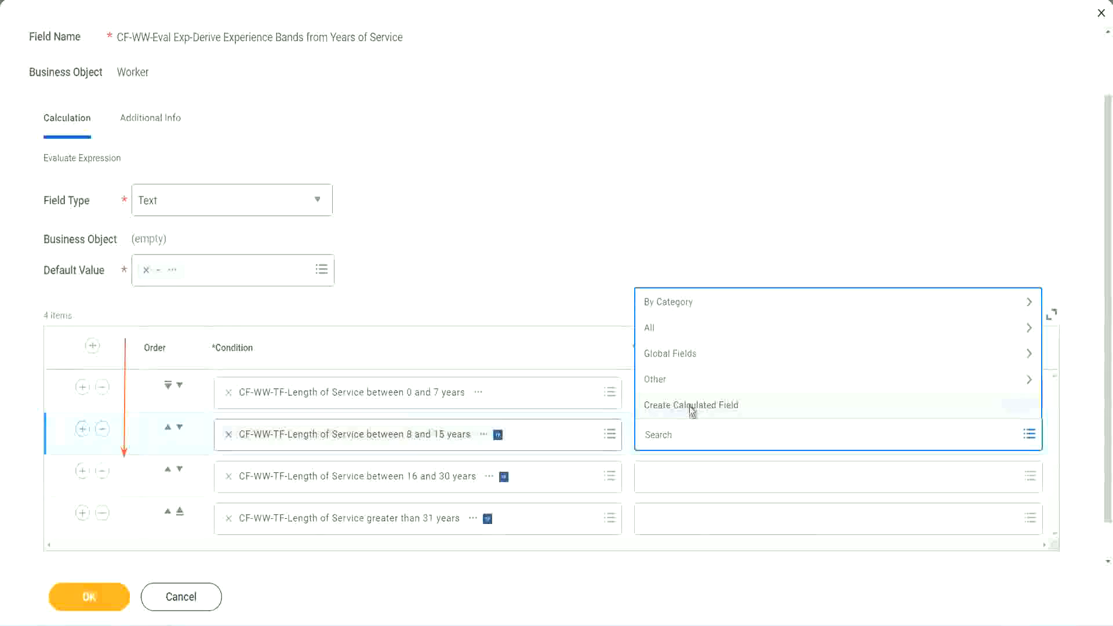
pyautogui.click(689, 405)
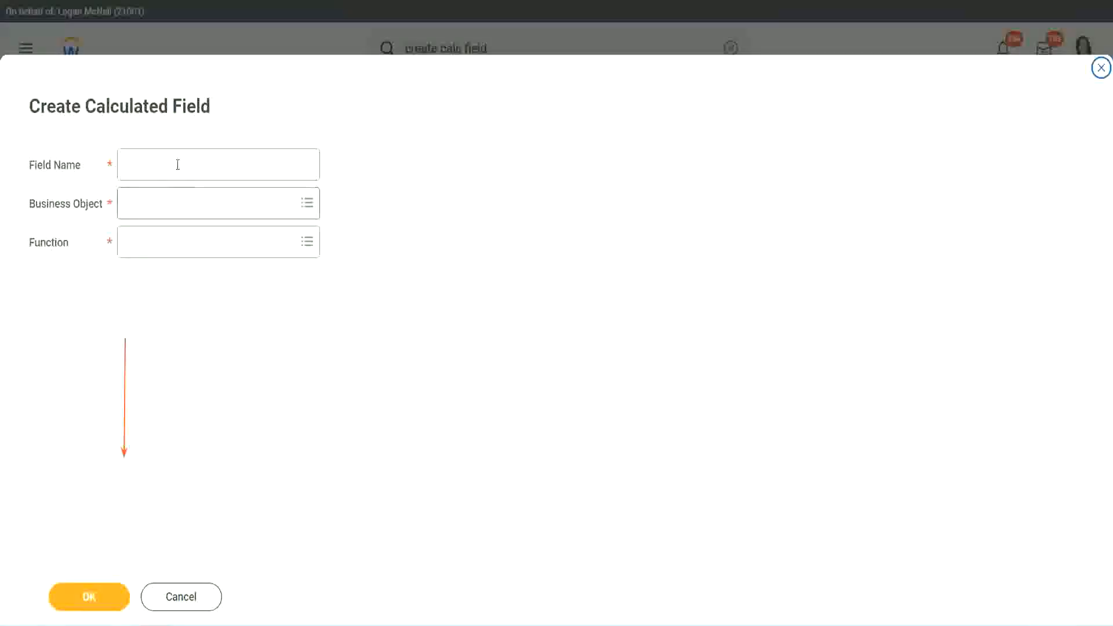
# Name the field from CF-WW-TC-Amateur, confirm its setup and enter 'Experience' as the constant text
pyautogui.write('CF-WW-TC-Amateur')
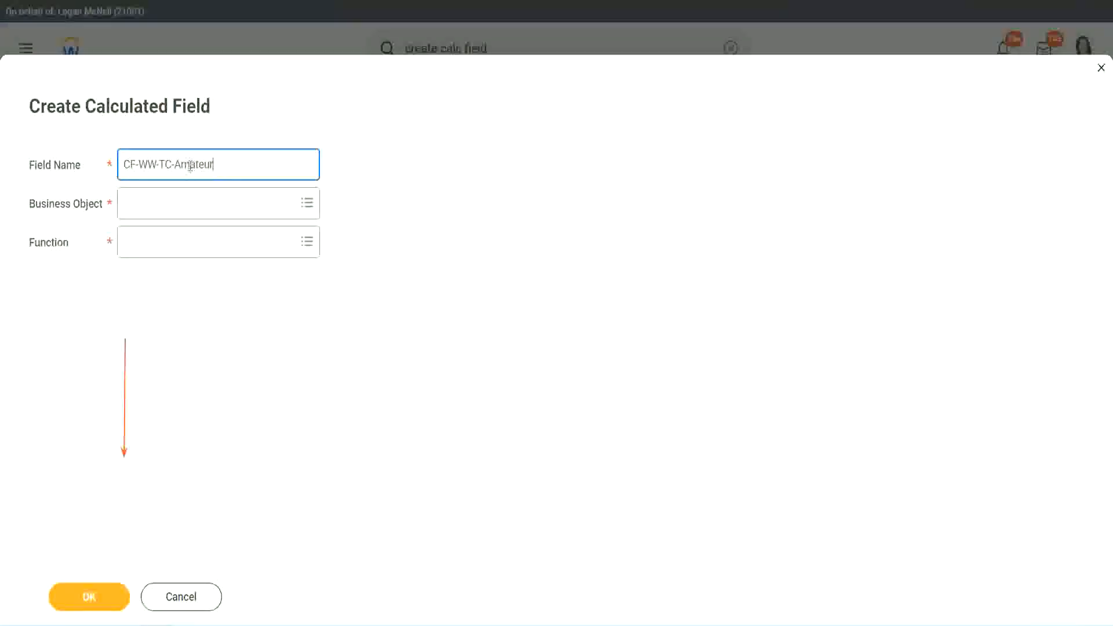
pyautogui.doubleClick(194, 164)
pyautogui.write('Experienced')
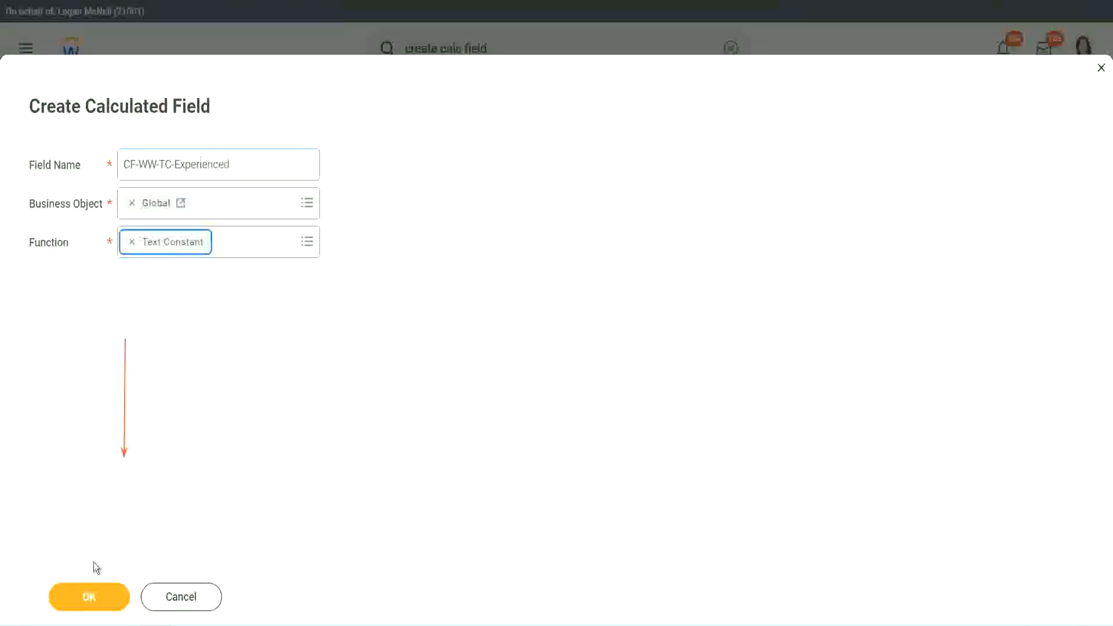
pyautogui.click(90, 596)
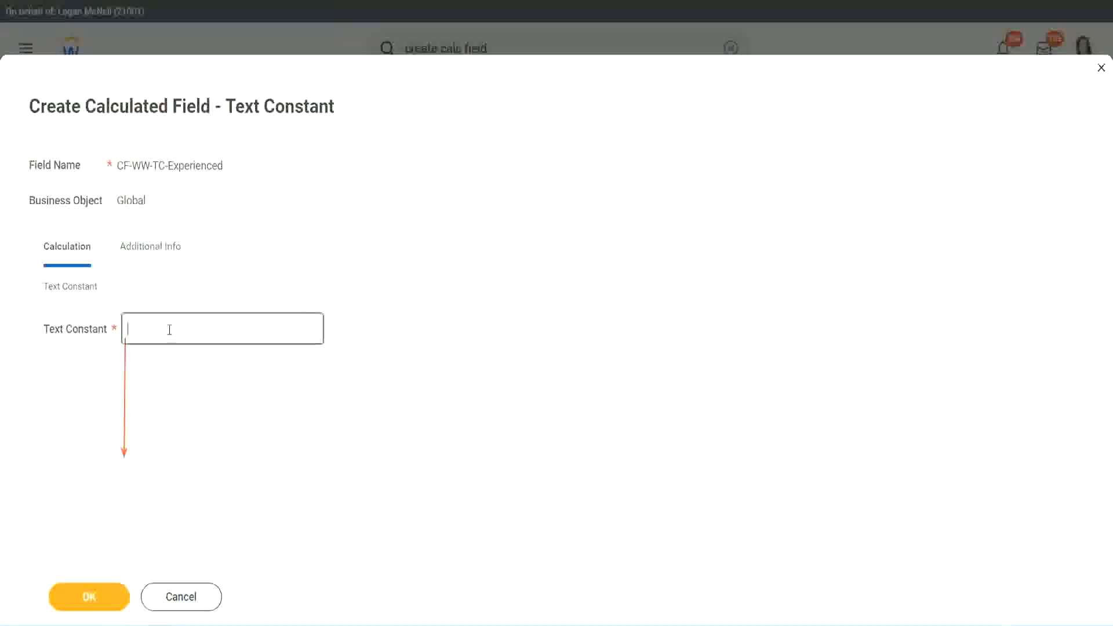
pyautogui.write('Experienced')
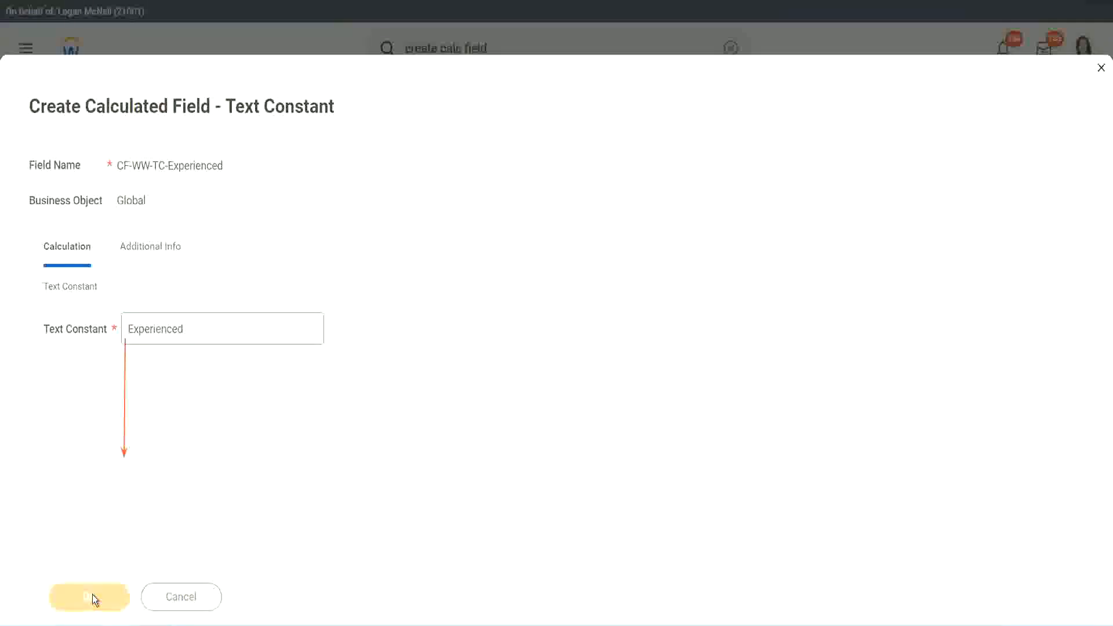
pyautogui.moveTo(280, 462)
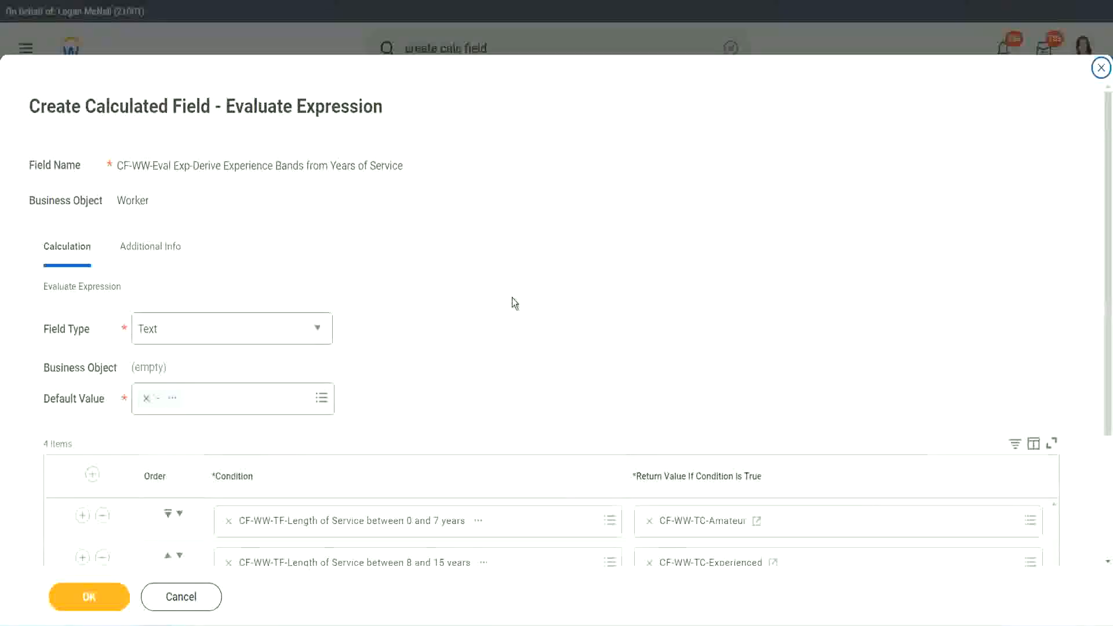
pyautogui.scroll(-3)
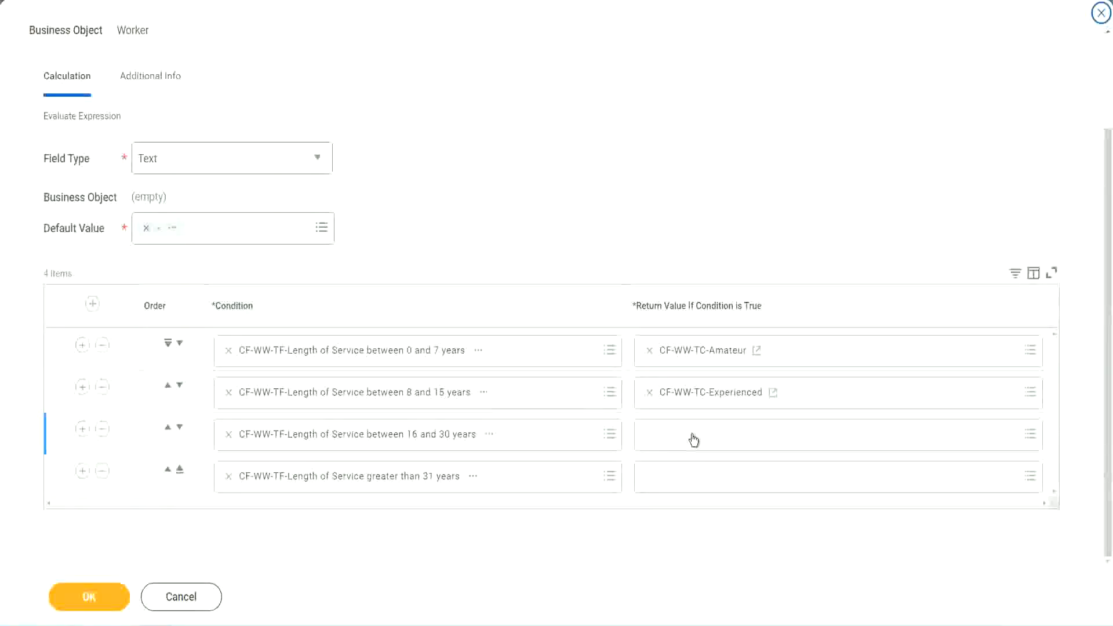
# Start a new calculated field for the 16–30 years return value with Global as business object
pyautogui.click(834, 435)
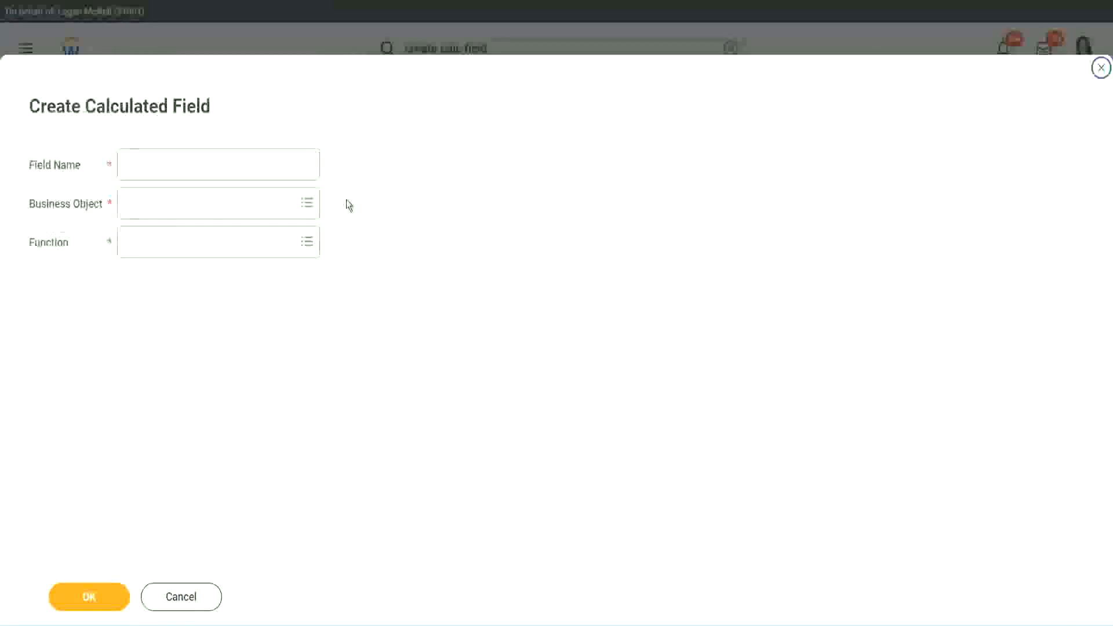
pyautogui.click(218, 164)
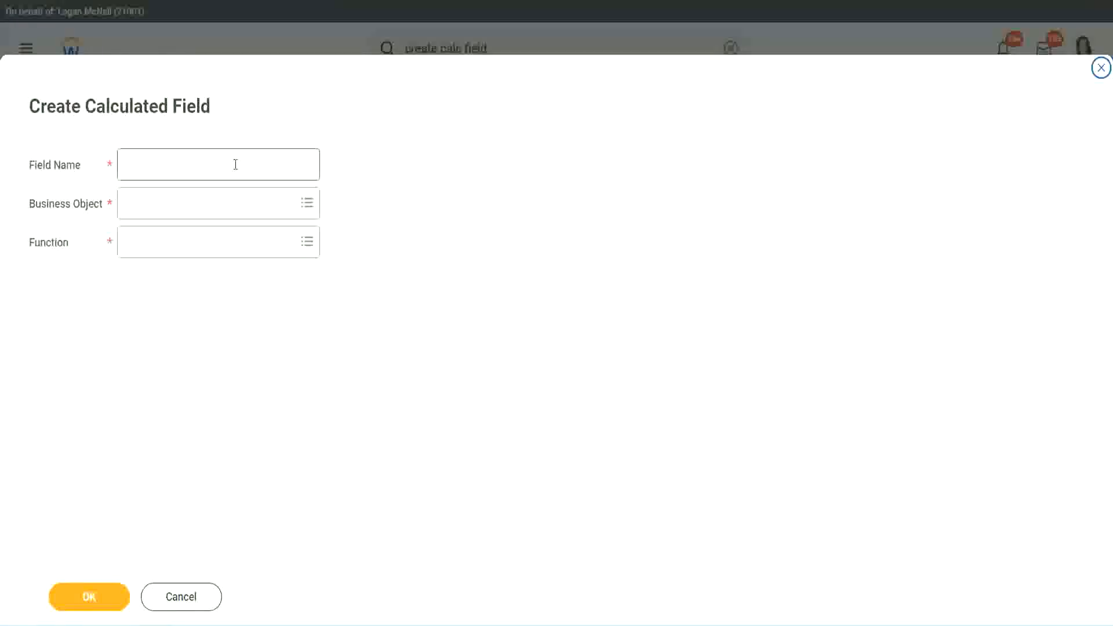
pyautogui.write('CF-WW-TC-Amateur')
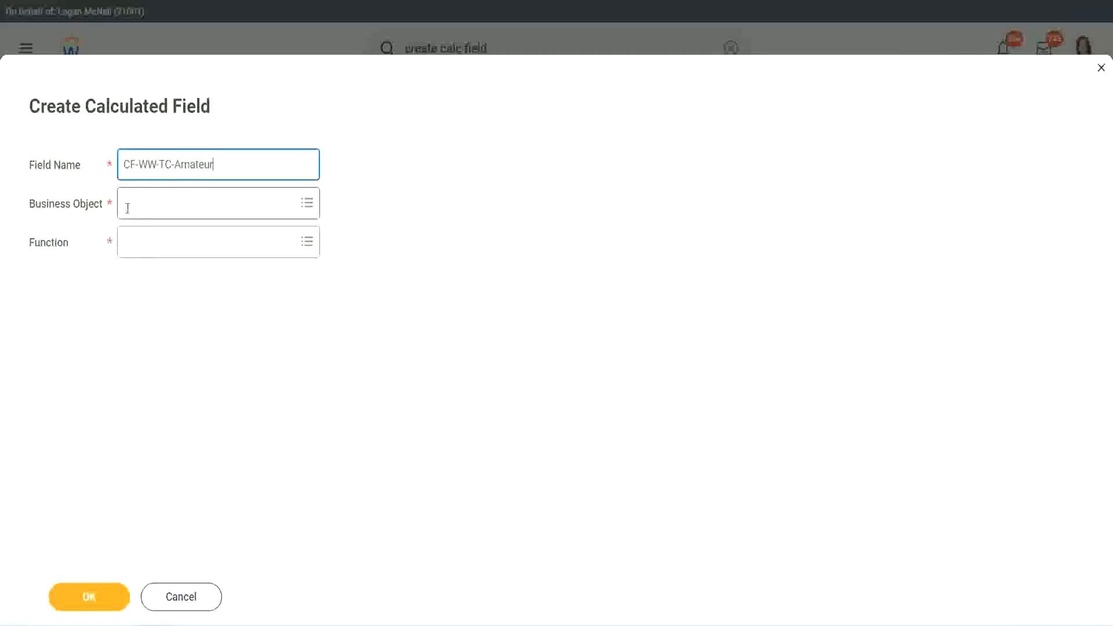
pyautogui.click(214, 202)
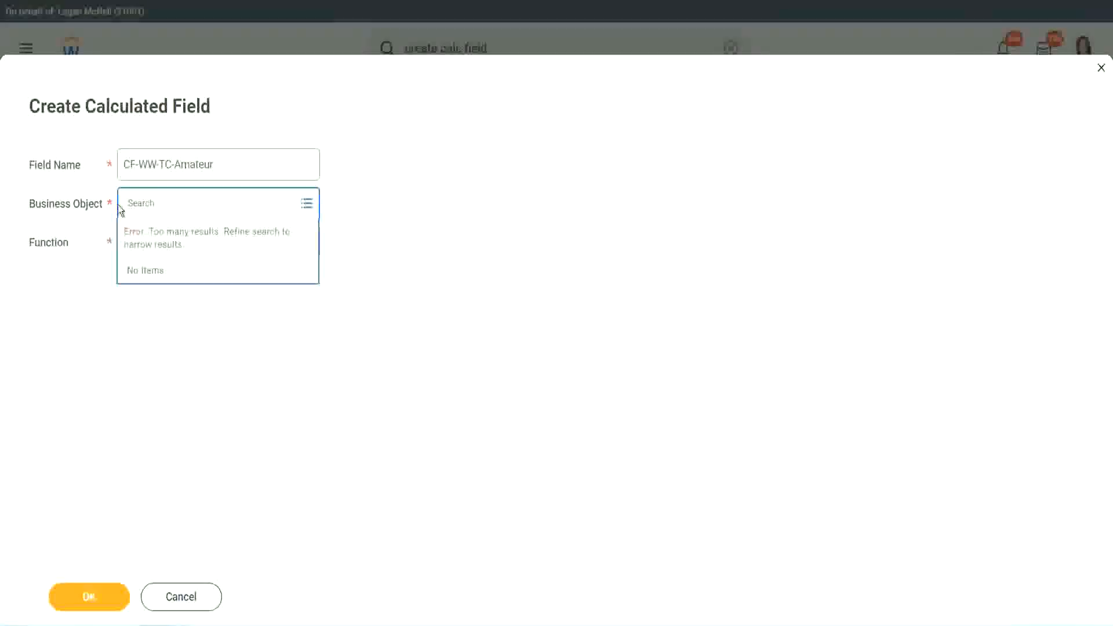
pyautogui.write('global')
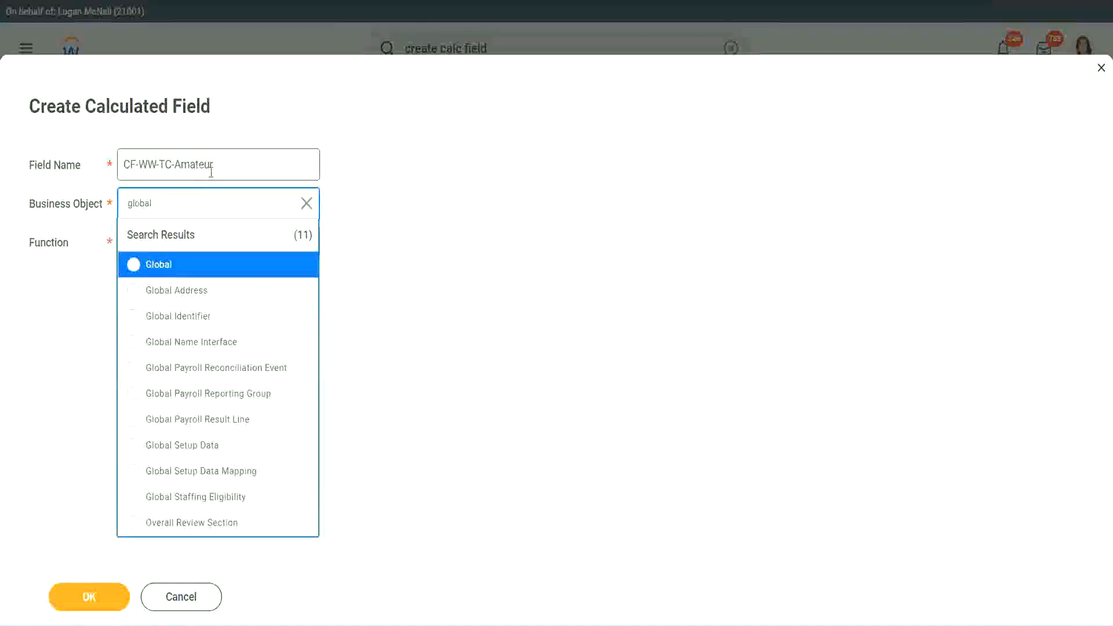
pyautogui.click(157, 264)
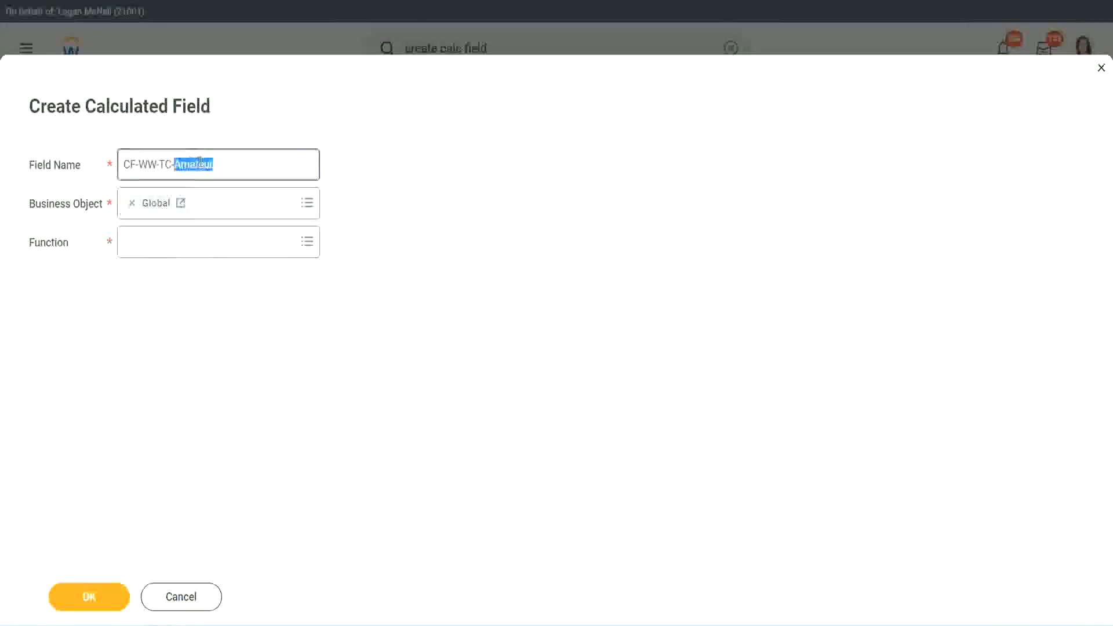
# Name it CF-WW-TC-Senior, use the Text Constant function and enter Senior as the constant
pyautogui.write('Senior')
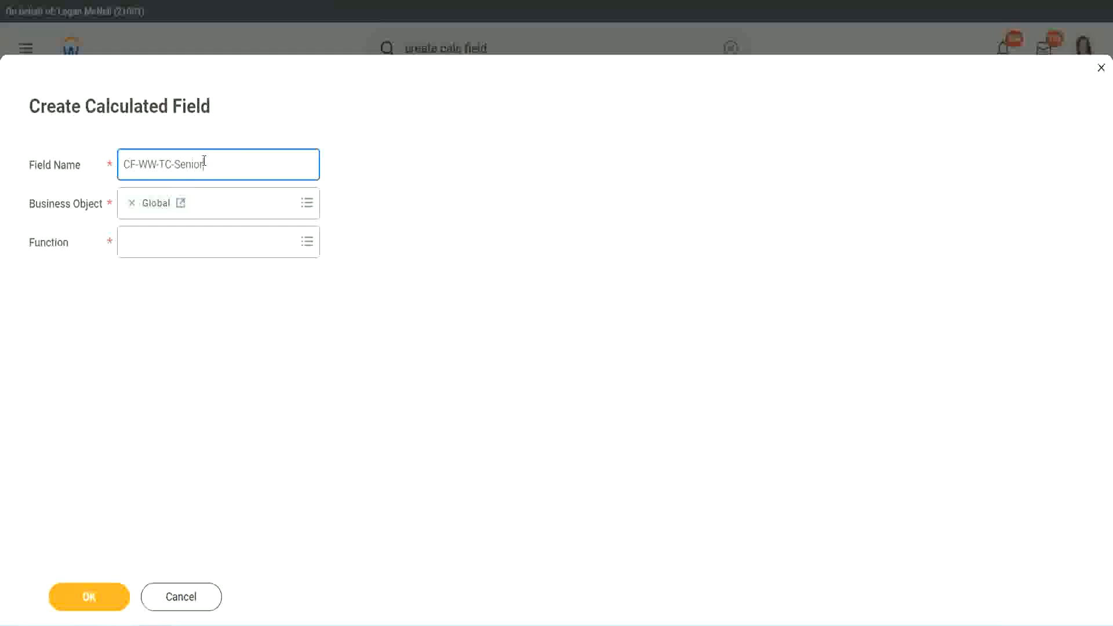
pyautogui.click(218, 241)
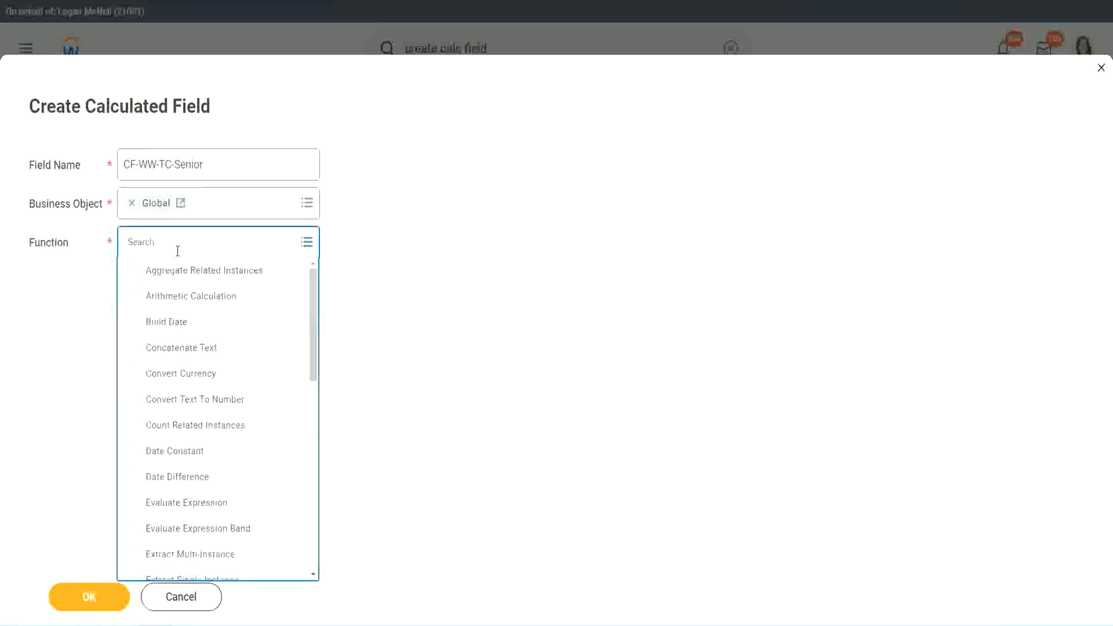
pyautogui.write('tc')
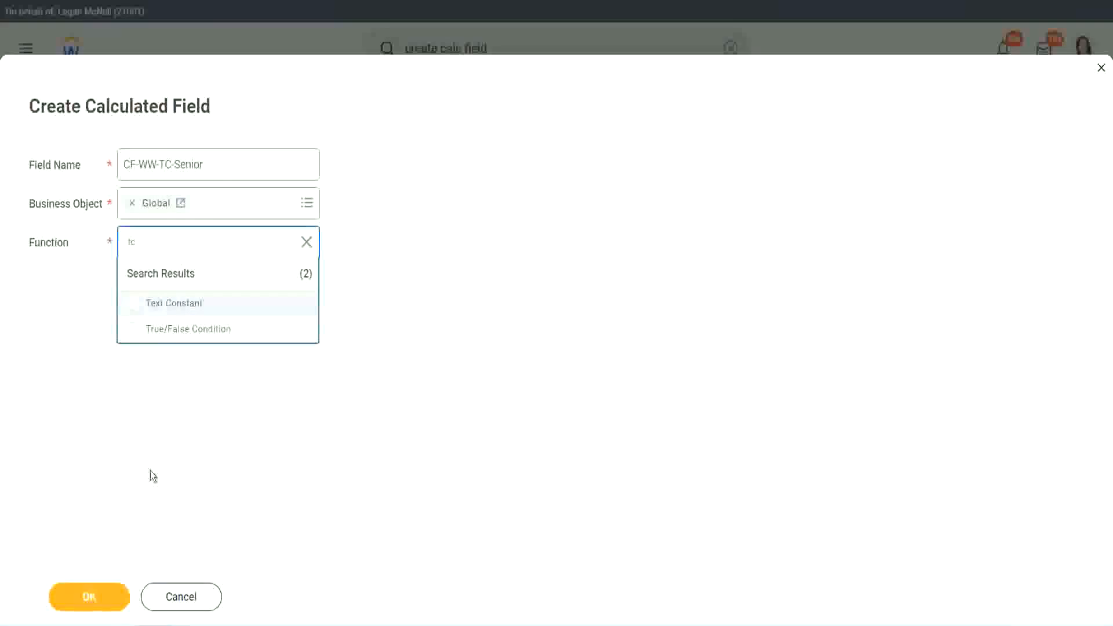
pyautogui.click(172, 303)
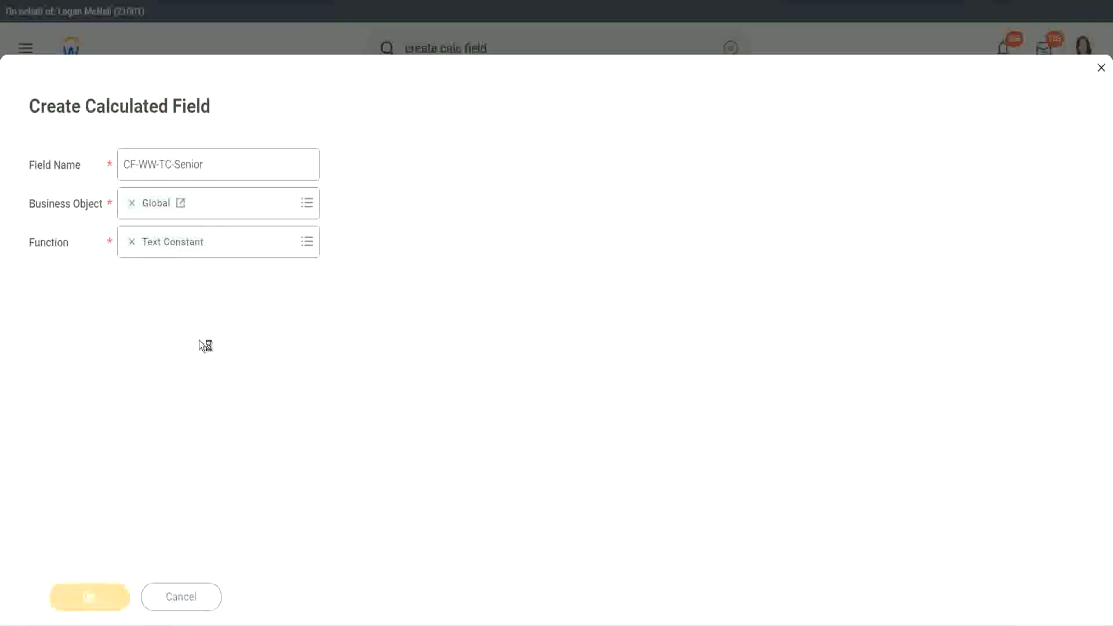
pyautogui.click(89, 596)
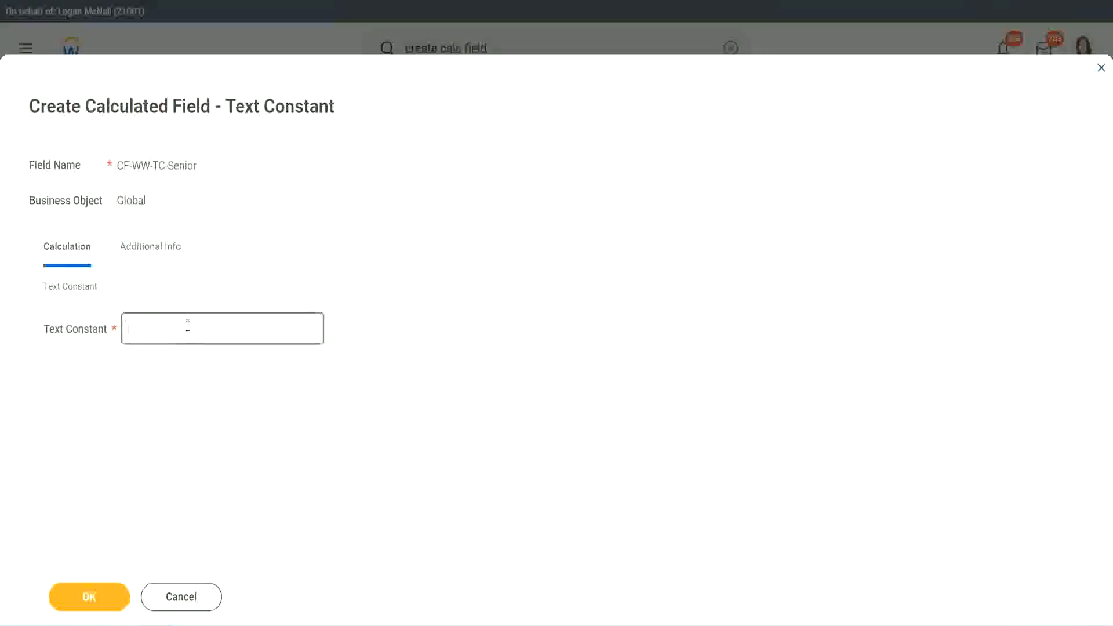
pyautogui.write('Senior')
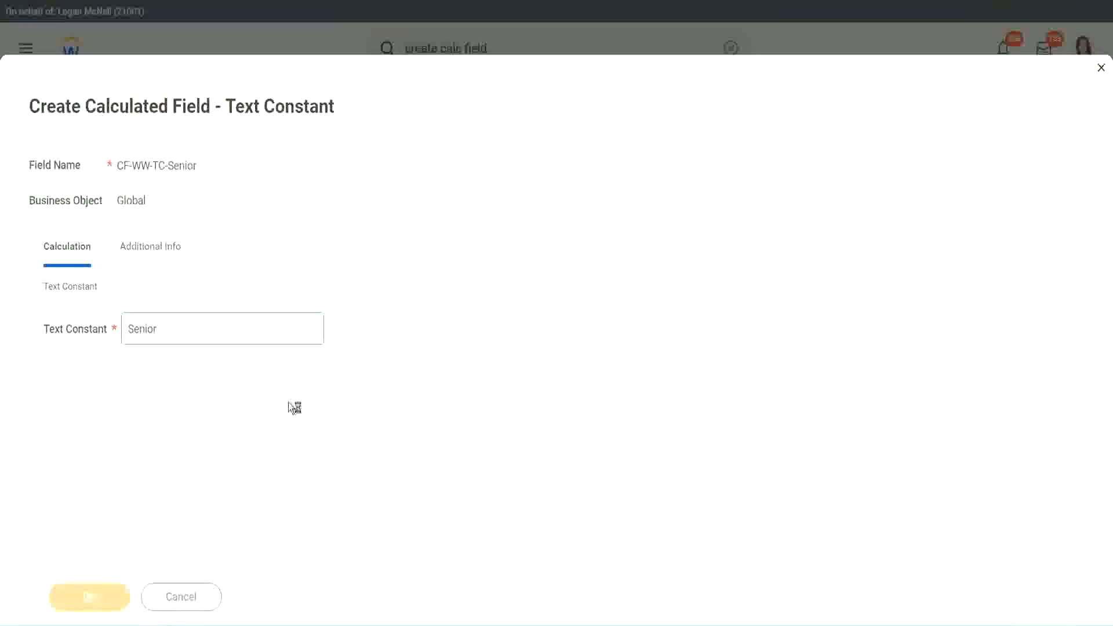
pyautogui.moveTo(244, 384)
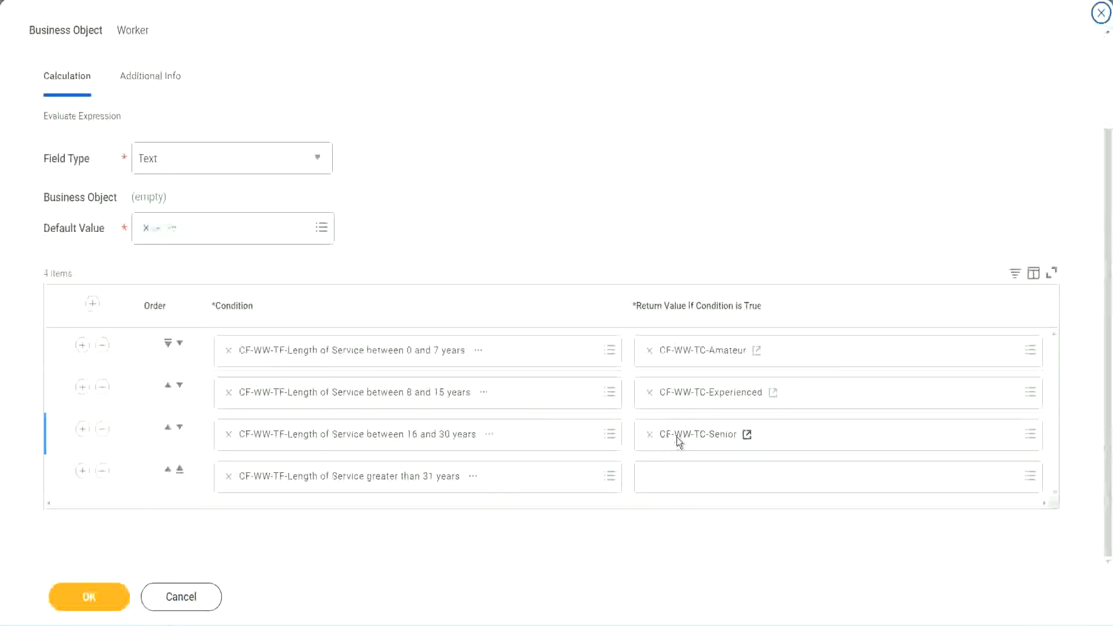
# Start a new calculated field from the fourth return value and name it CF-WW-TC-Legend
pyautogui.click(816, 477)
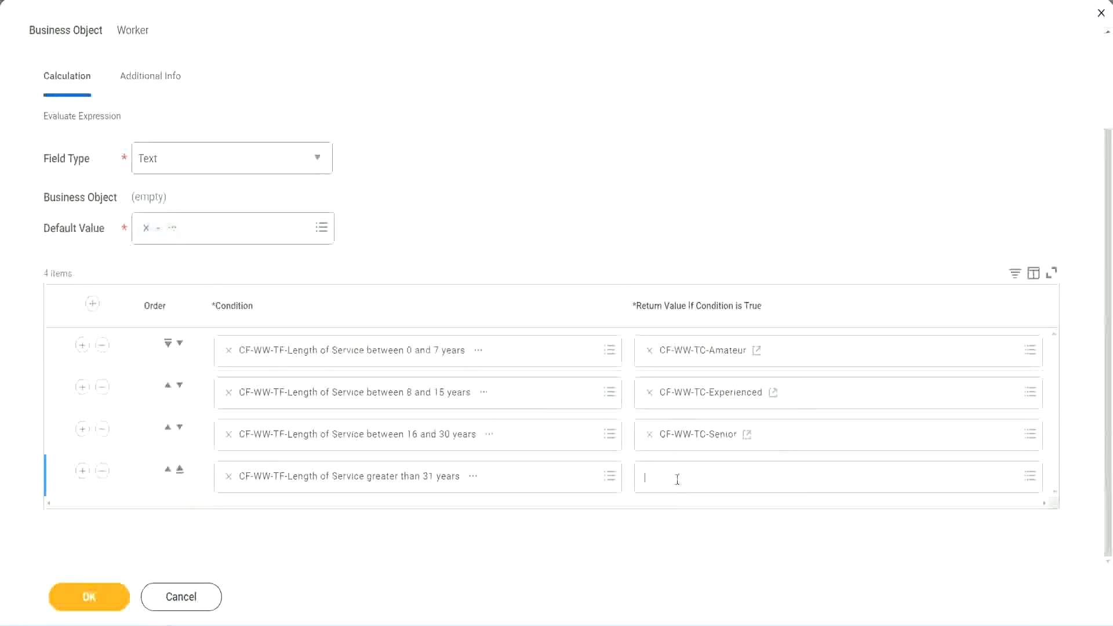
pyautogui.click(816, 477)
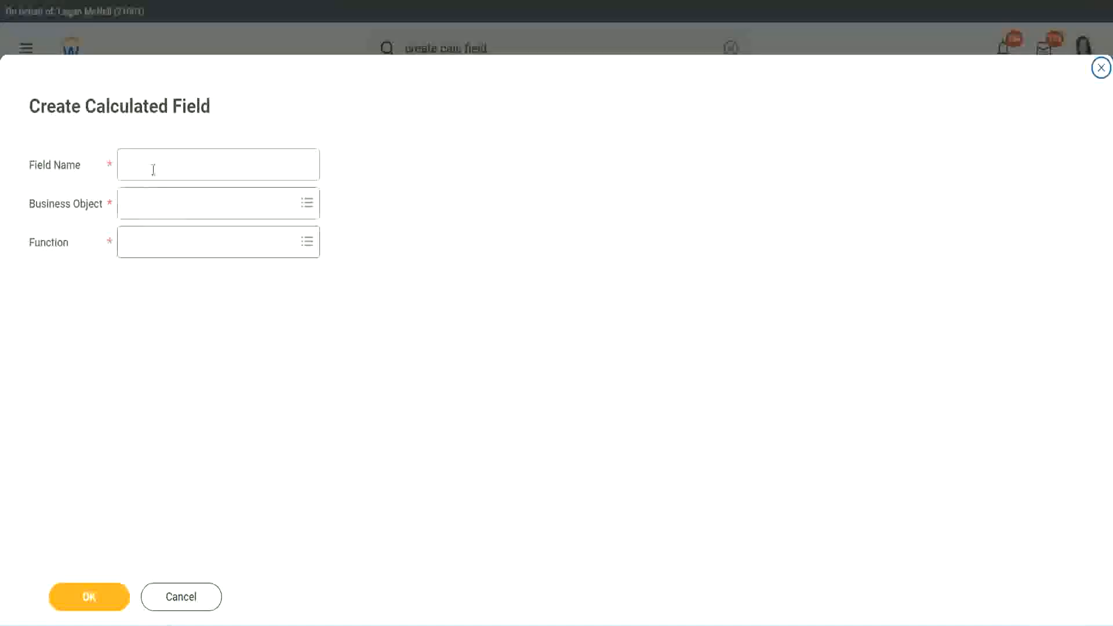
pyautogui.click(218, 165)
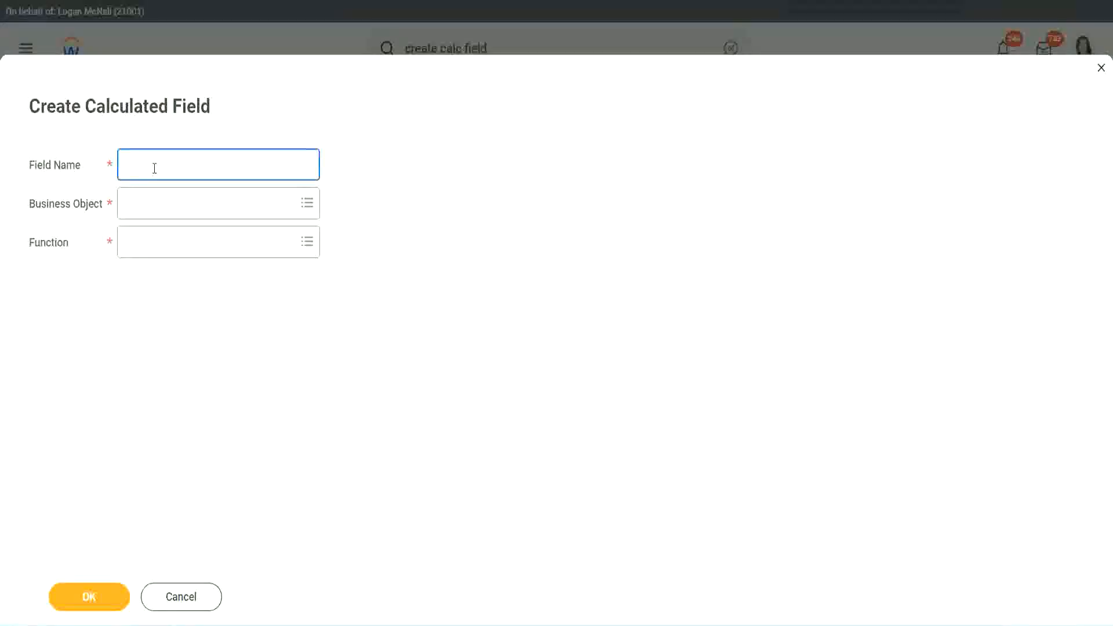
pyautogui.write('CF-WW-TC-Senior')
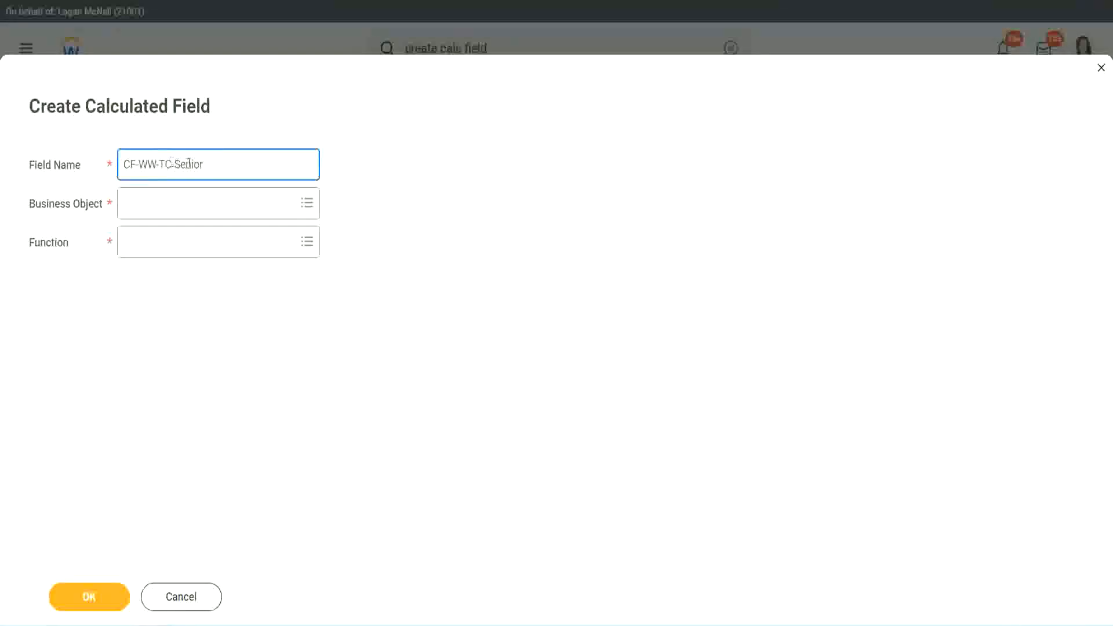
pyautogui.write('CF-WW-TC-Legend')
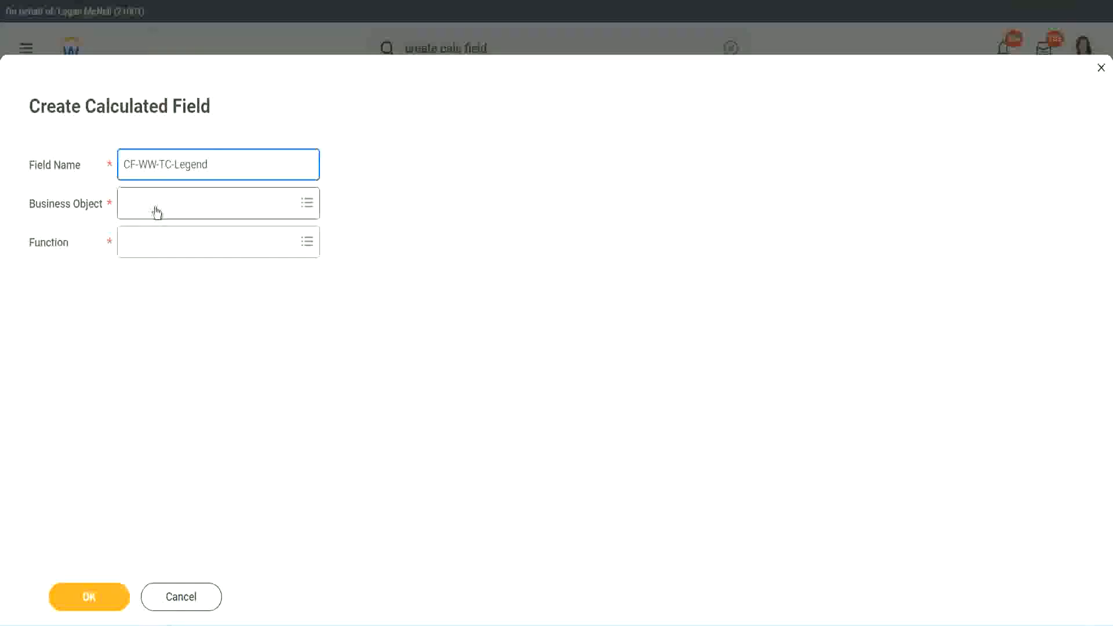
# Set Global business object and Text Constant function, with Legend as the constant text
pyautogui.click(213, 202)
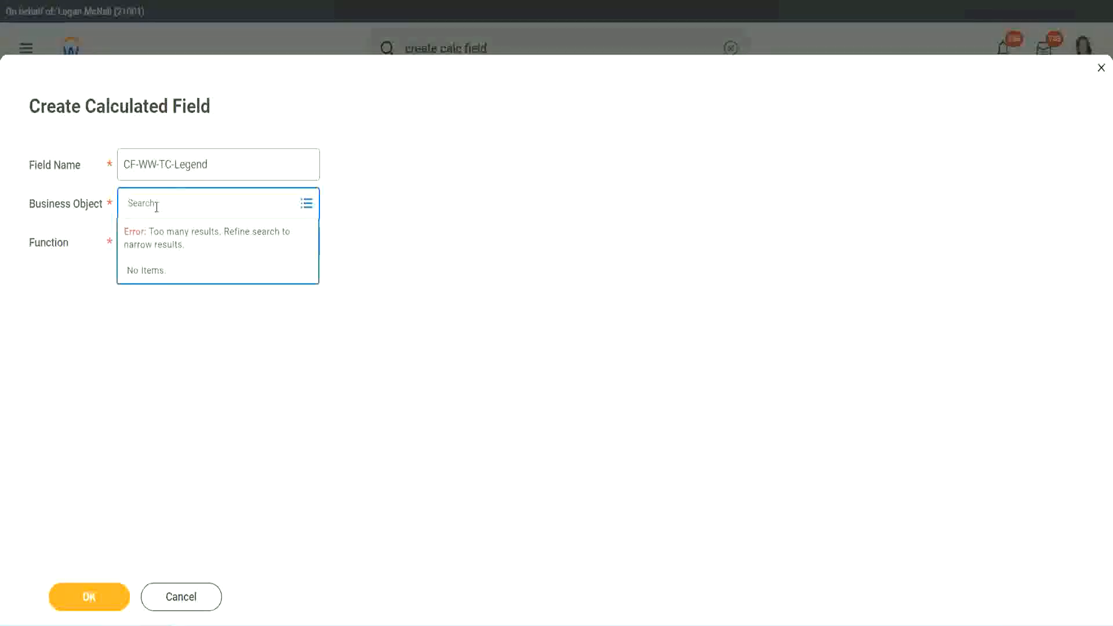
pyautogui.write('Glo')
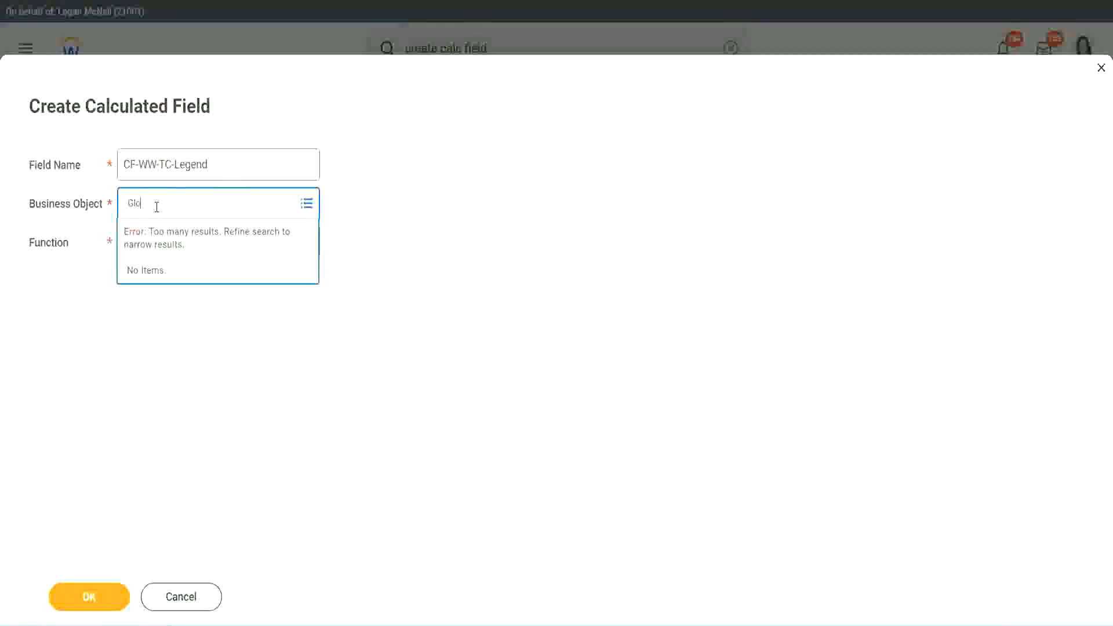
pyautogui.write('bal')
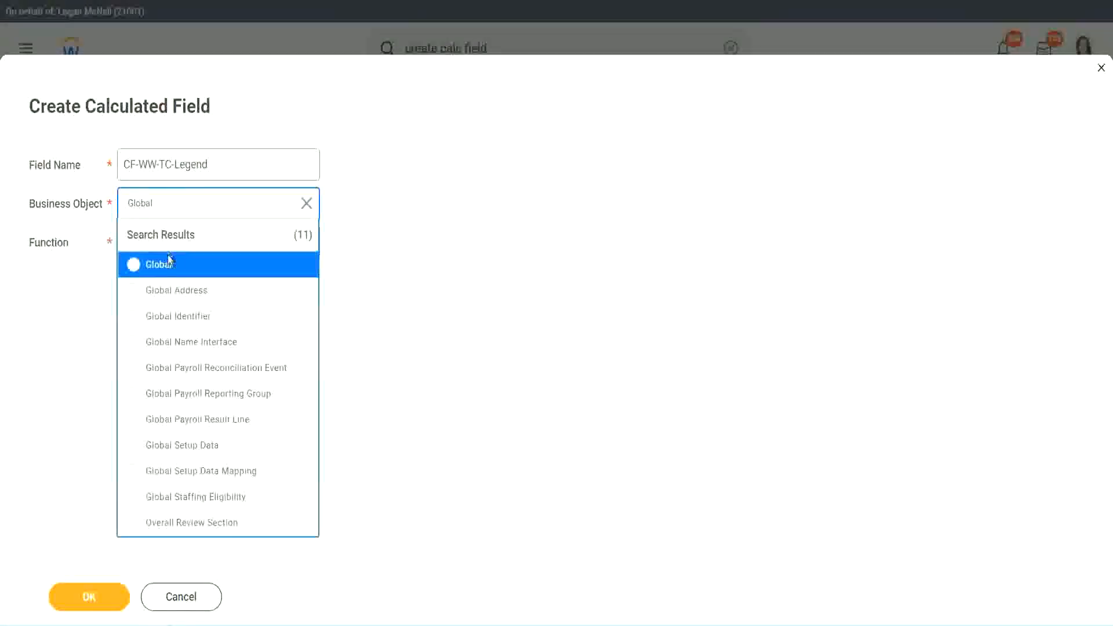
pyautogui.click(151, 263)
pyautogui.write('te')
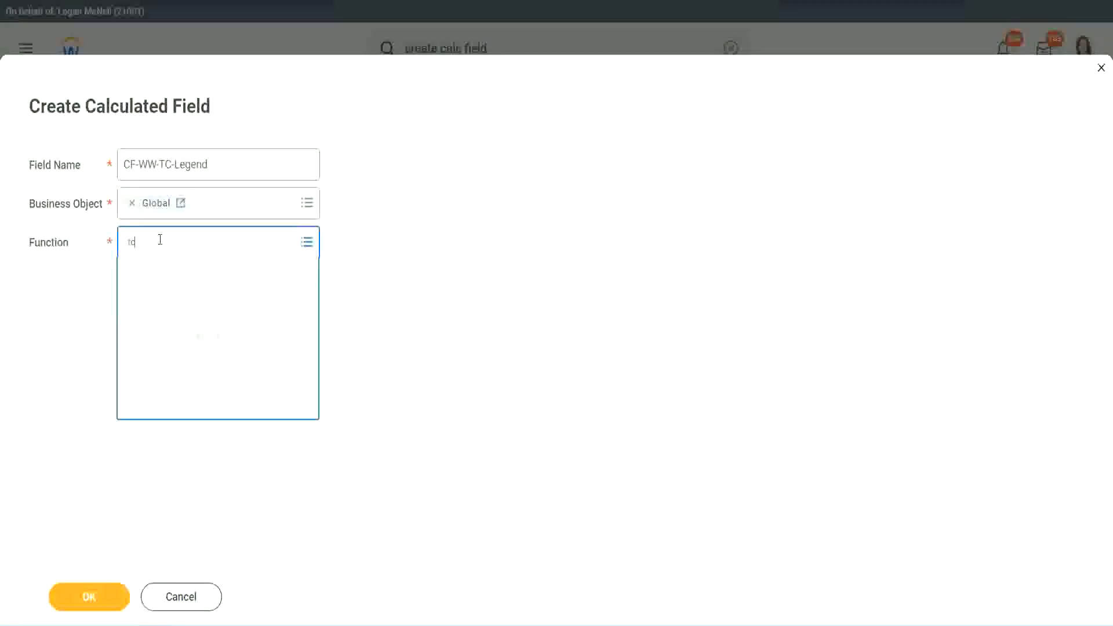
pyautogui.write('c')
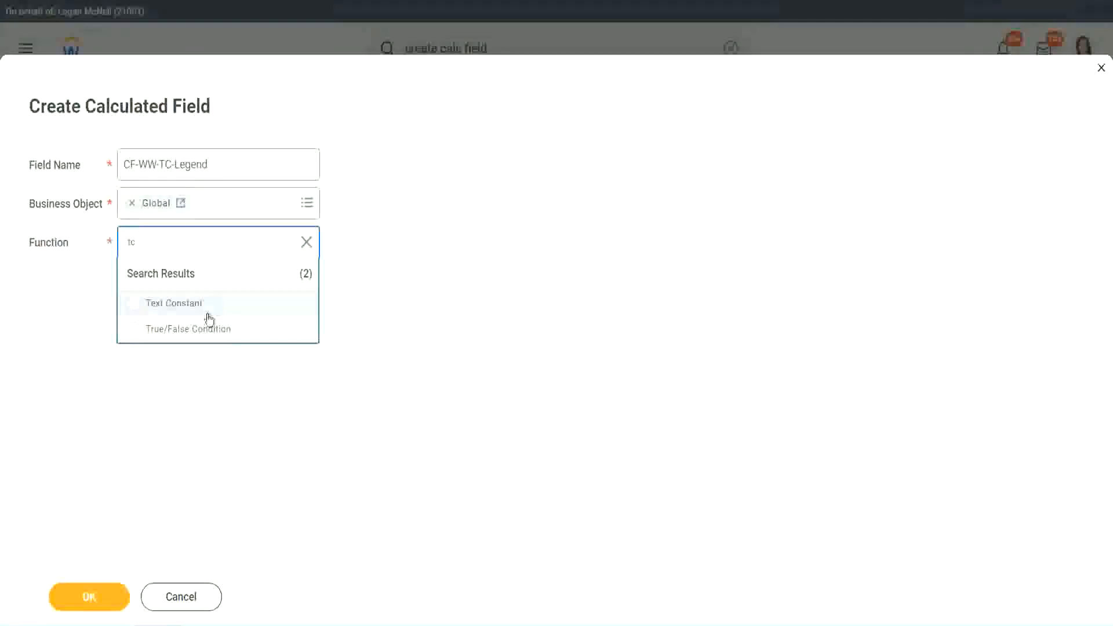
pyautogui.click(173, 303)
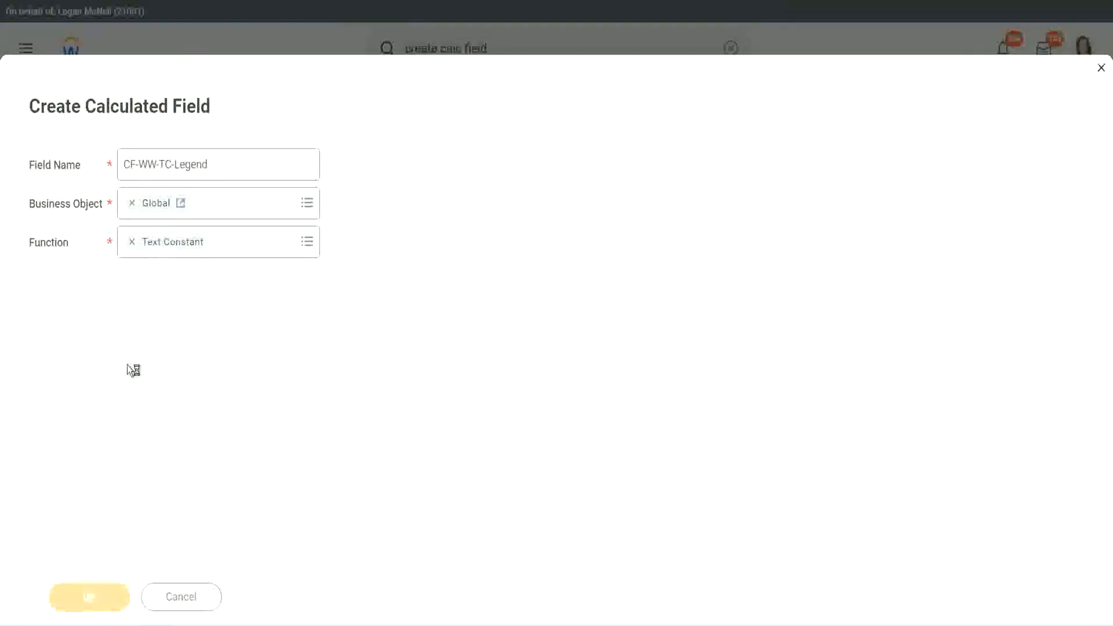
pyautogui.click(90, 596)
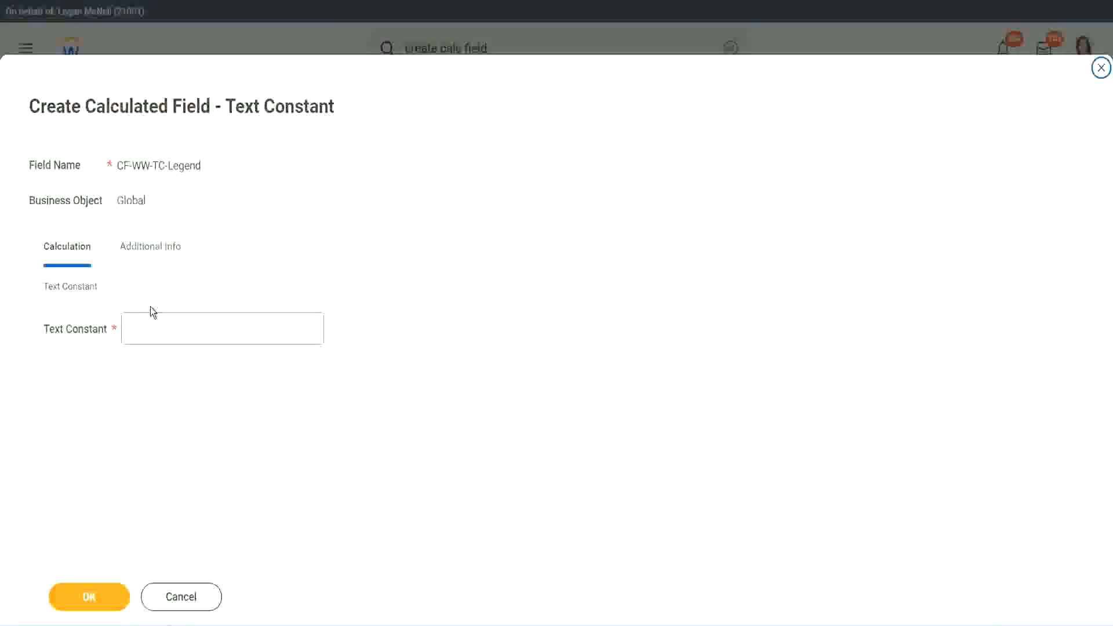
pyautogui.write('Legend')
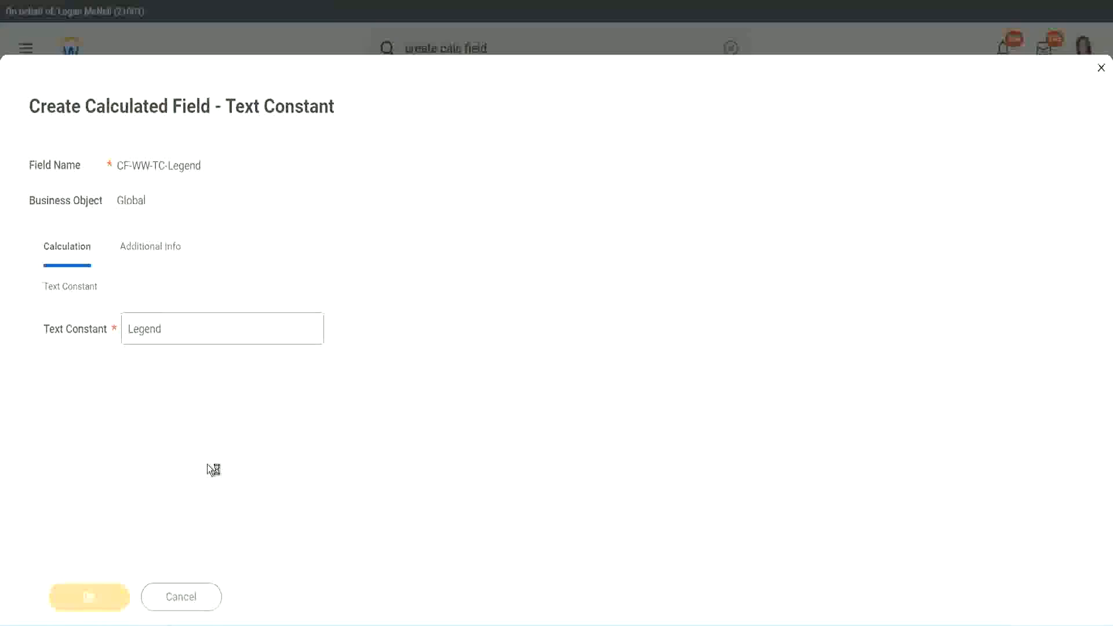
pyautogui.moveTo(388, 384)
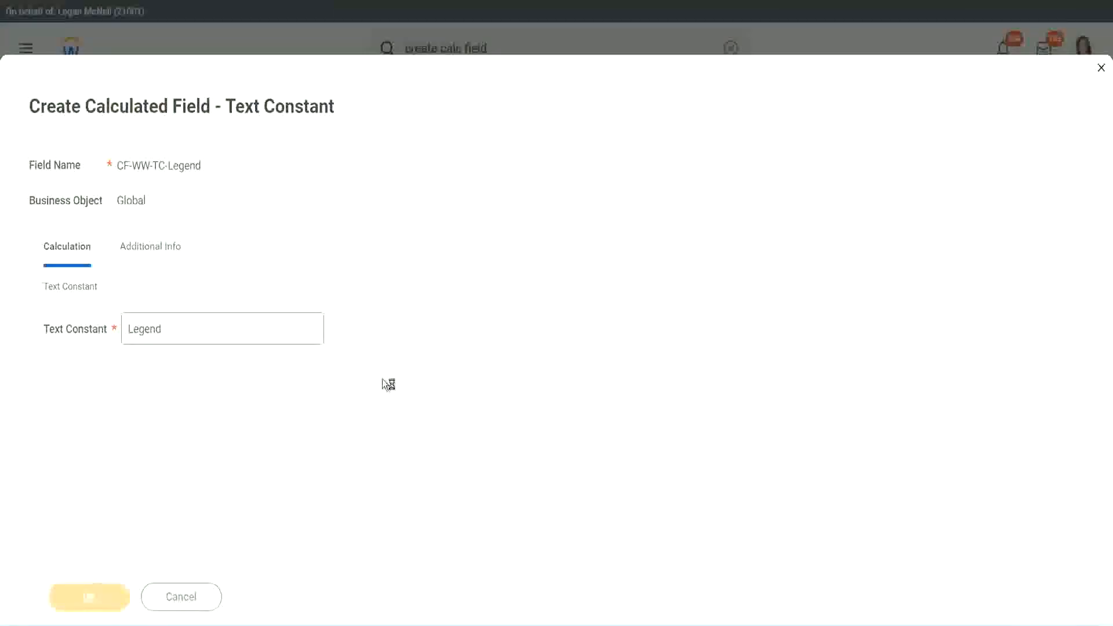
pyautogui.moveTo(359, 379)
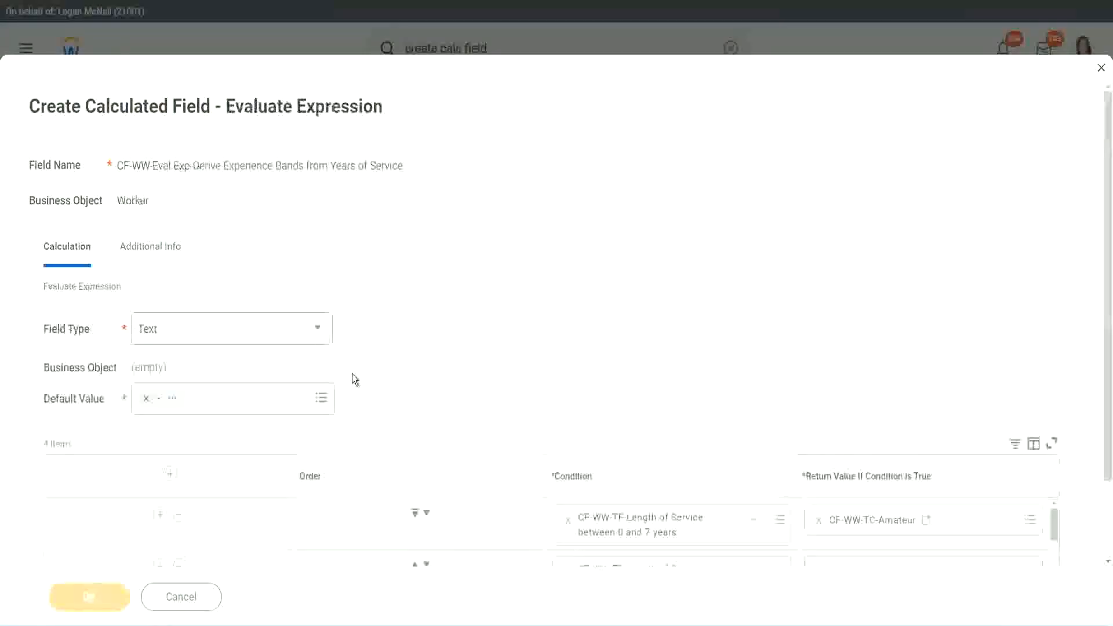
pyautogui.scroll(-3)
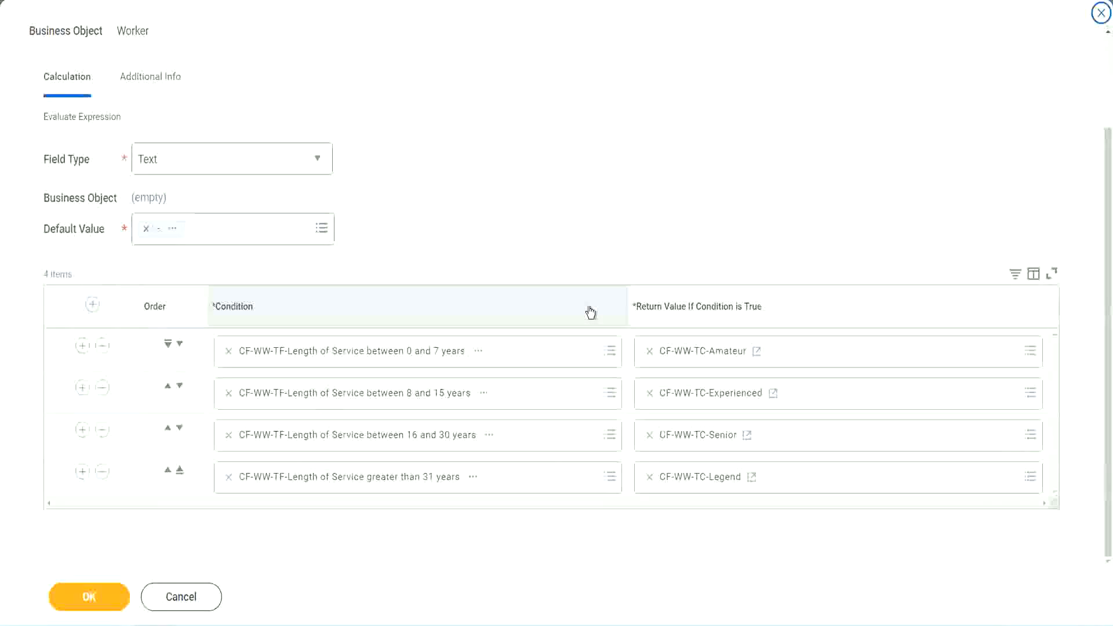
pyautogui.scroll(3)
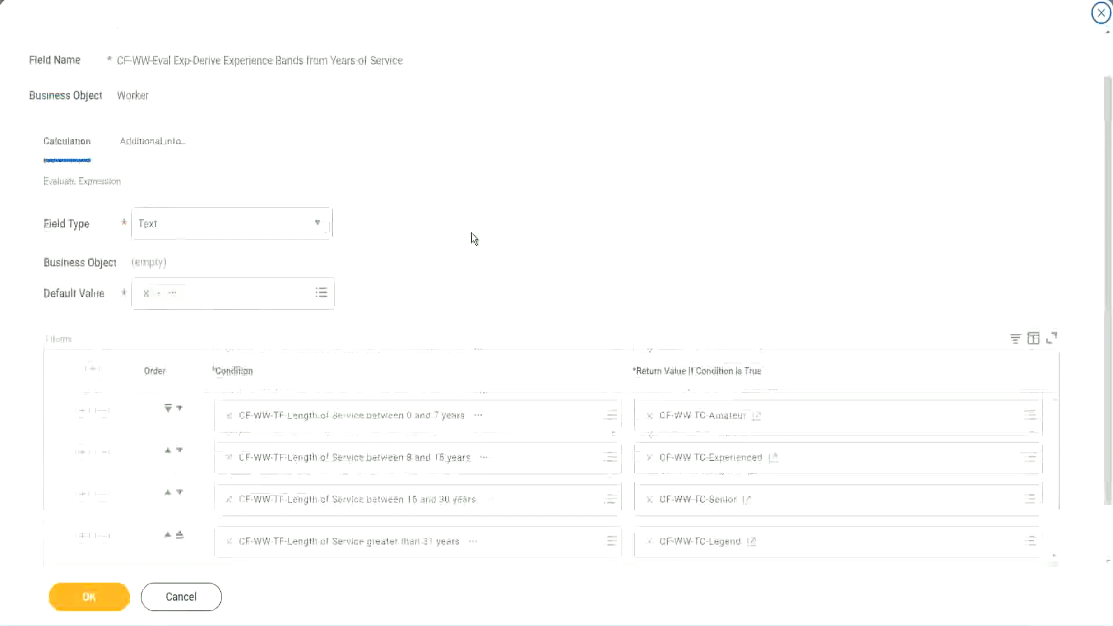
pyautogui.scroll(3)
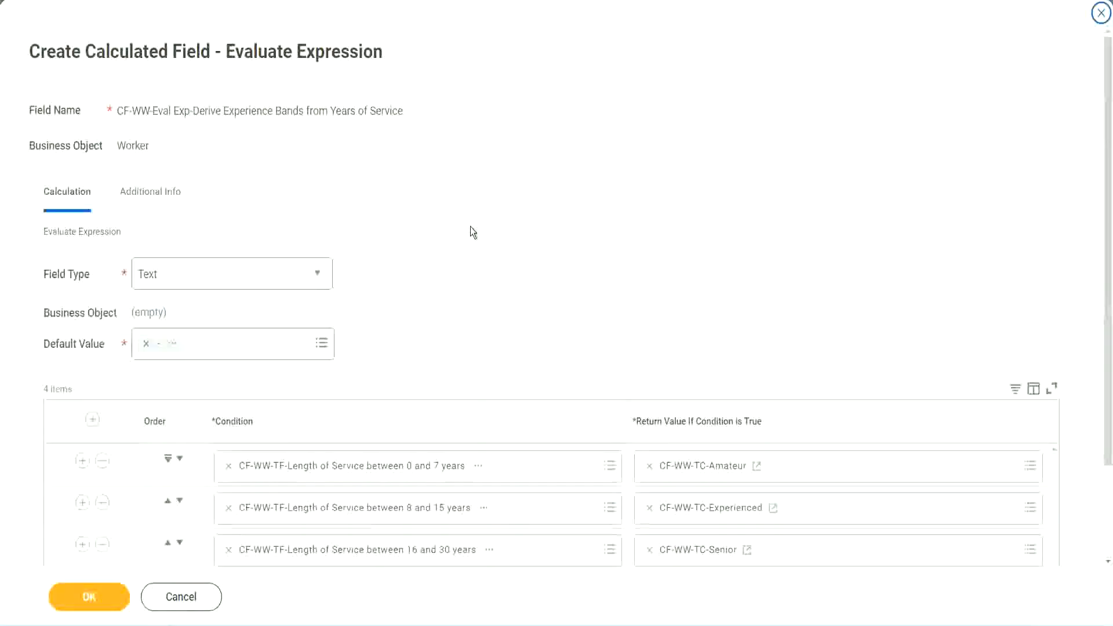
pyautogui.scroll(-3)
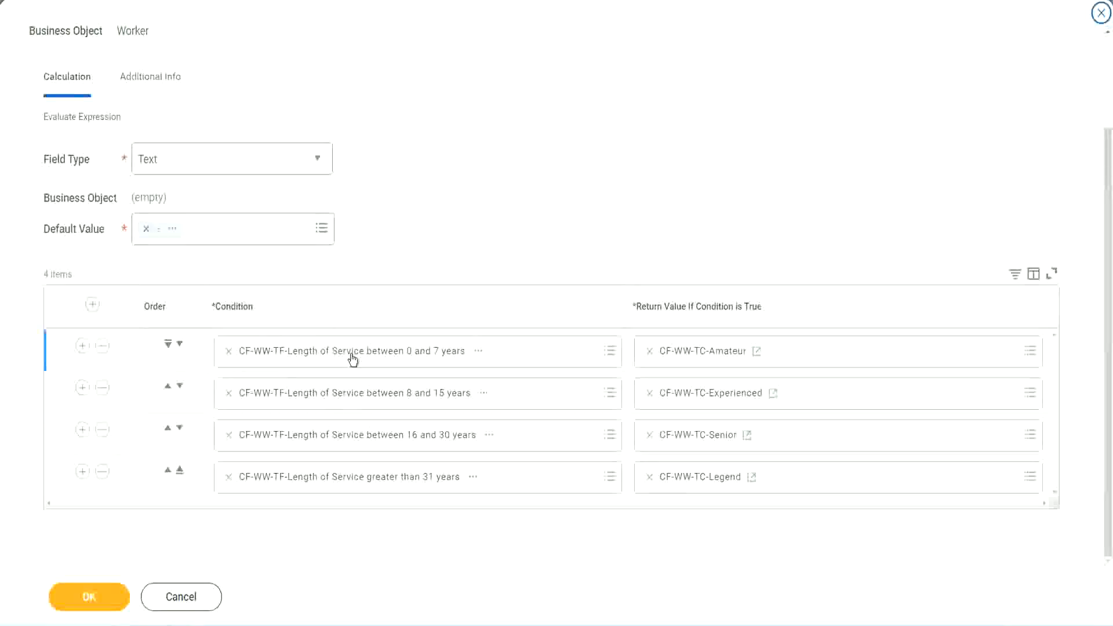
pyautogui.moveTo(400, 365)
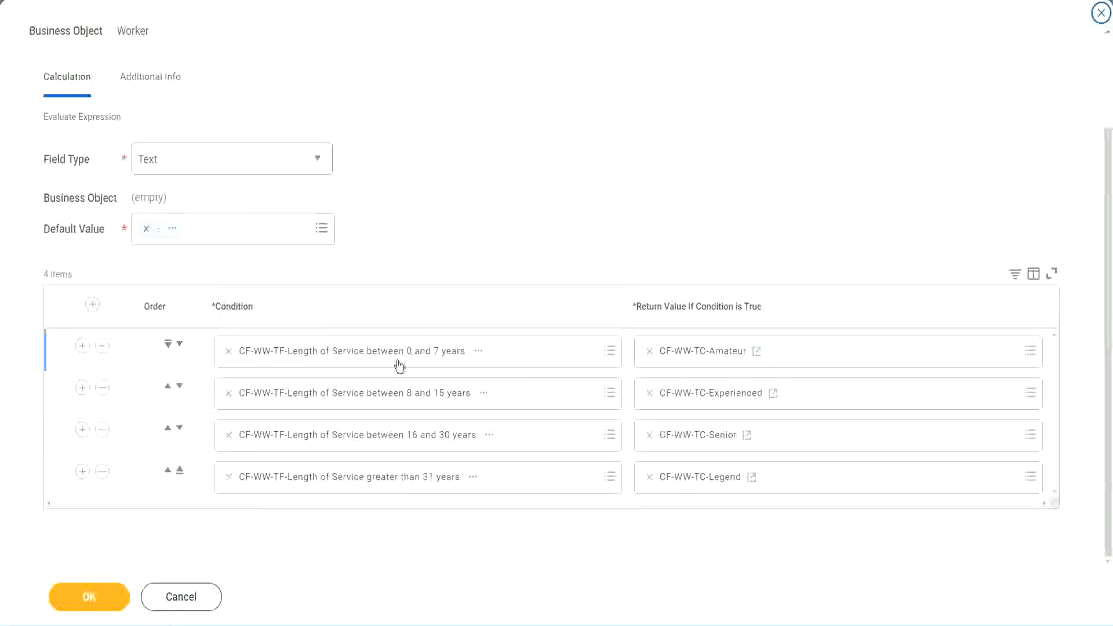
pyautogui.moveTo(394, 362)
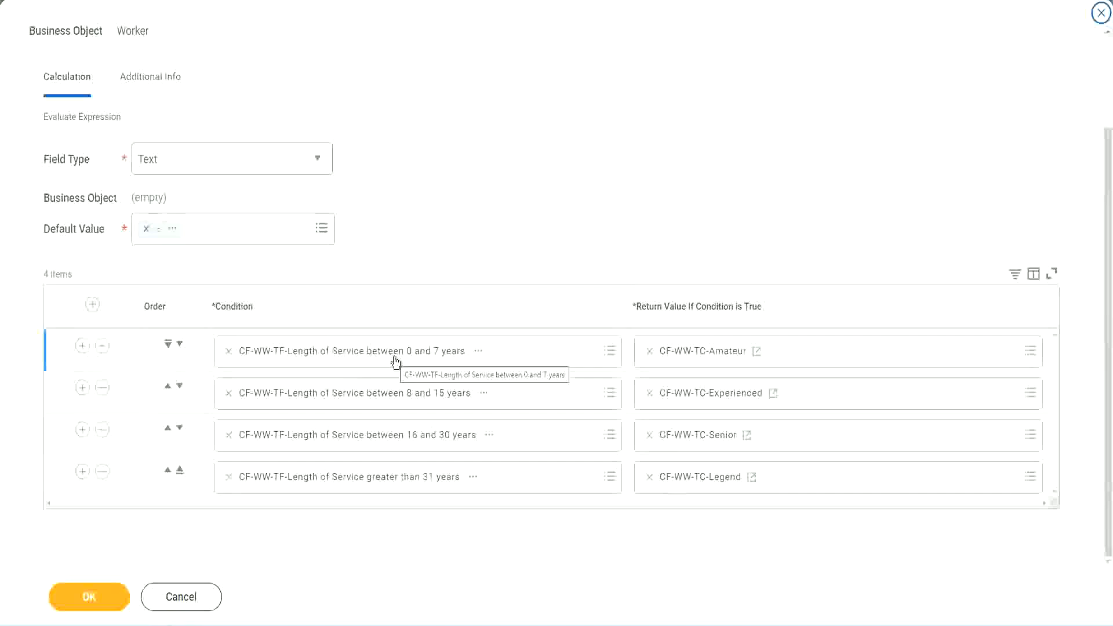
pyautogui.moveTo(689, 341)
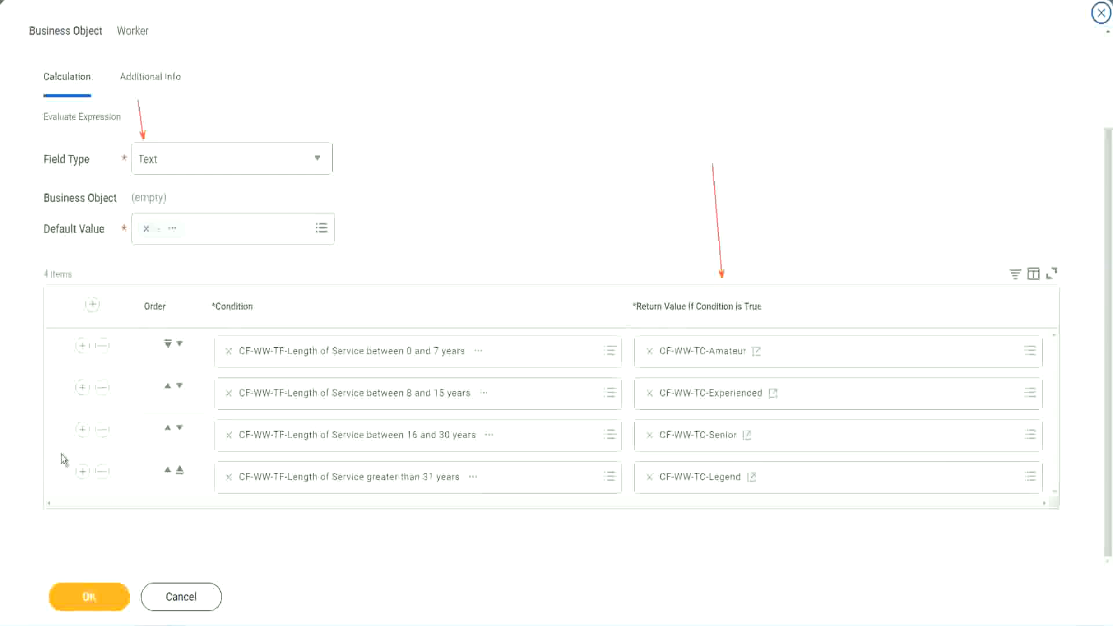
# Save the experience bands calculated field and copy its name from the related actions menu
pyautogui.click(90, 596)
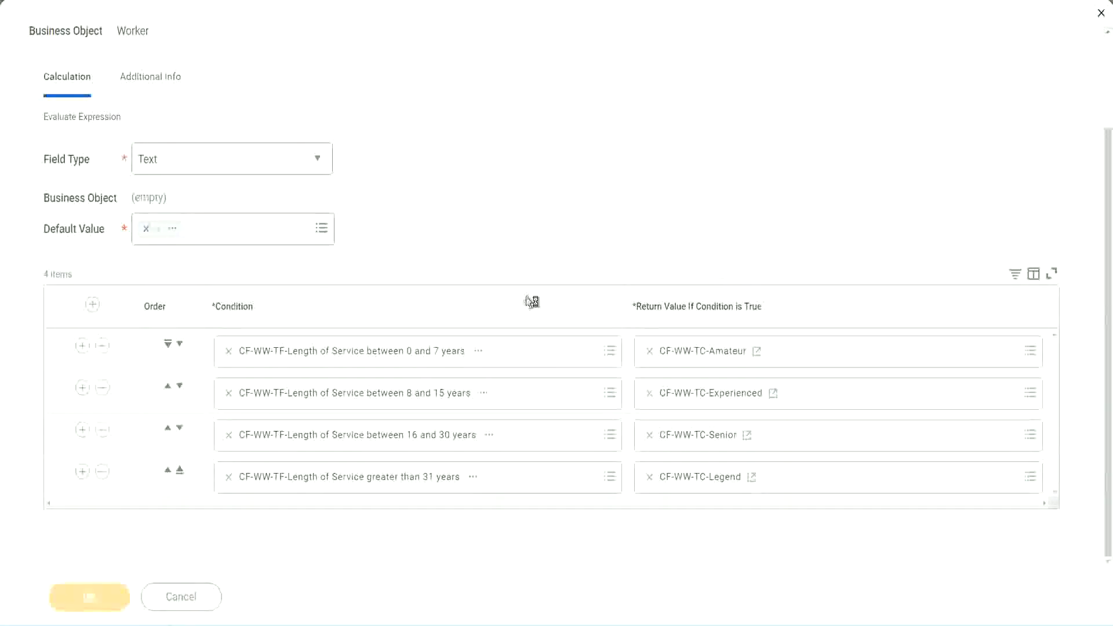
pyautogui.moveTo(458, 227)
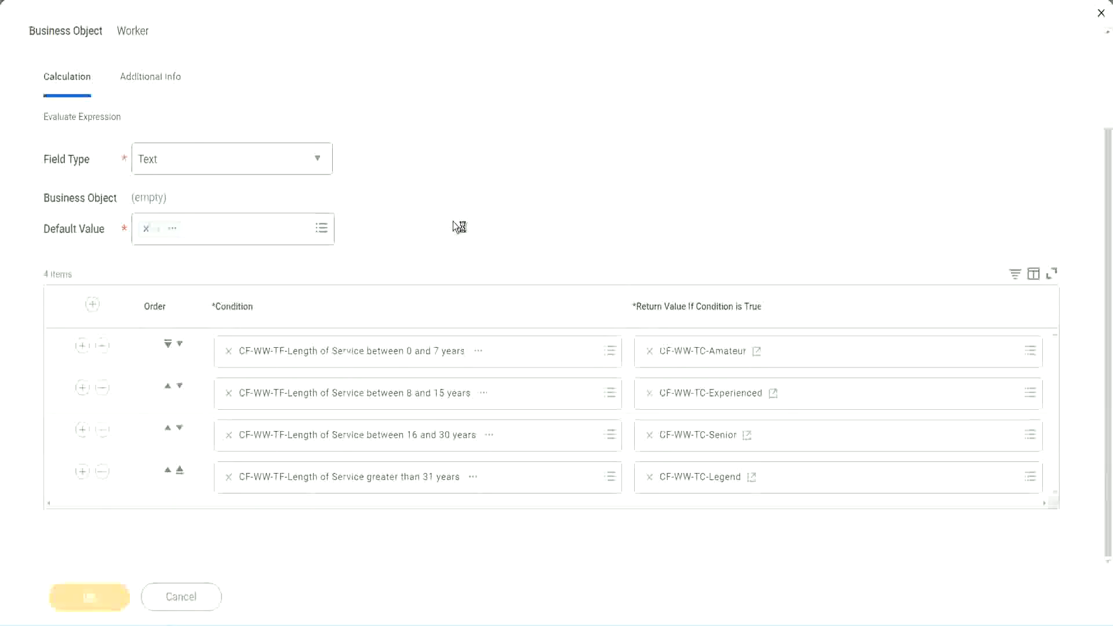
pyautogui.click(90, 596)
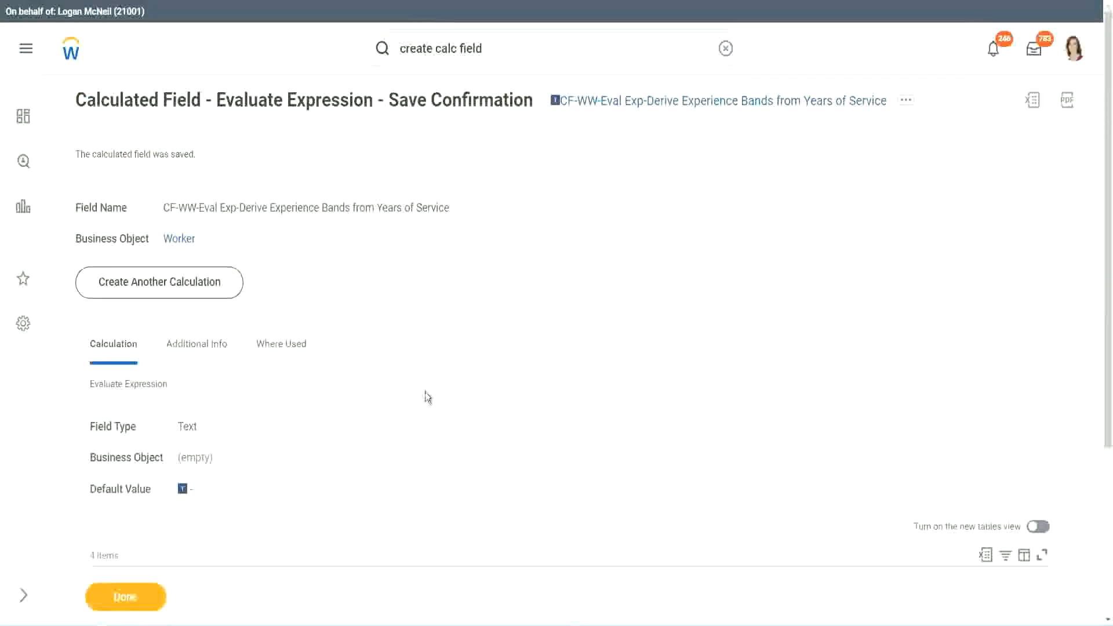
pyautogui.scroll(-3)
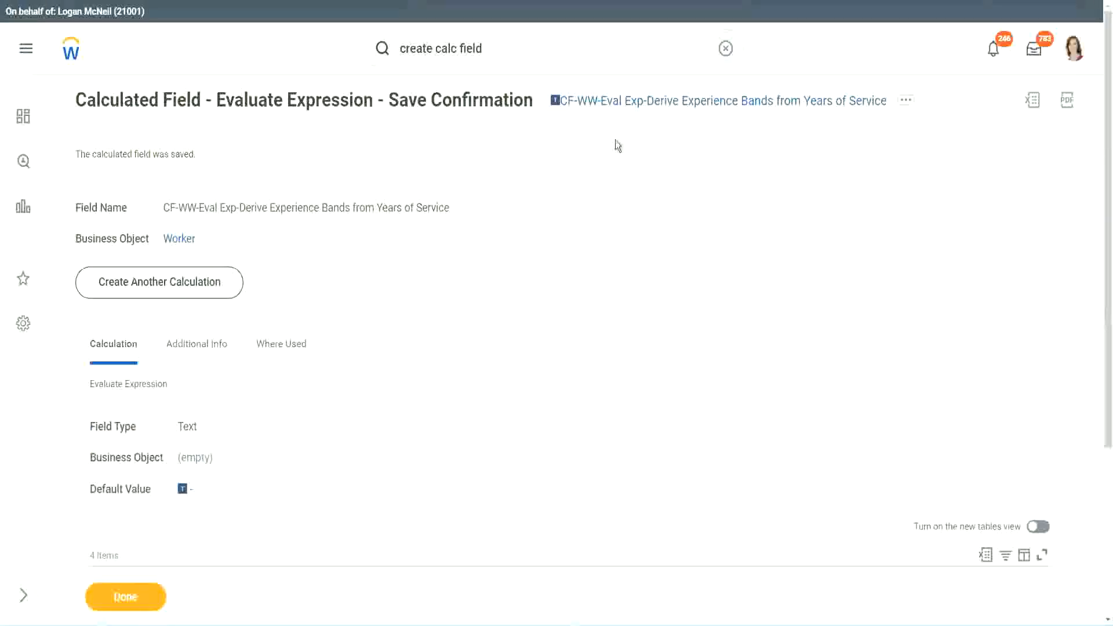
pyautogui.click(905, 100)
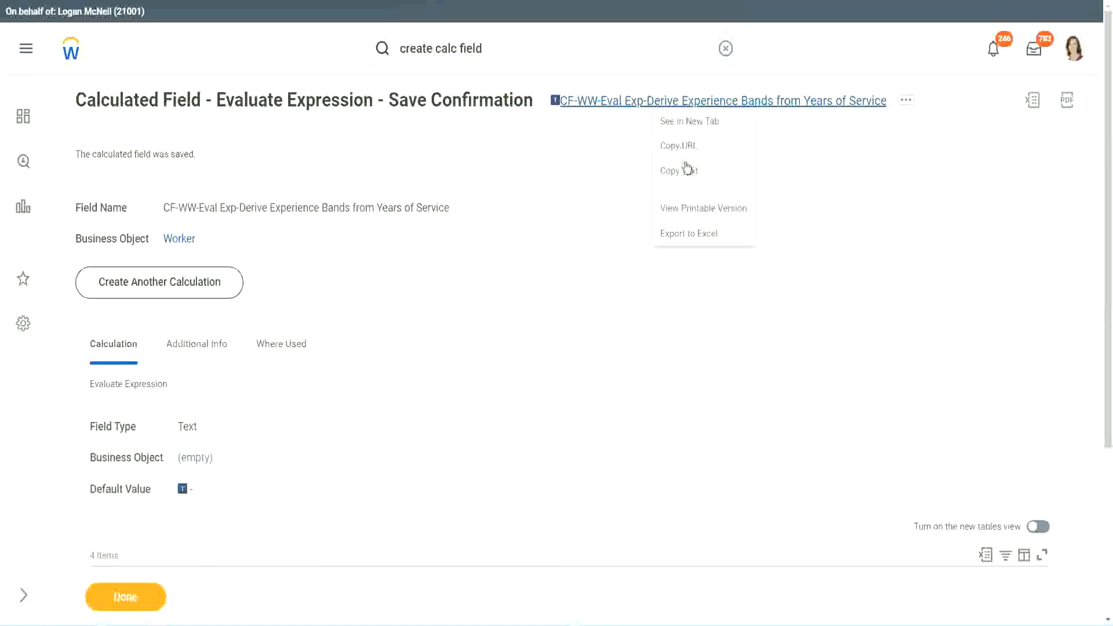
pyautogui.click(603, 217)
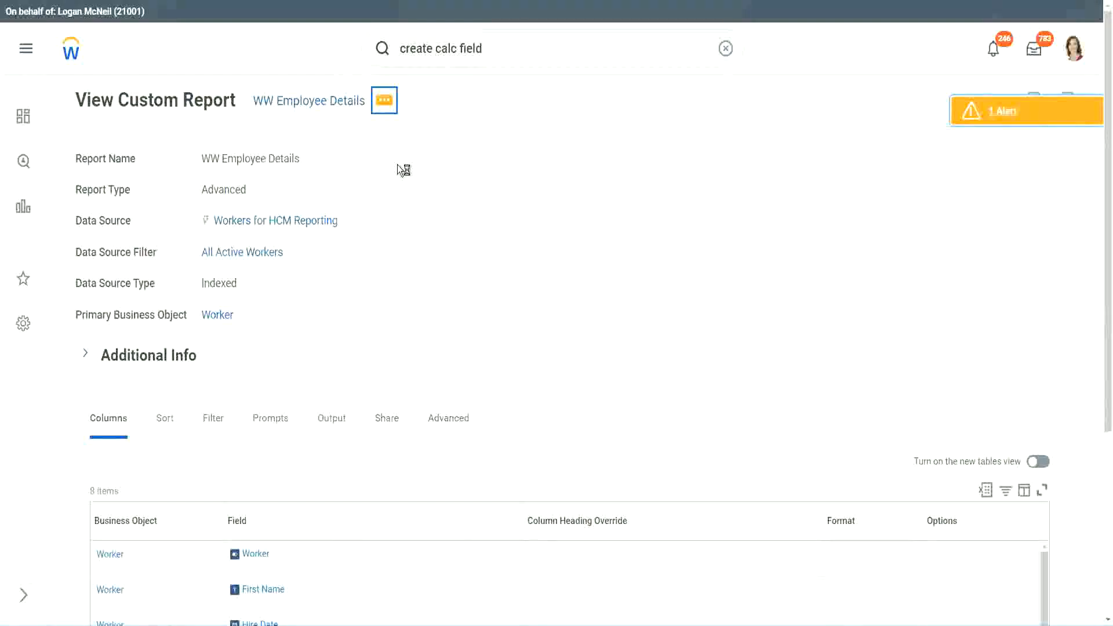
# Open the WW Employee Details report's related actions and choose Custom Report > Edit
pyautogui.click(384, 100)
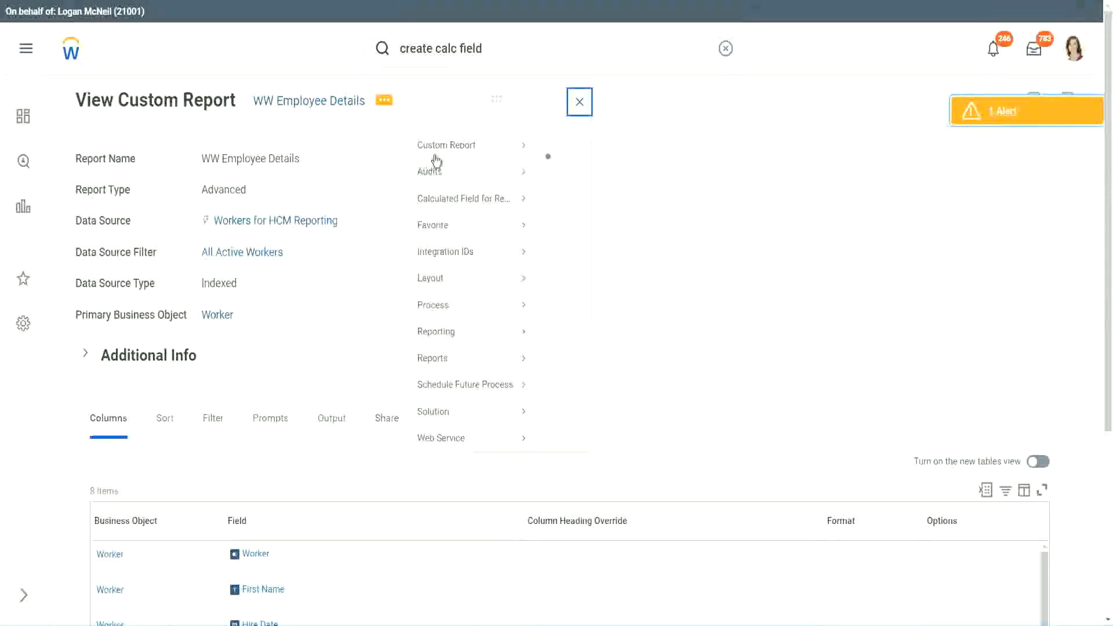
pyautogui.click(580, 102)
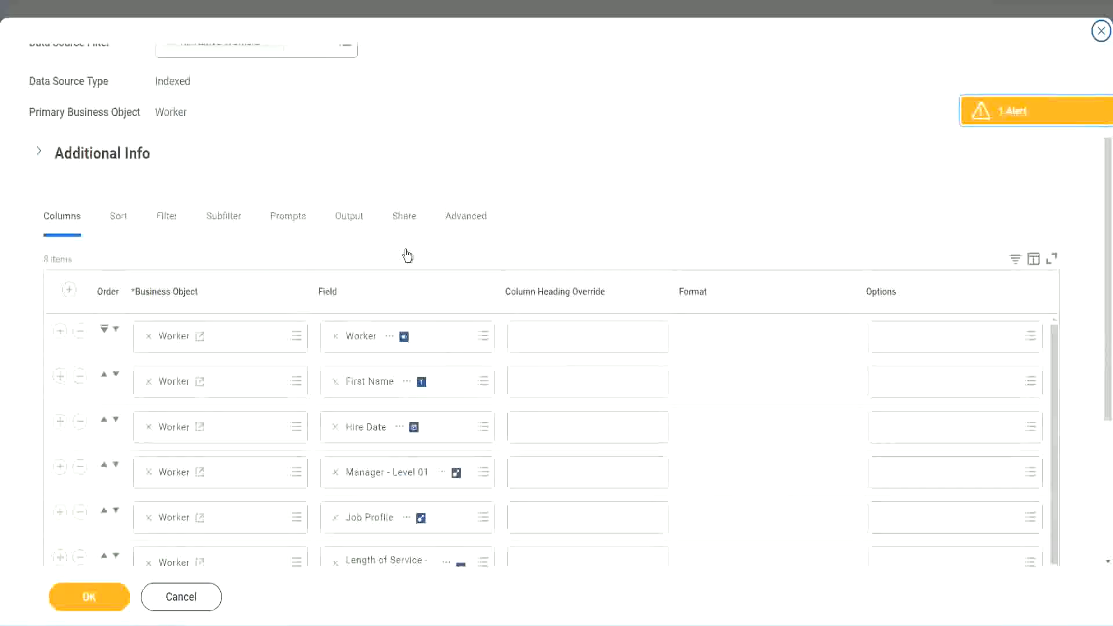
# Add a new Columns row using the experience bands calculated field
pyautogui.scroll(-3)
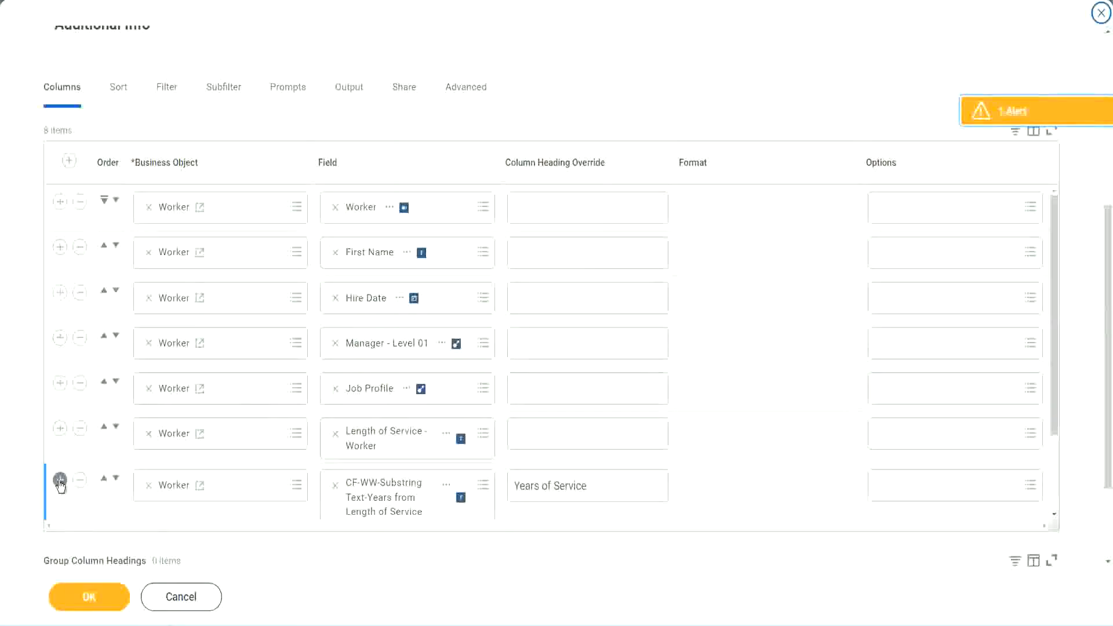
pyautogui.click(60, 479)
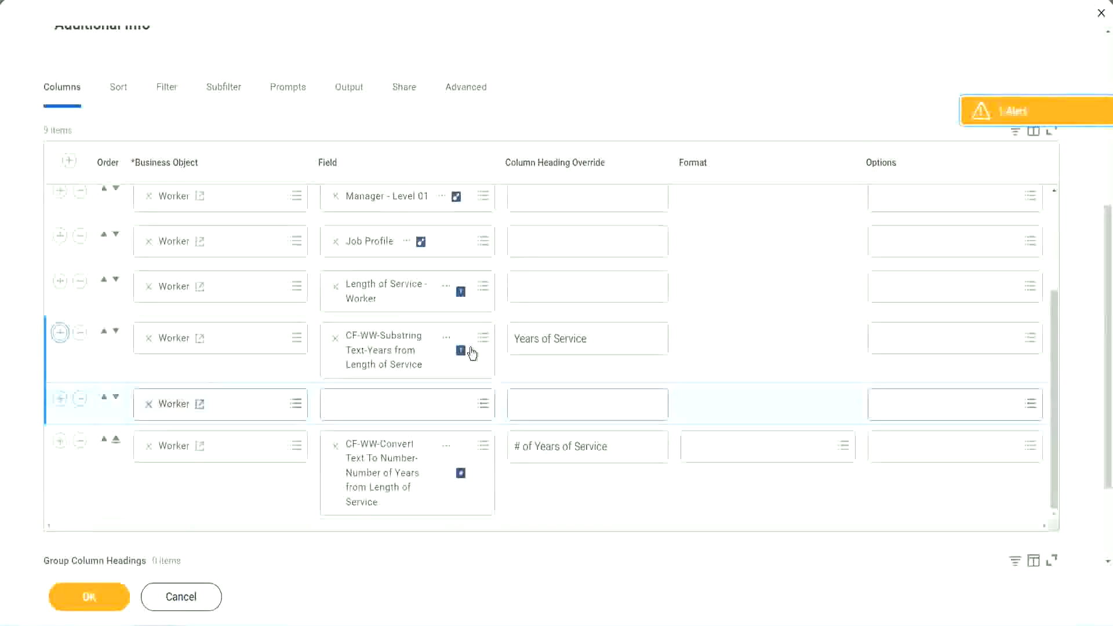
pyautogui.scroll(-3)
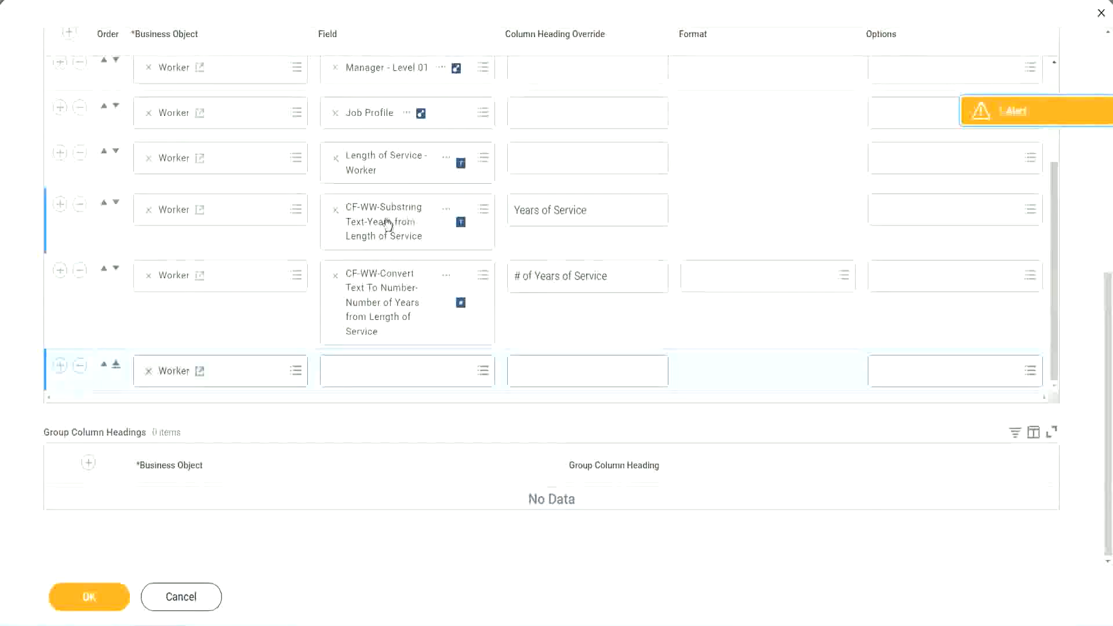
pyautogui.moveTo(51, 228)
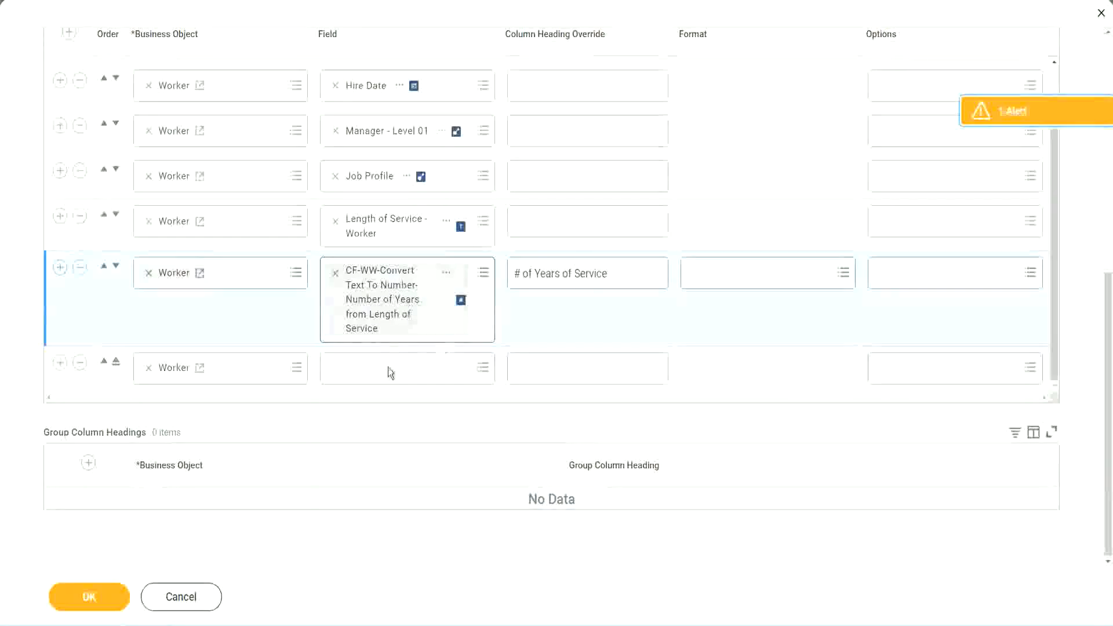
pyautogui.click(398, 368)
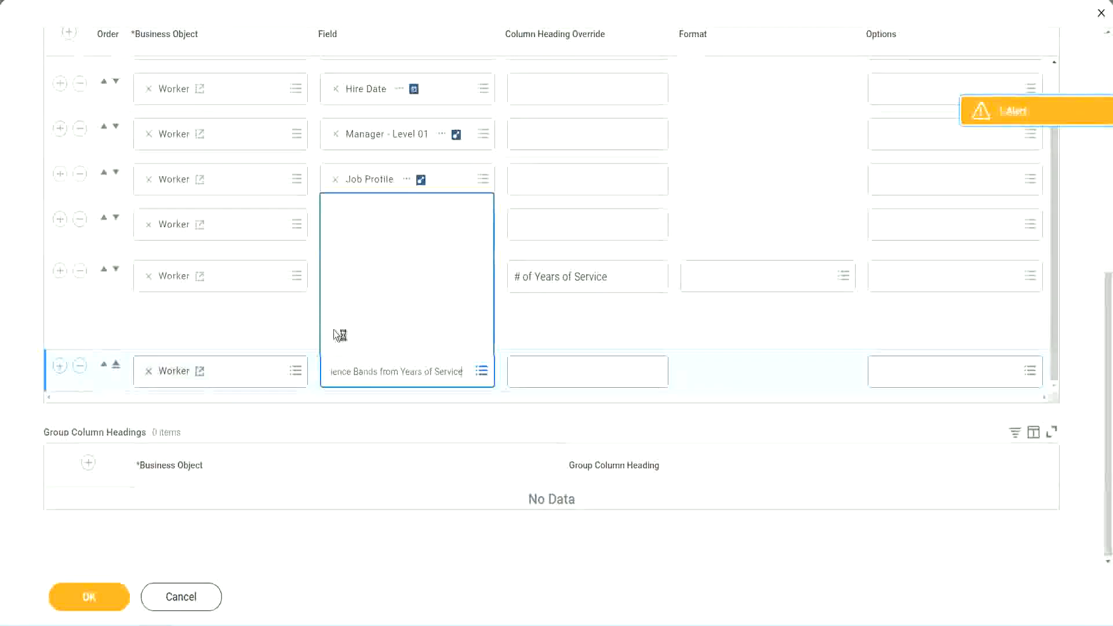
pyautogui.moveTo(371, 277)
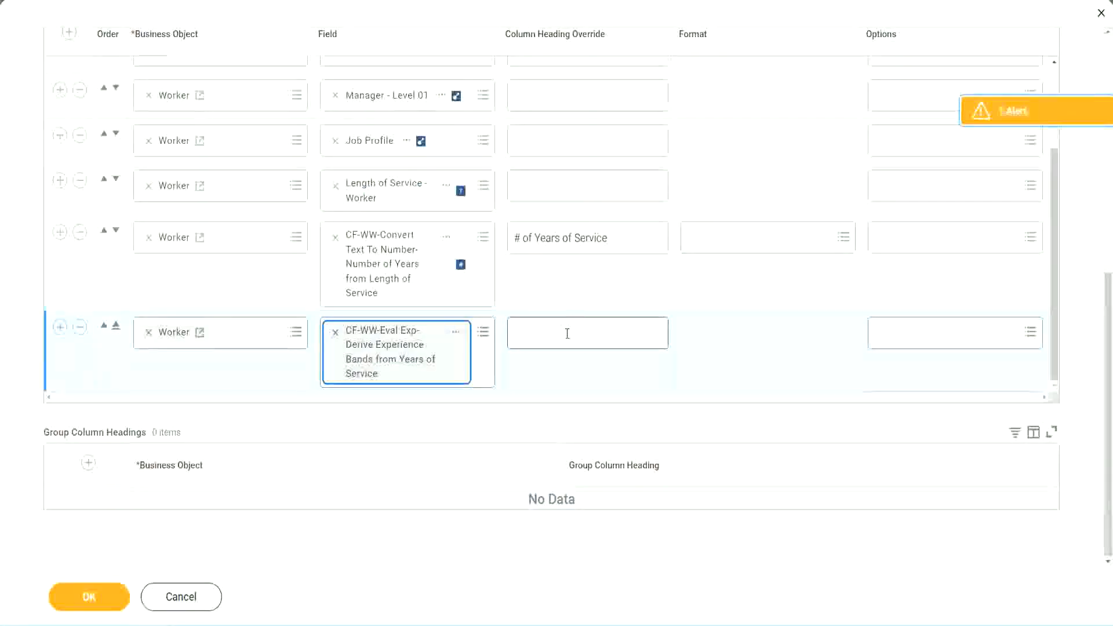
# Override the new column's heading to 'Experience Bands' and save the report changes with OK
pyautogui.click(586, 333)
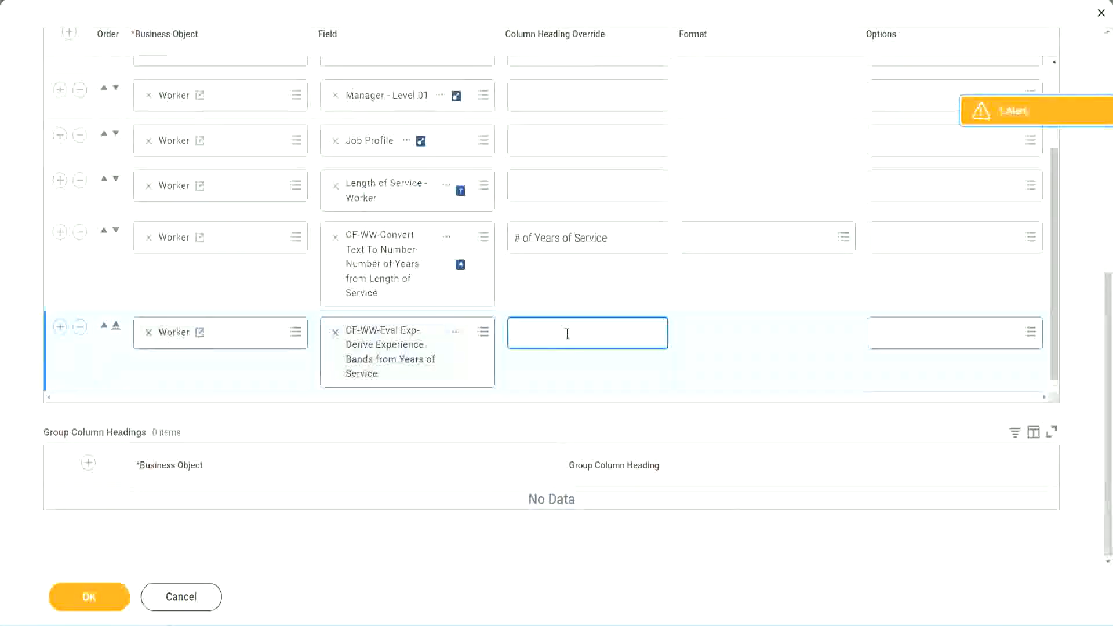
pyautogui.write('Experience B')
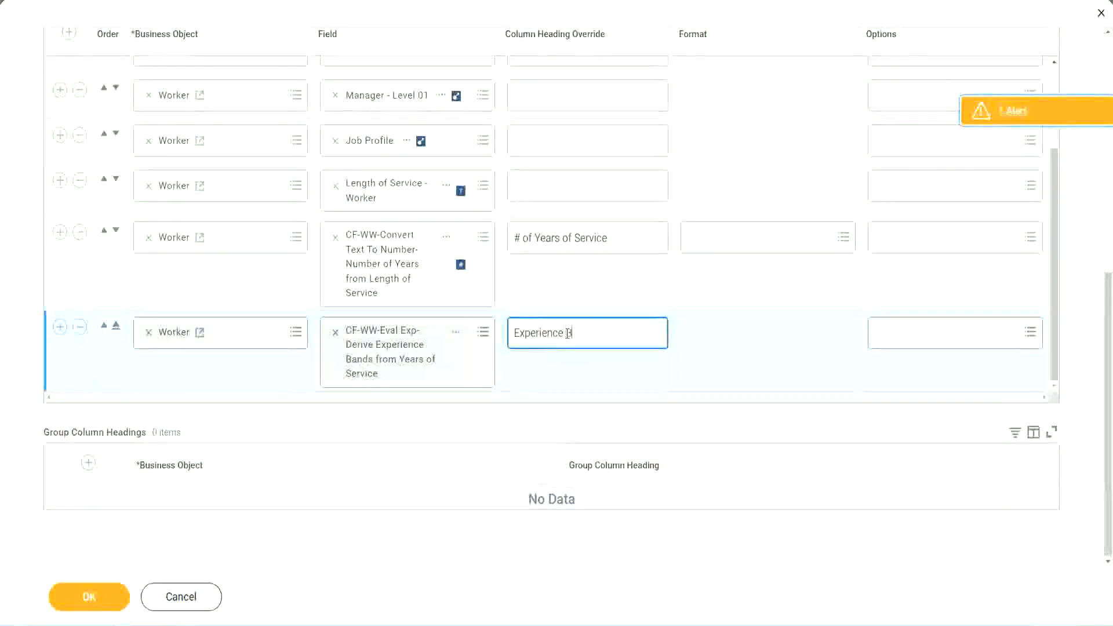
pyautogui.write('ands')
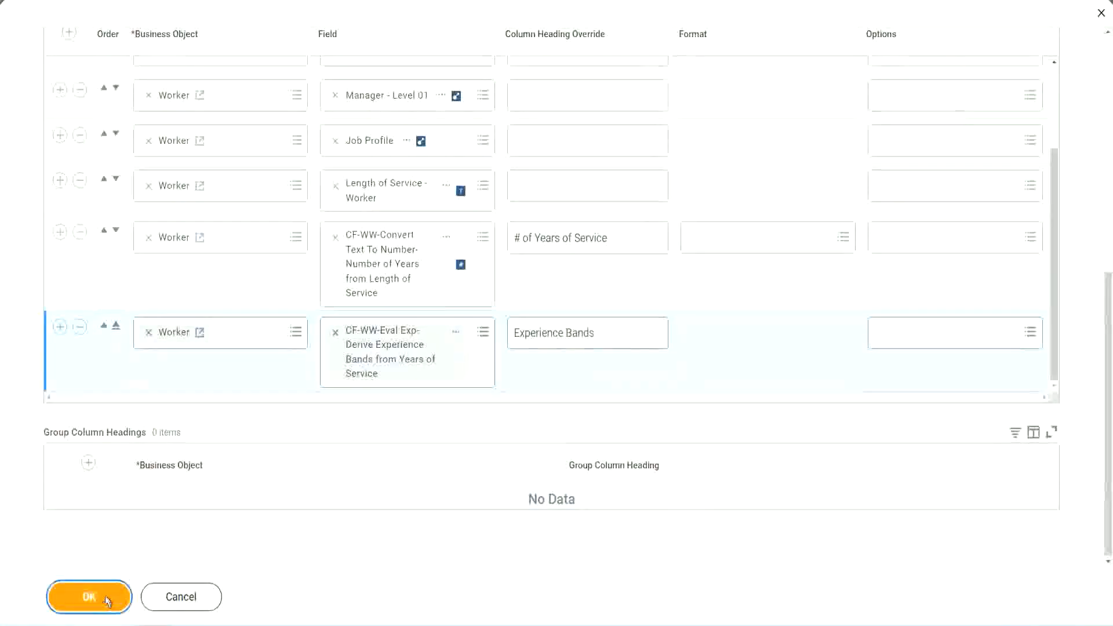
pyautogui.click(89, 596)
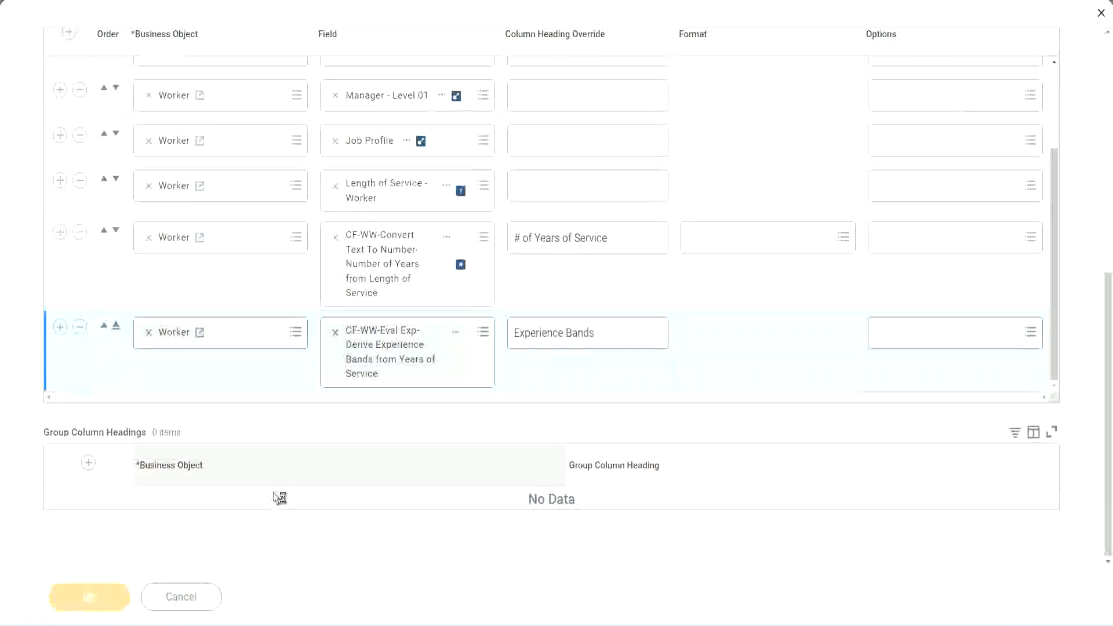
pyautogui.moveTo(415, 367)
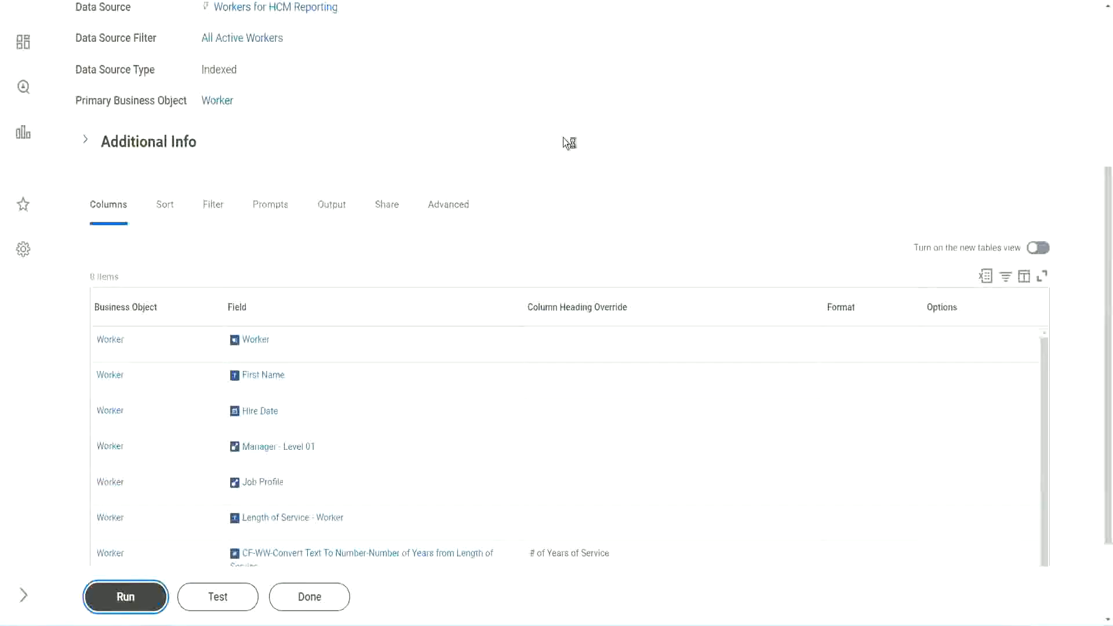
pyautogui.click(125, 596)
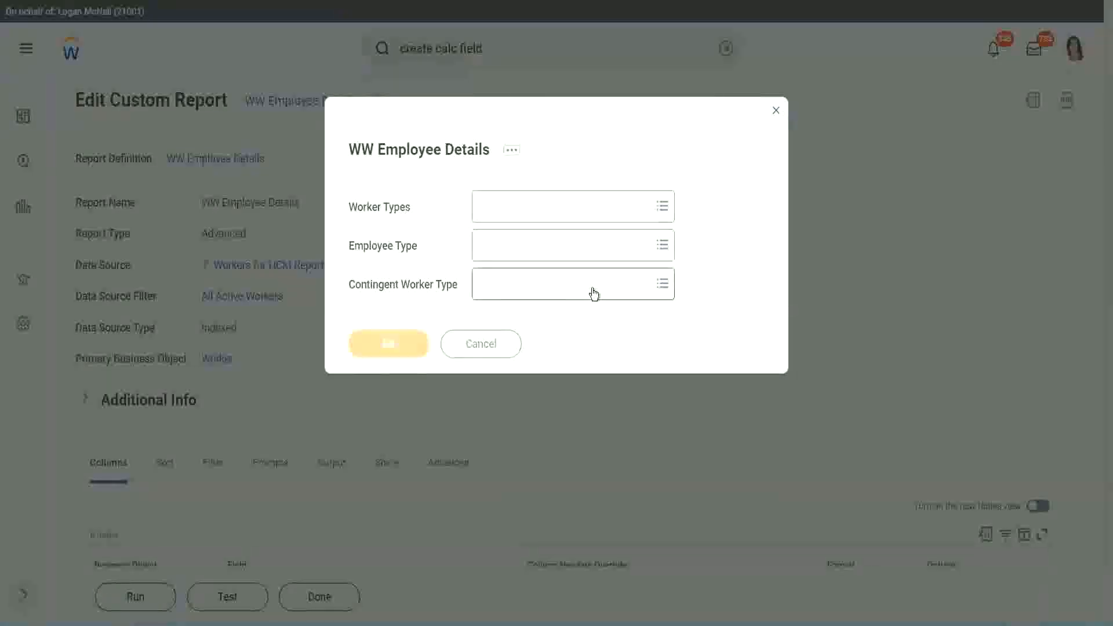
pyautogui.click(388, 344)
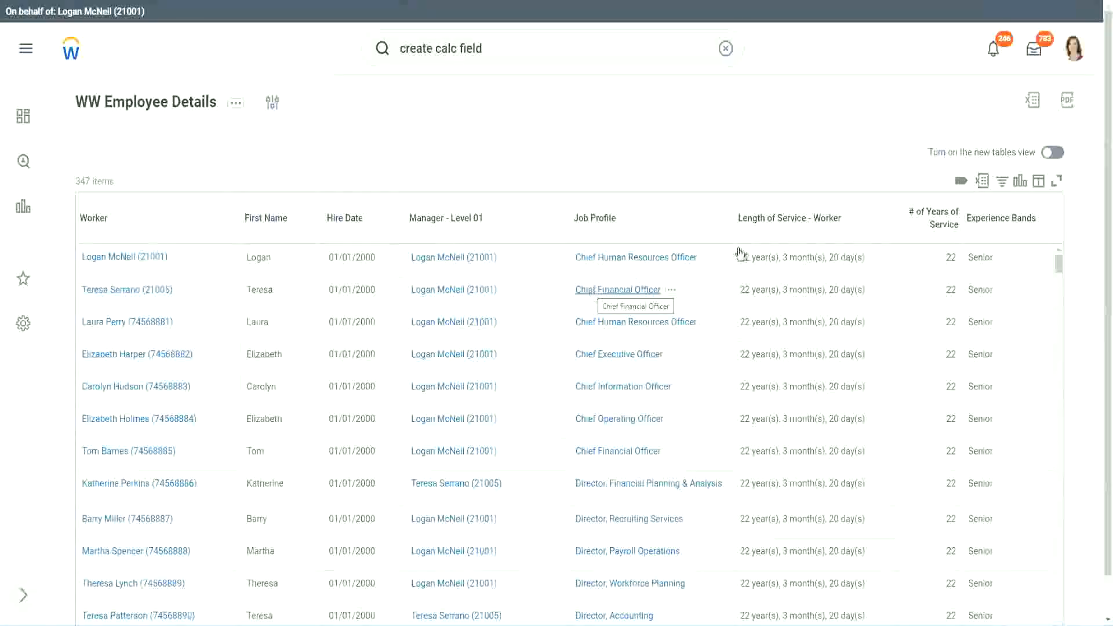
pyautogui.moveTo(894, 158)
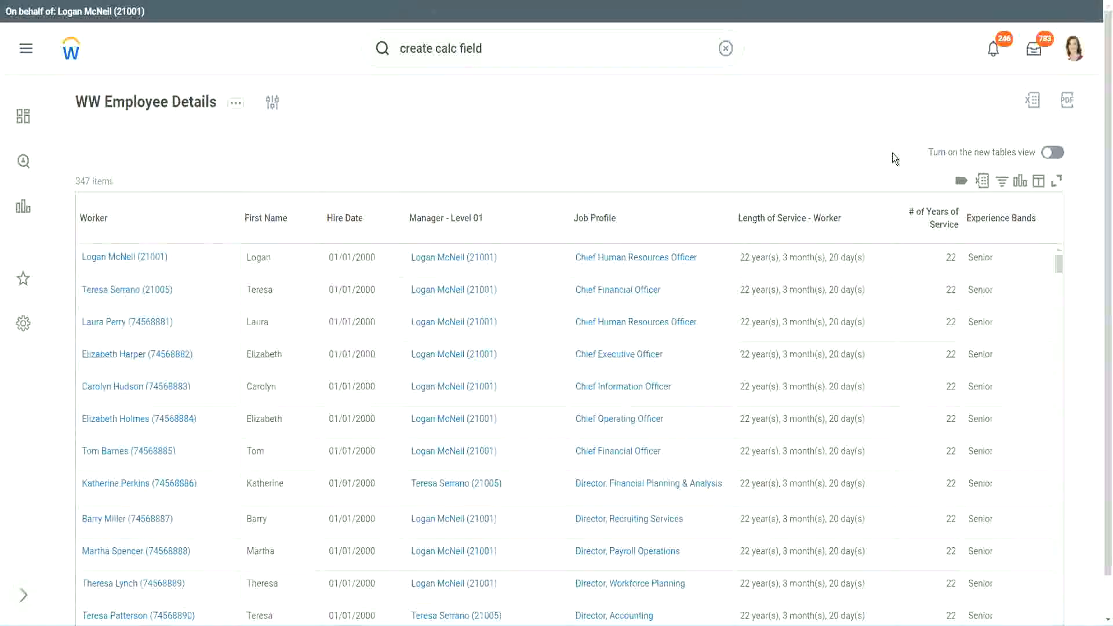
pyautogui.scroll(-3)
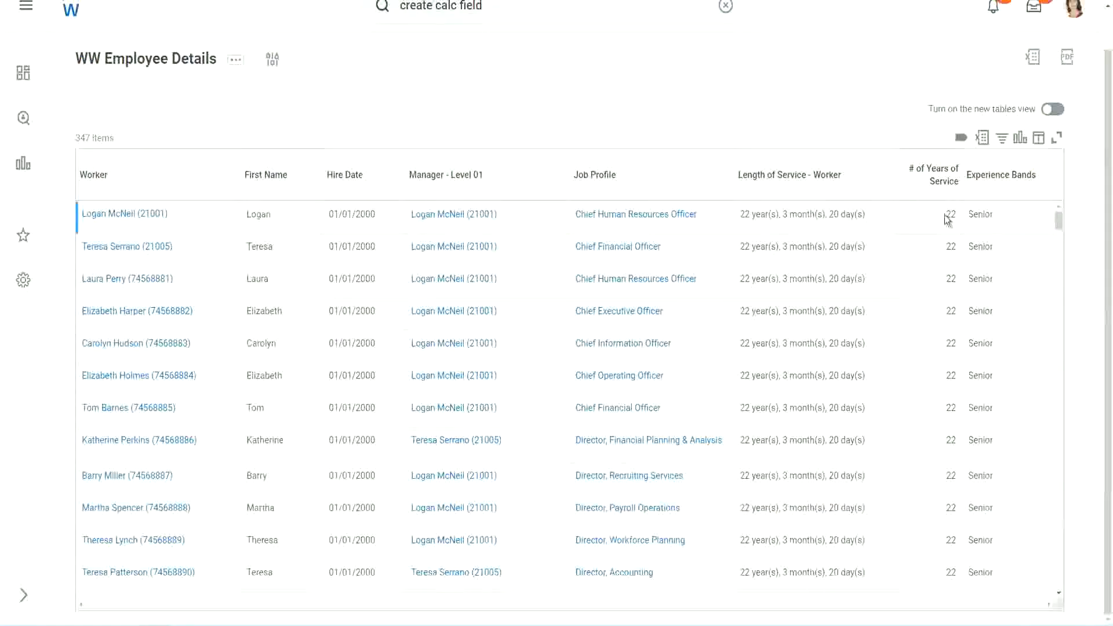
pyautogui.click(951, 213)
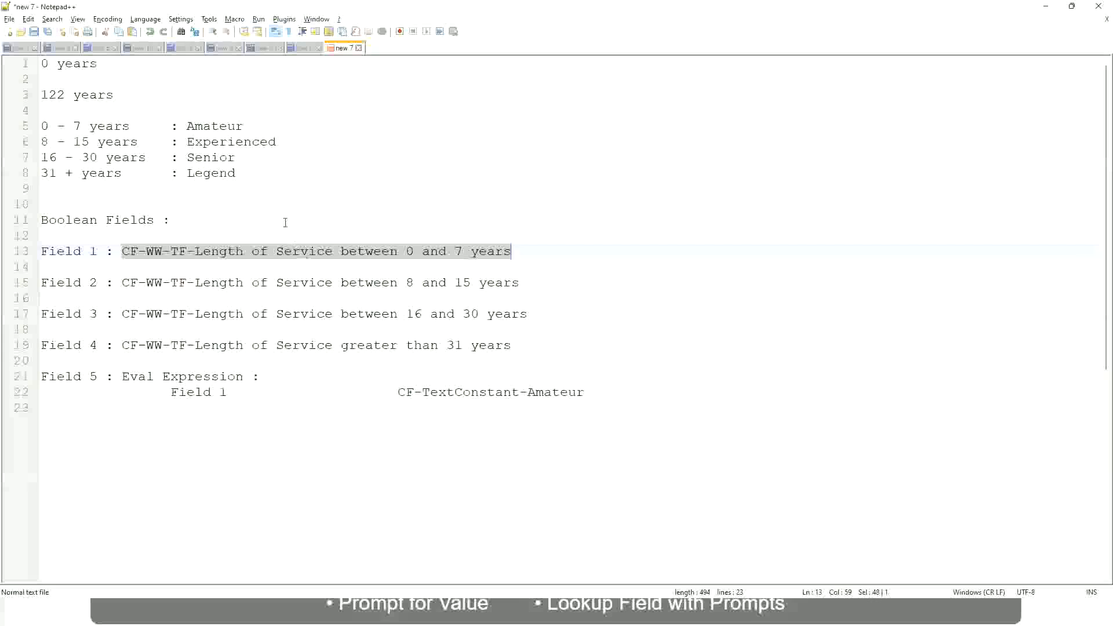
# Review the Notepad++ notes with the Amateur, Experienced, Senior and Legend year ranges
pyautogui.click(192, 157)
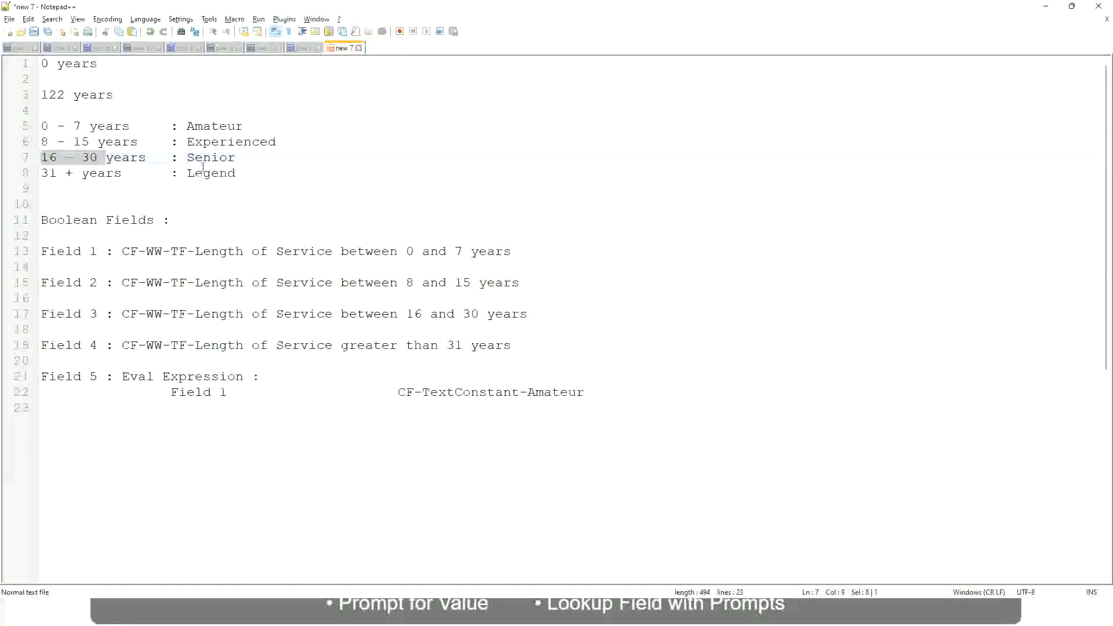
pyautogui.doubleClick(210, 156)
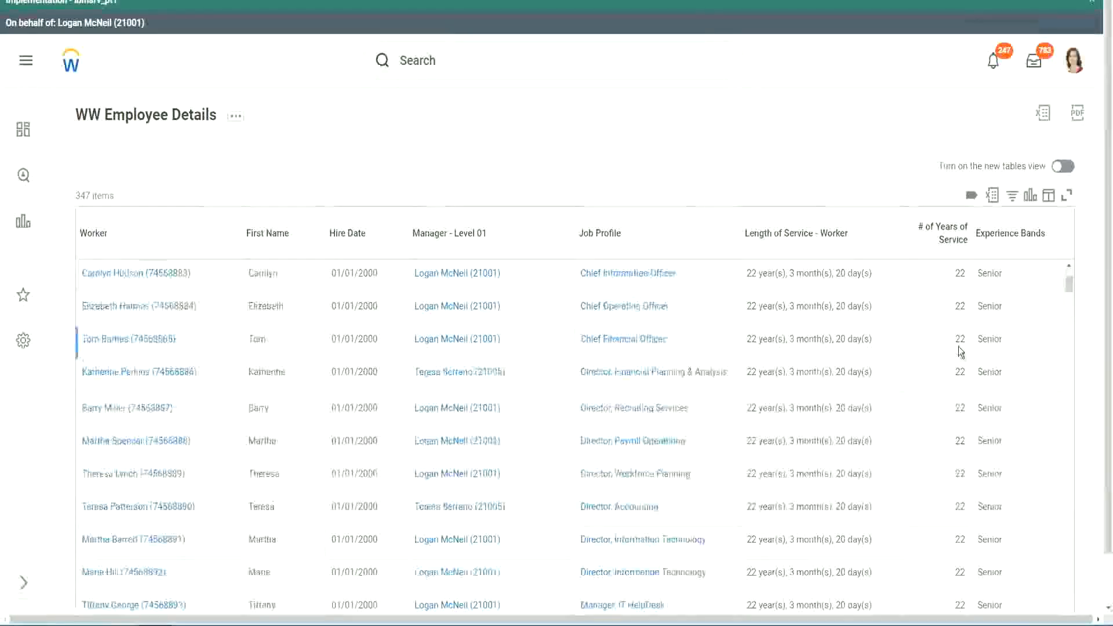
# Scroll the report results to reach the Experience Bands column header
pyautogui.scroll(-3)
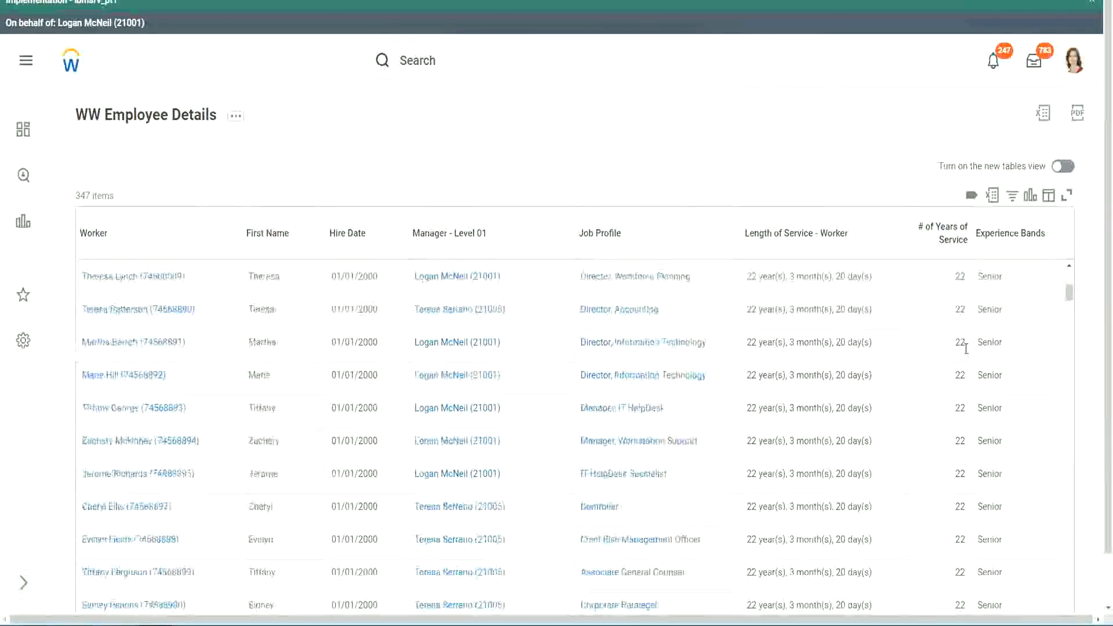
pyautogui.scroll(-3)
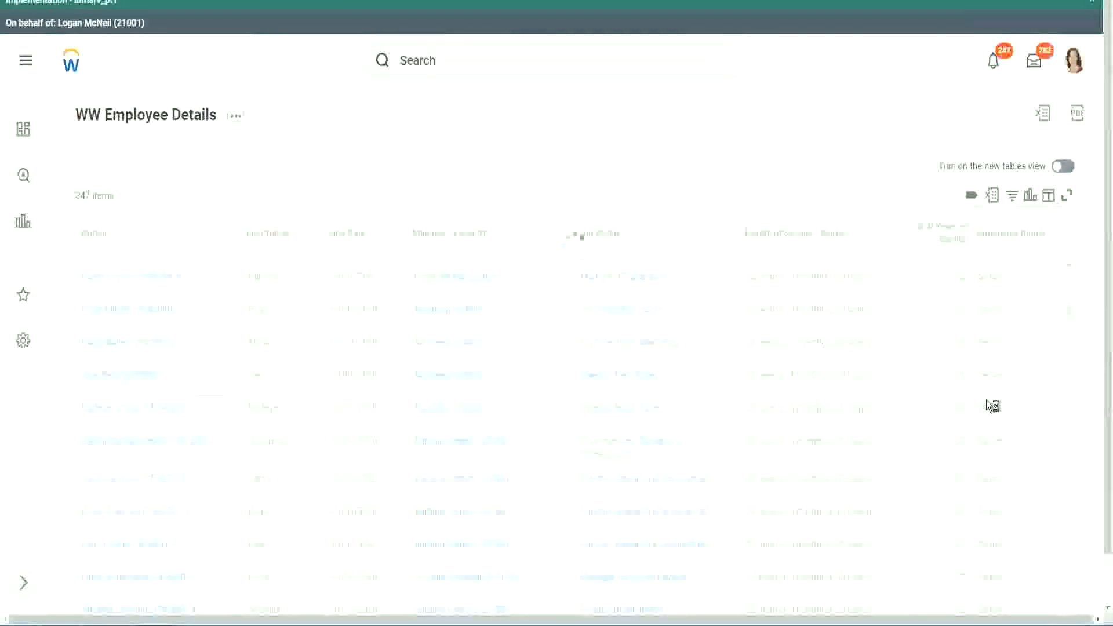
pyautogui.scroll(3)
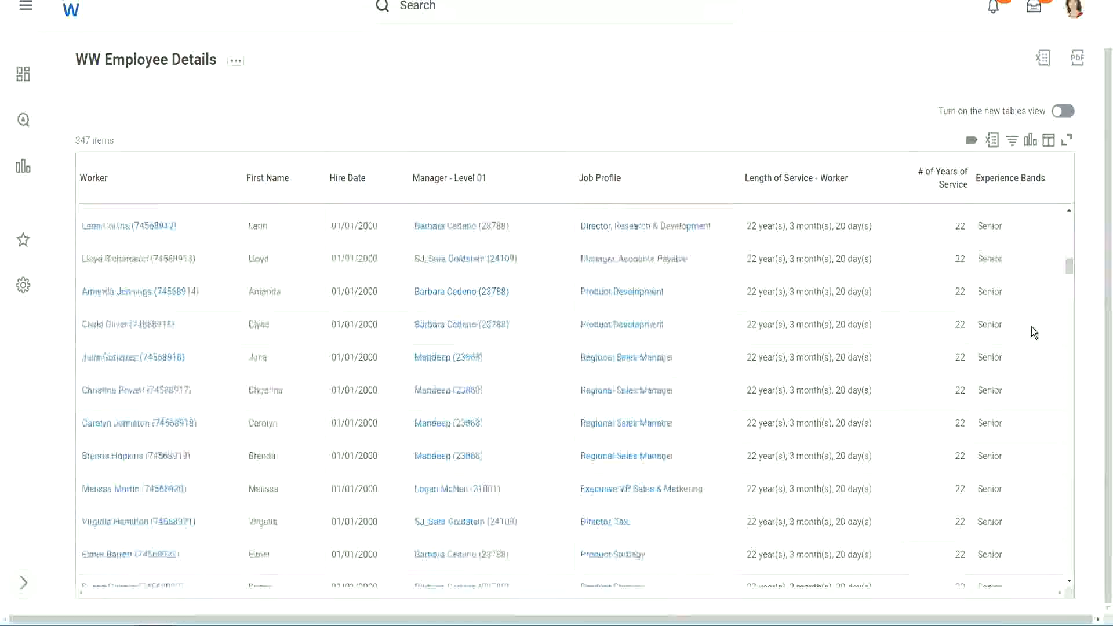
pyautogui.scroll(-3)
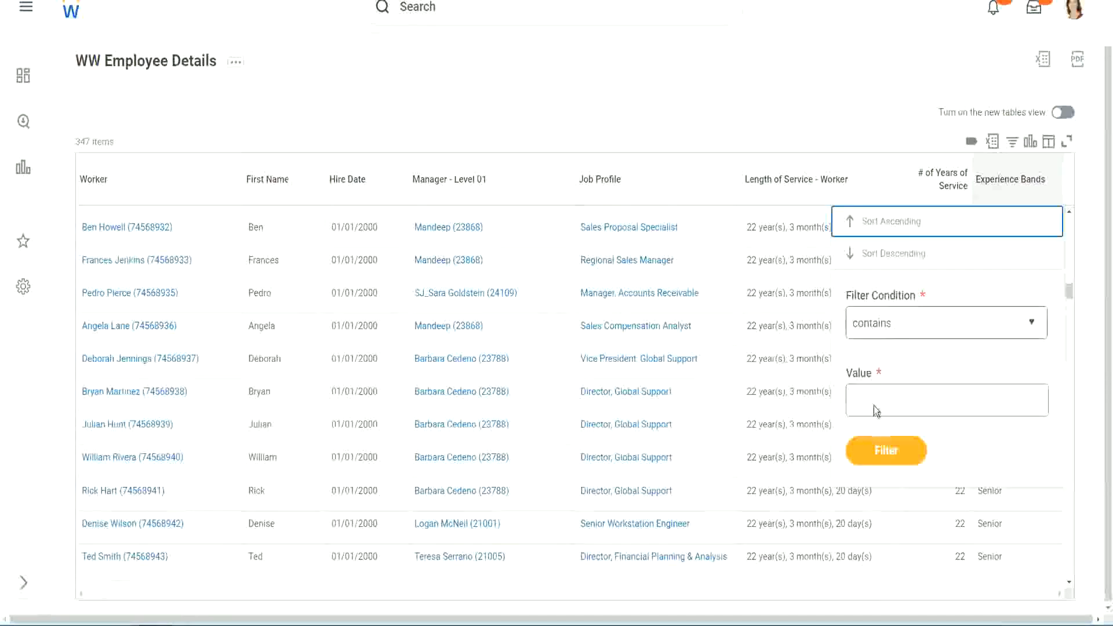
# Filter the Experience Bands column by the value Amateur
pyautogui.click(946, 400)
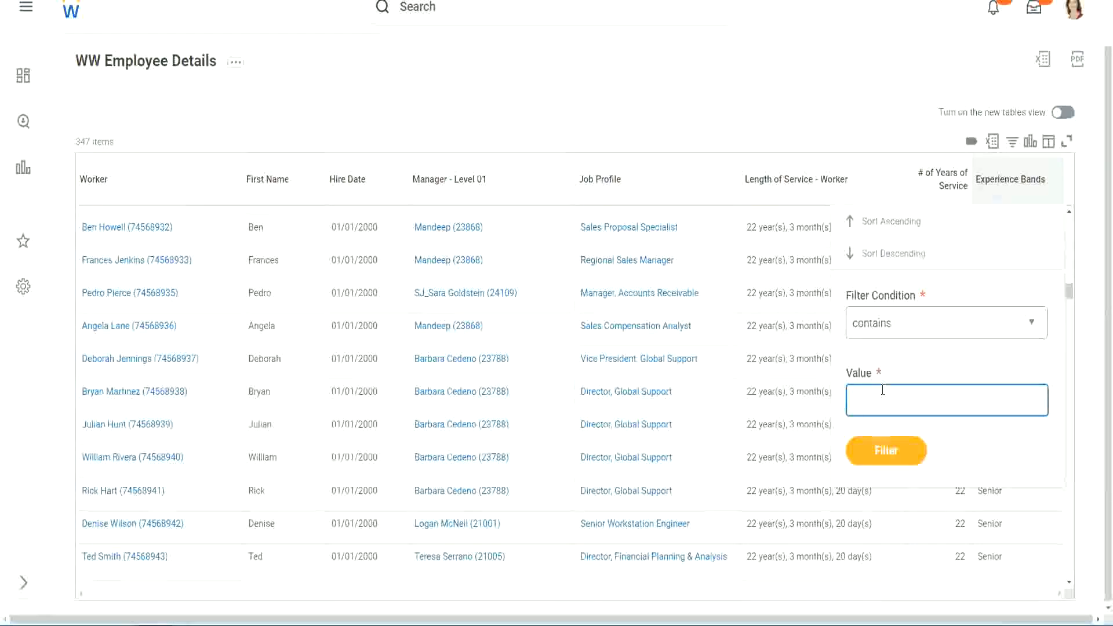
pyautogui.write('Amateur')
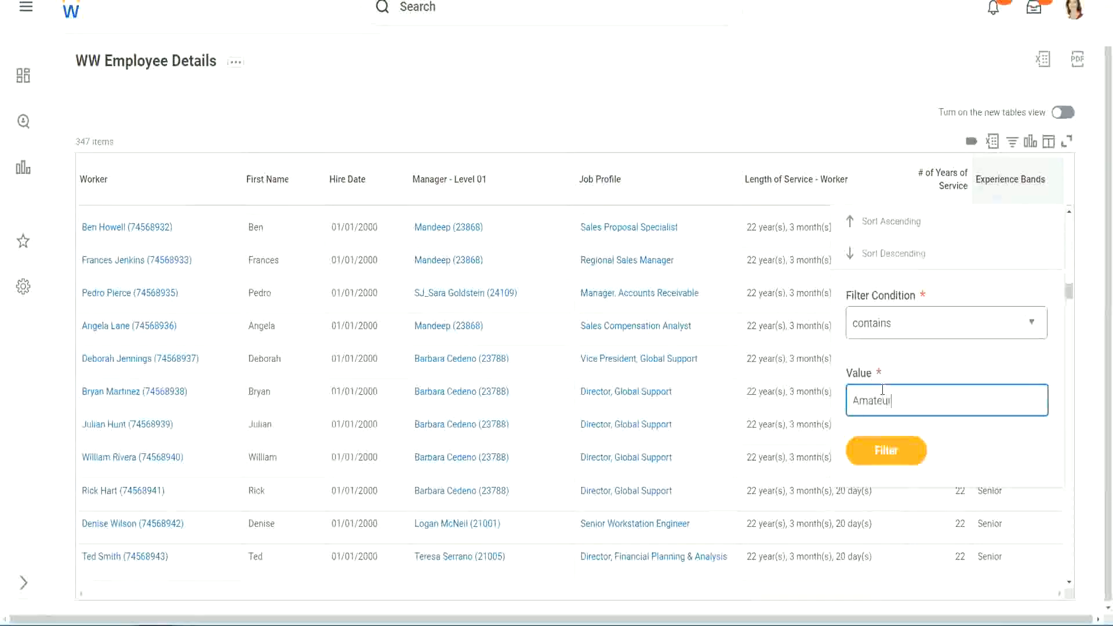
pyautogui.click(885, 450)
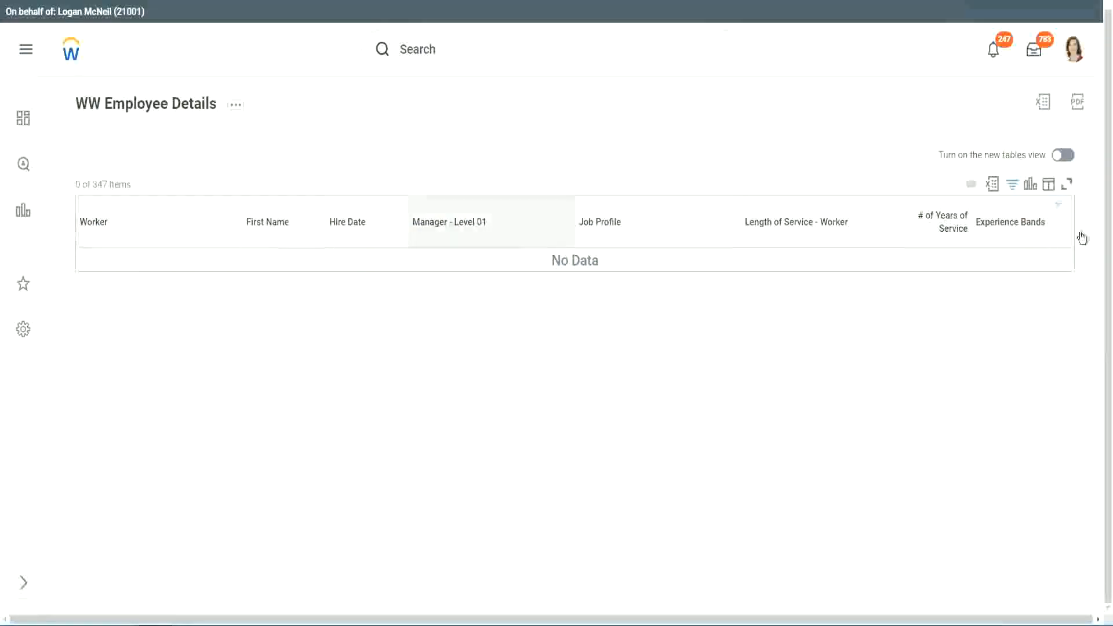
# Revise the filter to Legend so the report lists 107 of 347 workers
pyautogui.write('Amateur')
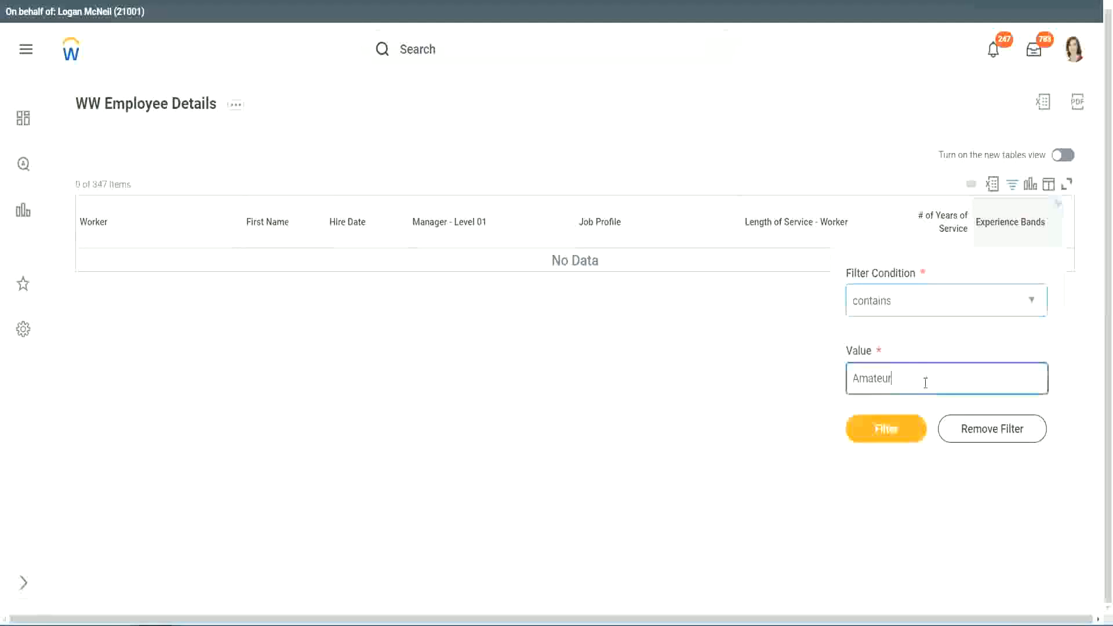
pyautogui.click(885, 428)
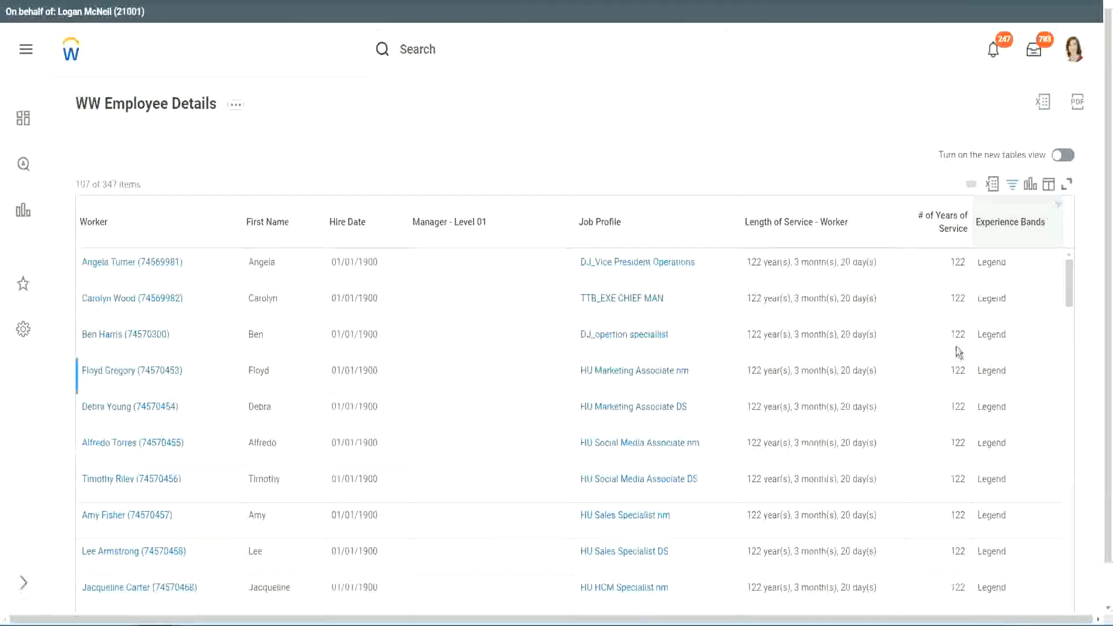
pyautogui.scroll(-3)
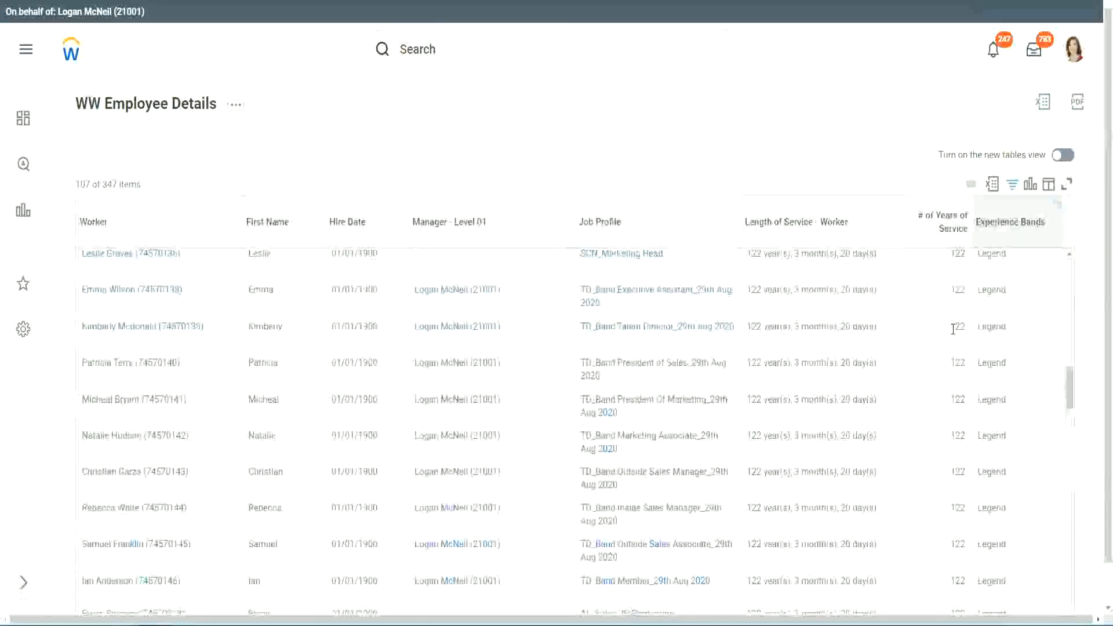
pyautogui.scroll(-3)
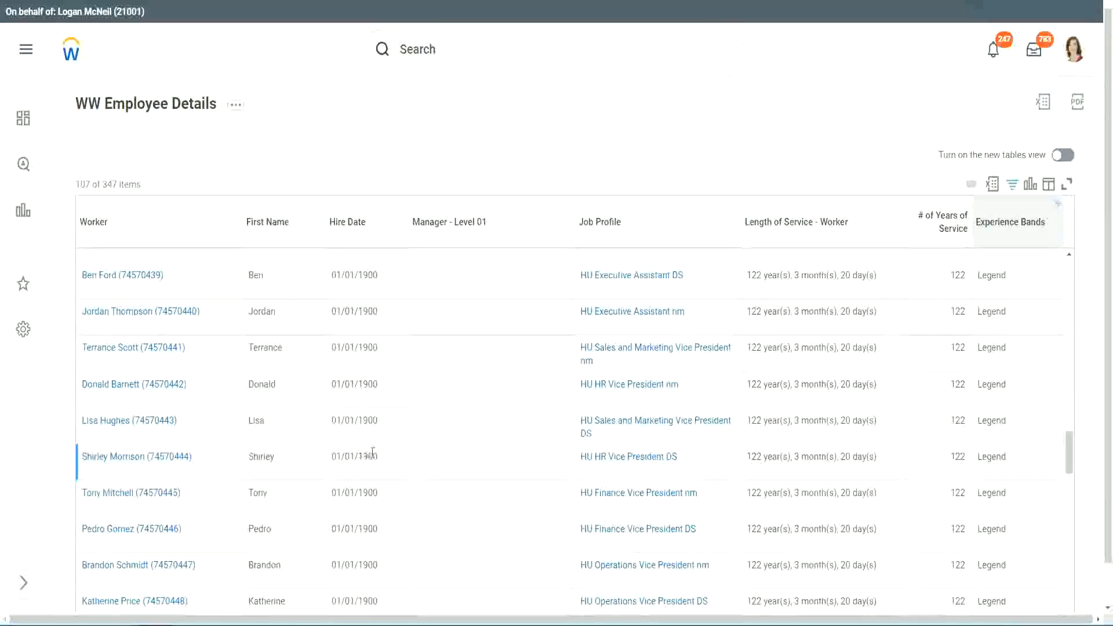
pyautogui.scroll(-3)
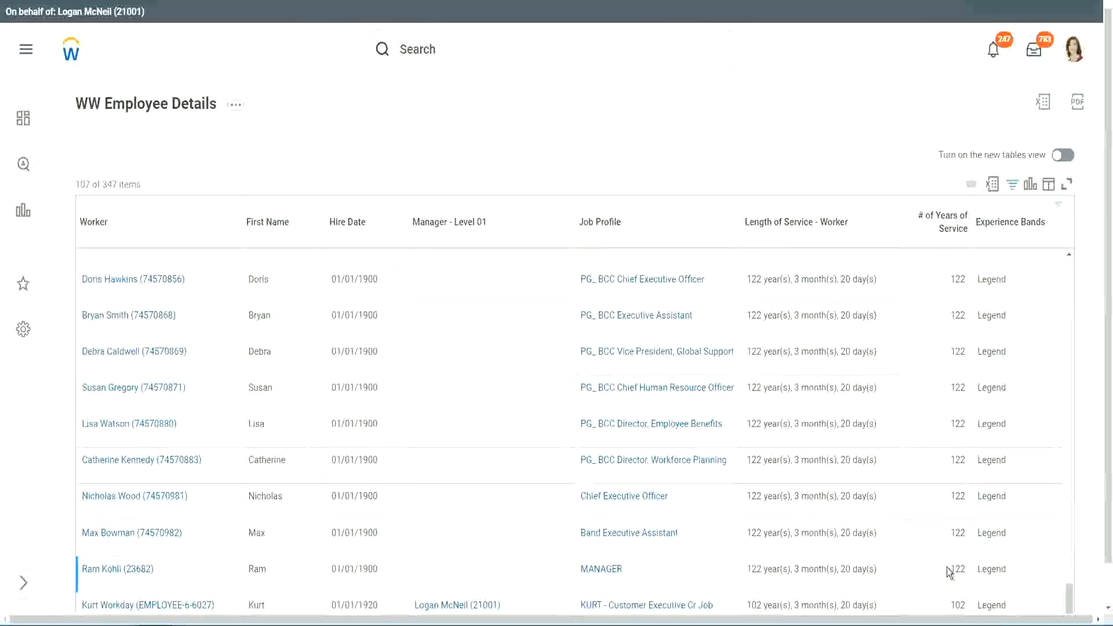
# Single out the worker with 102 years of service among the Legend results
pyautogui.doubleClick(957, 605)
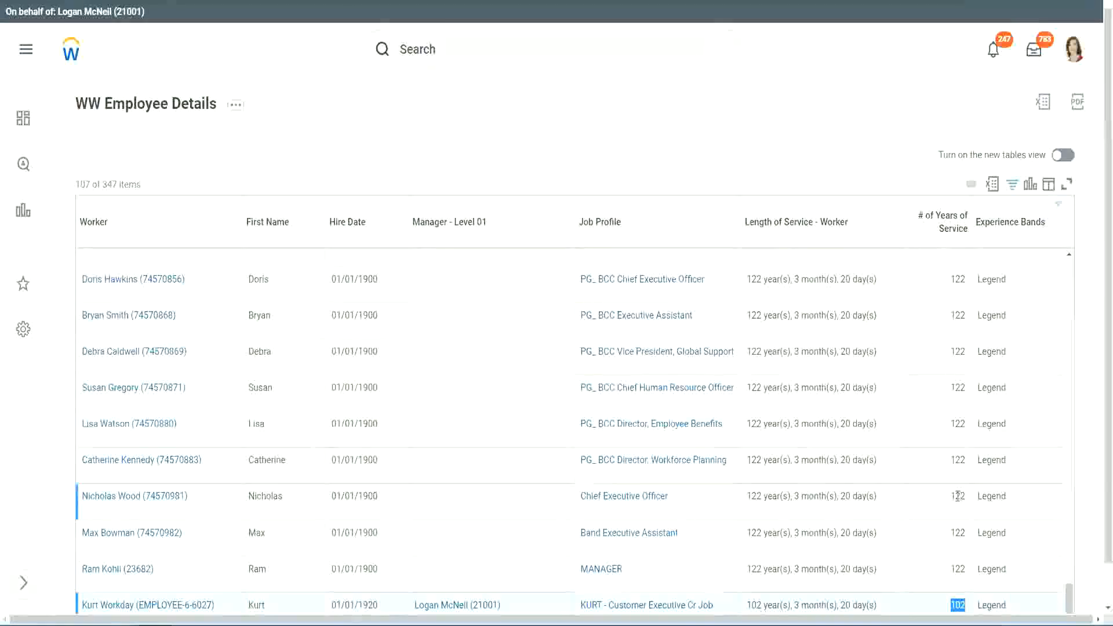
pyautogui.click(958, 495)
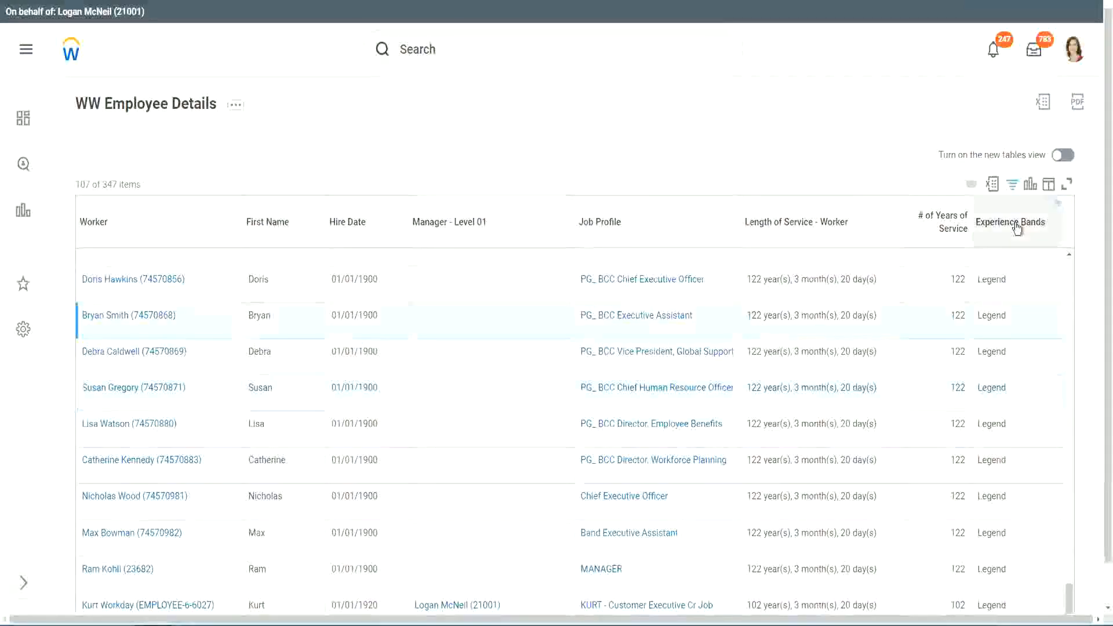
# Change the Experience Bands filter to Experienced, listing 82 of 347 workers with 10–14 years
pyautogui.click(1011, 222)
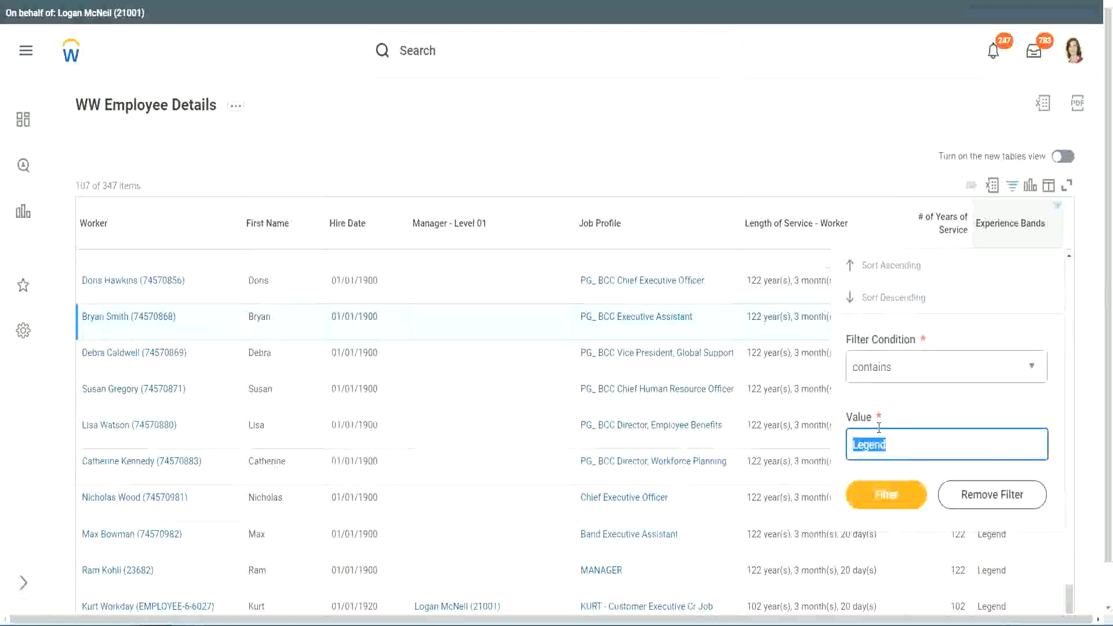
pyautogui.write('Experie')
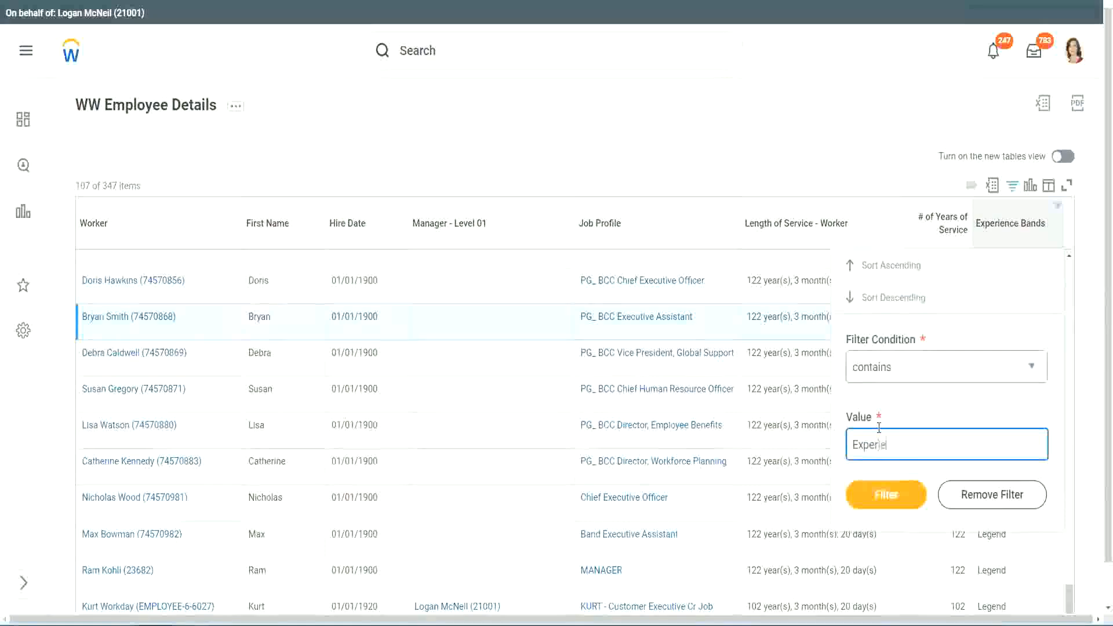
pyautogui.write('nced')
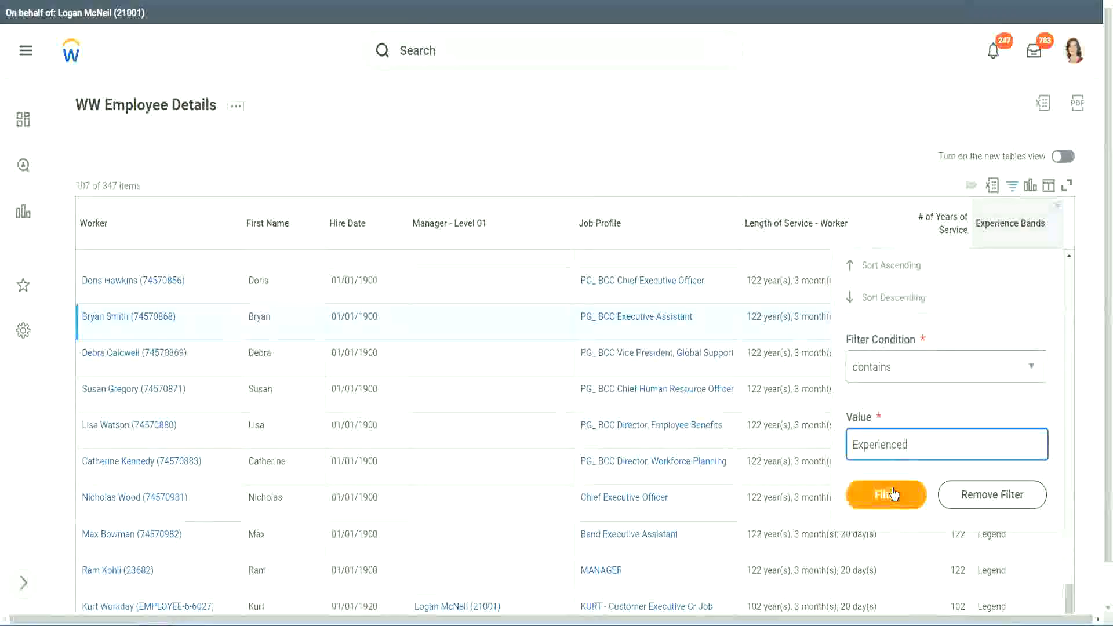
pyautogui.click(885, 495)
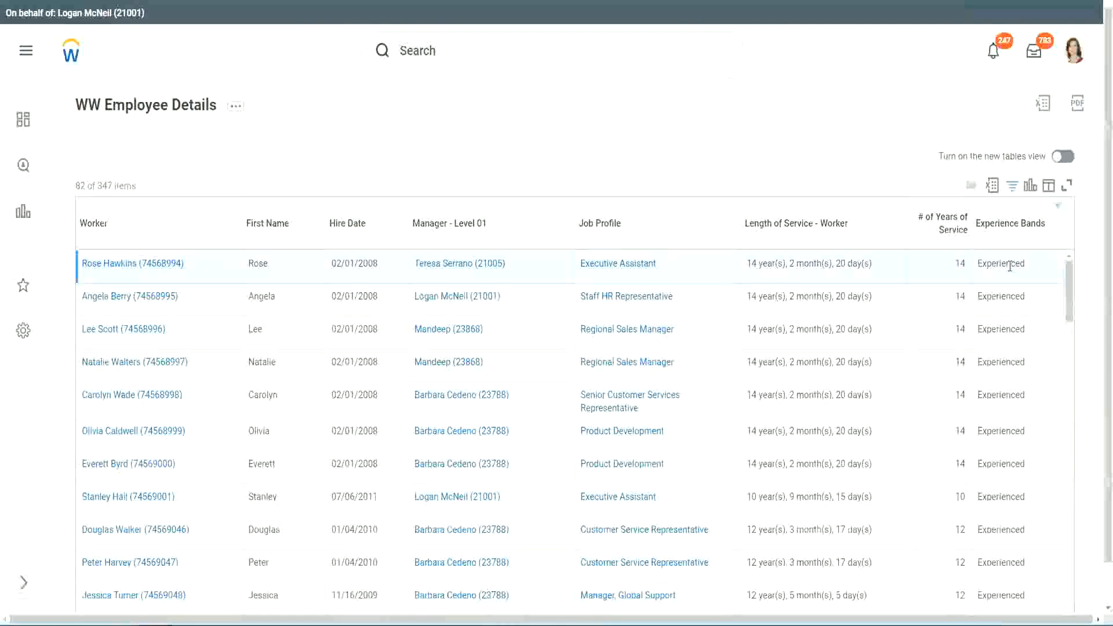
pyautogui.moveTo(993, 357)
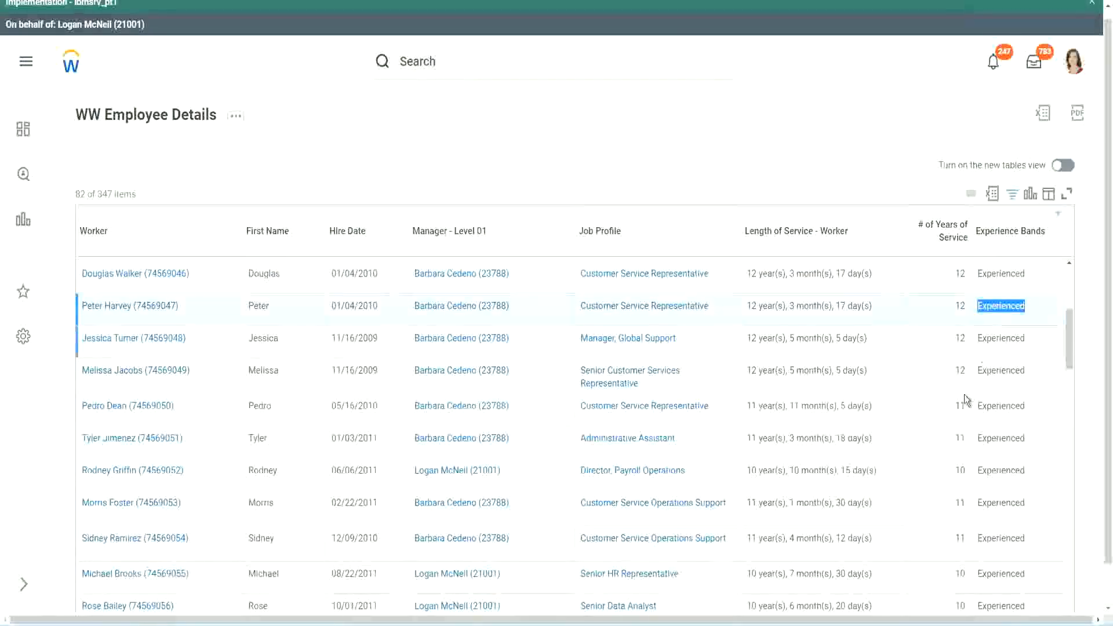
pyautogui.scroll(-3)
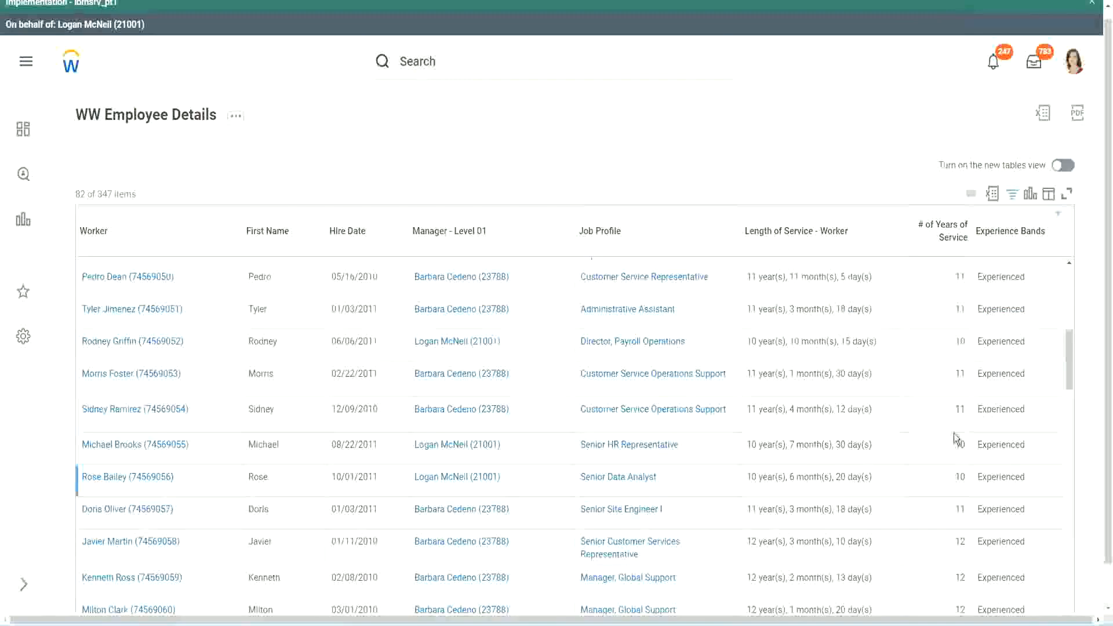